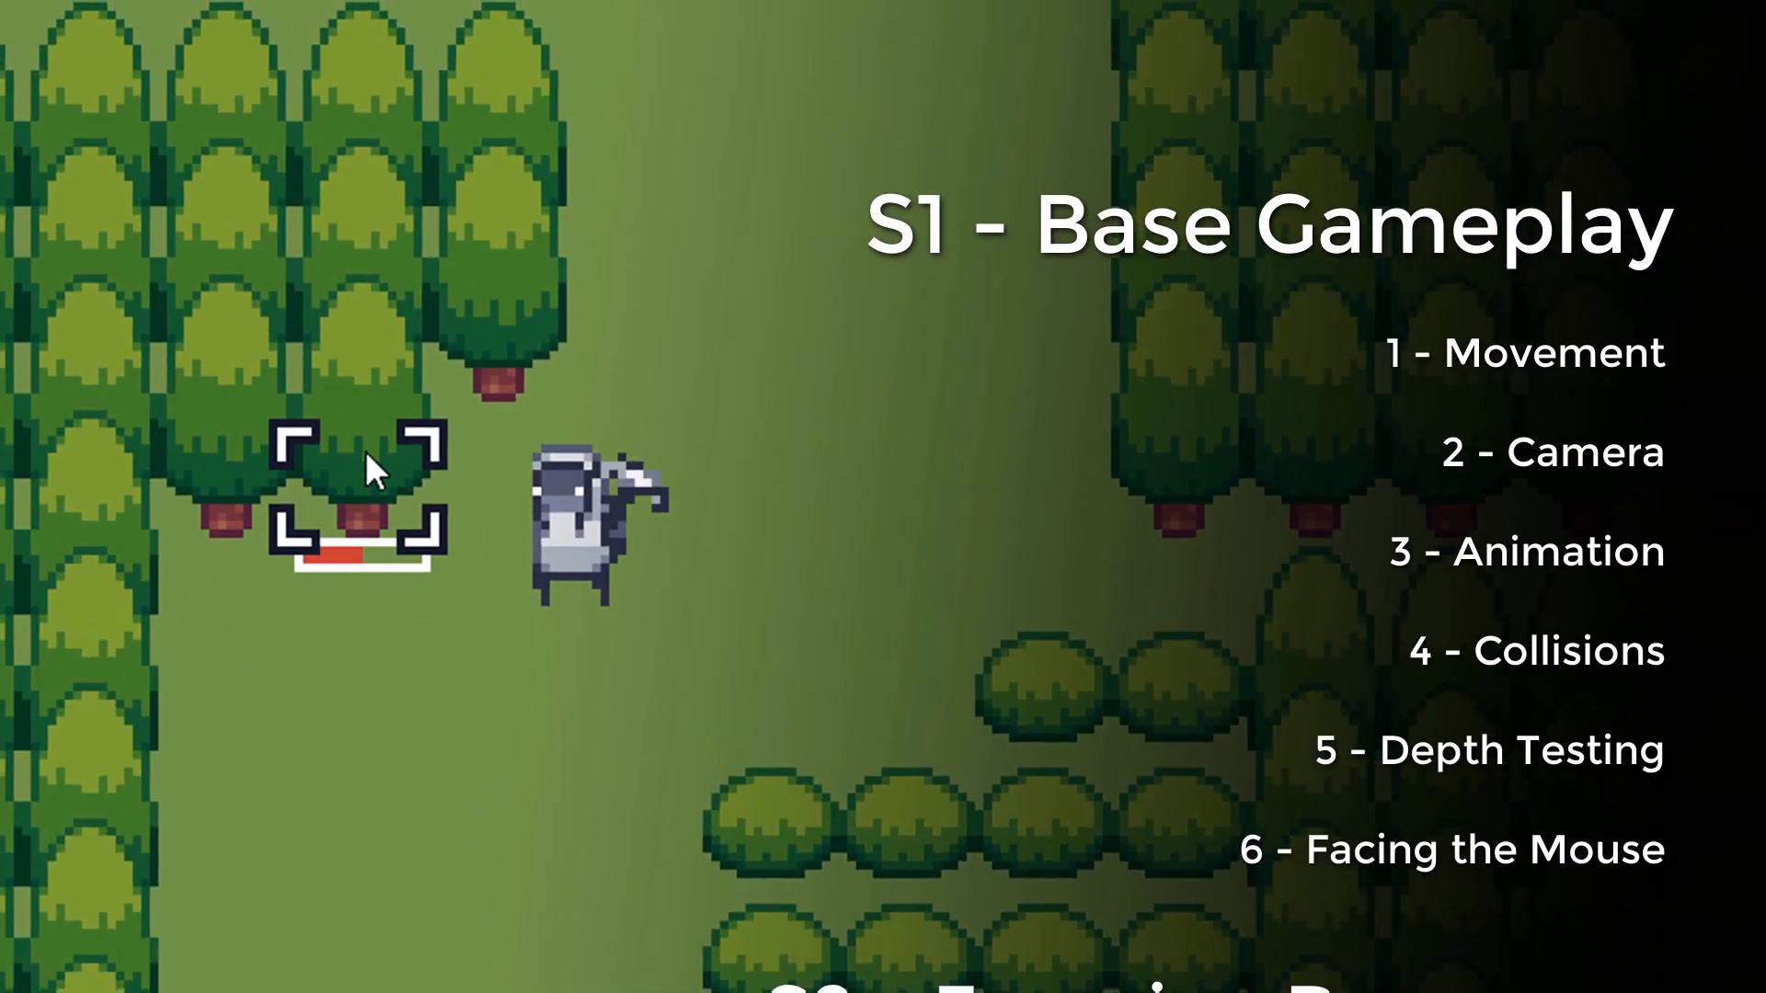
# Create a new sprite named sPlayer and resize it to 32 by 32 pixels
pyautogui.scroll(-3)
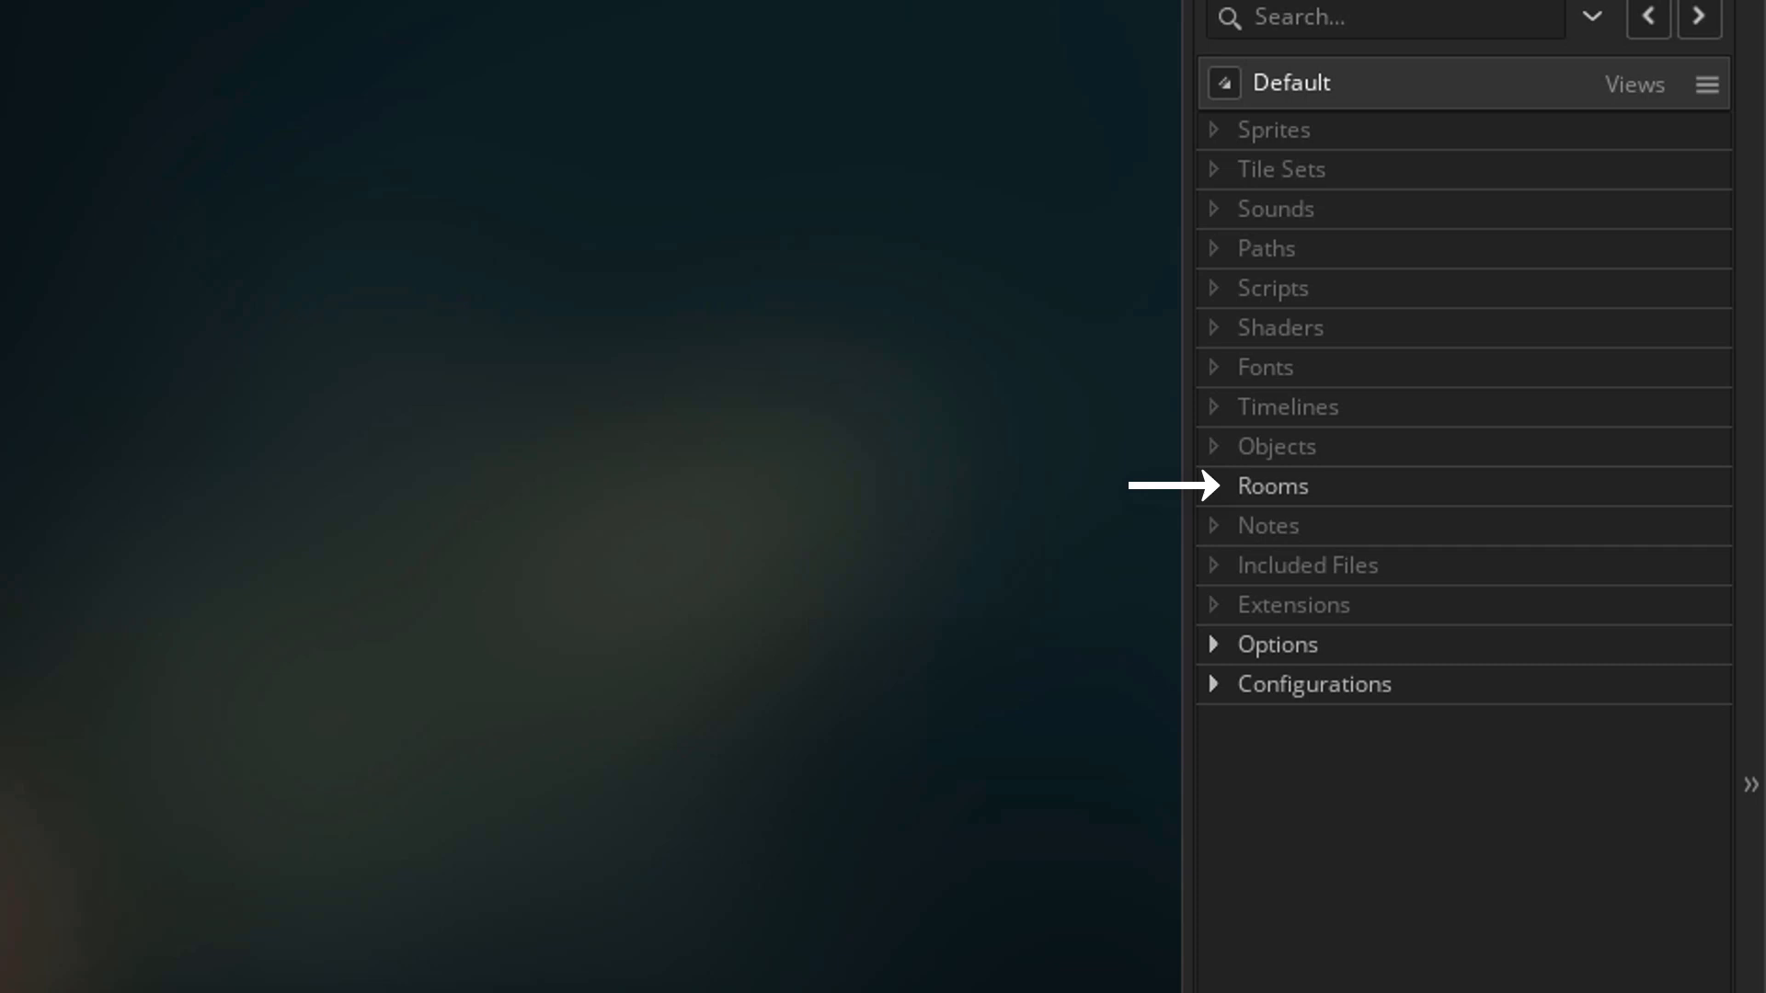
pyautogui.rightClick(1273, 128)
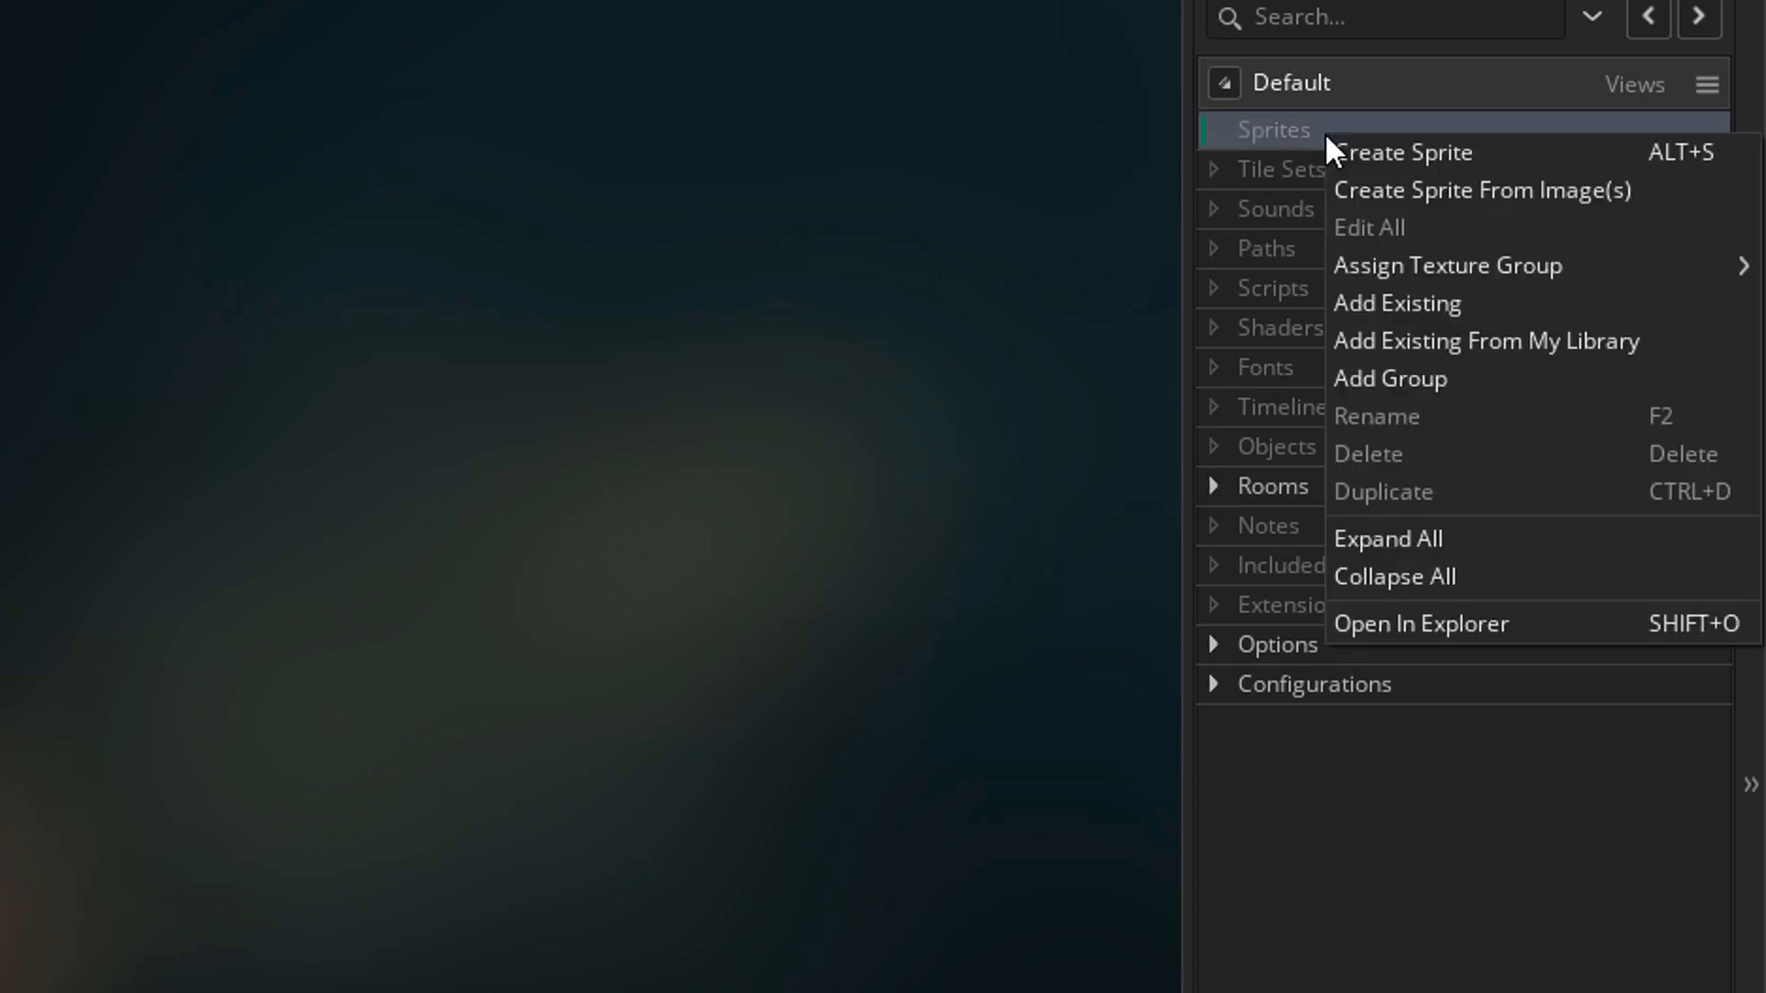
pyautogui.click(1403, 153)
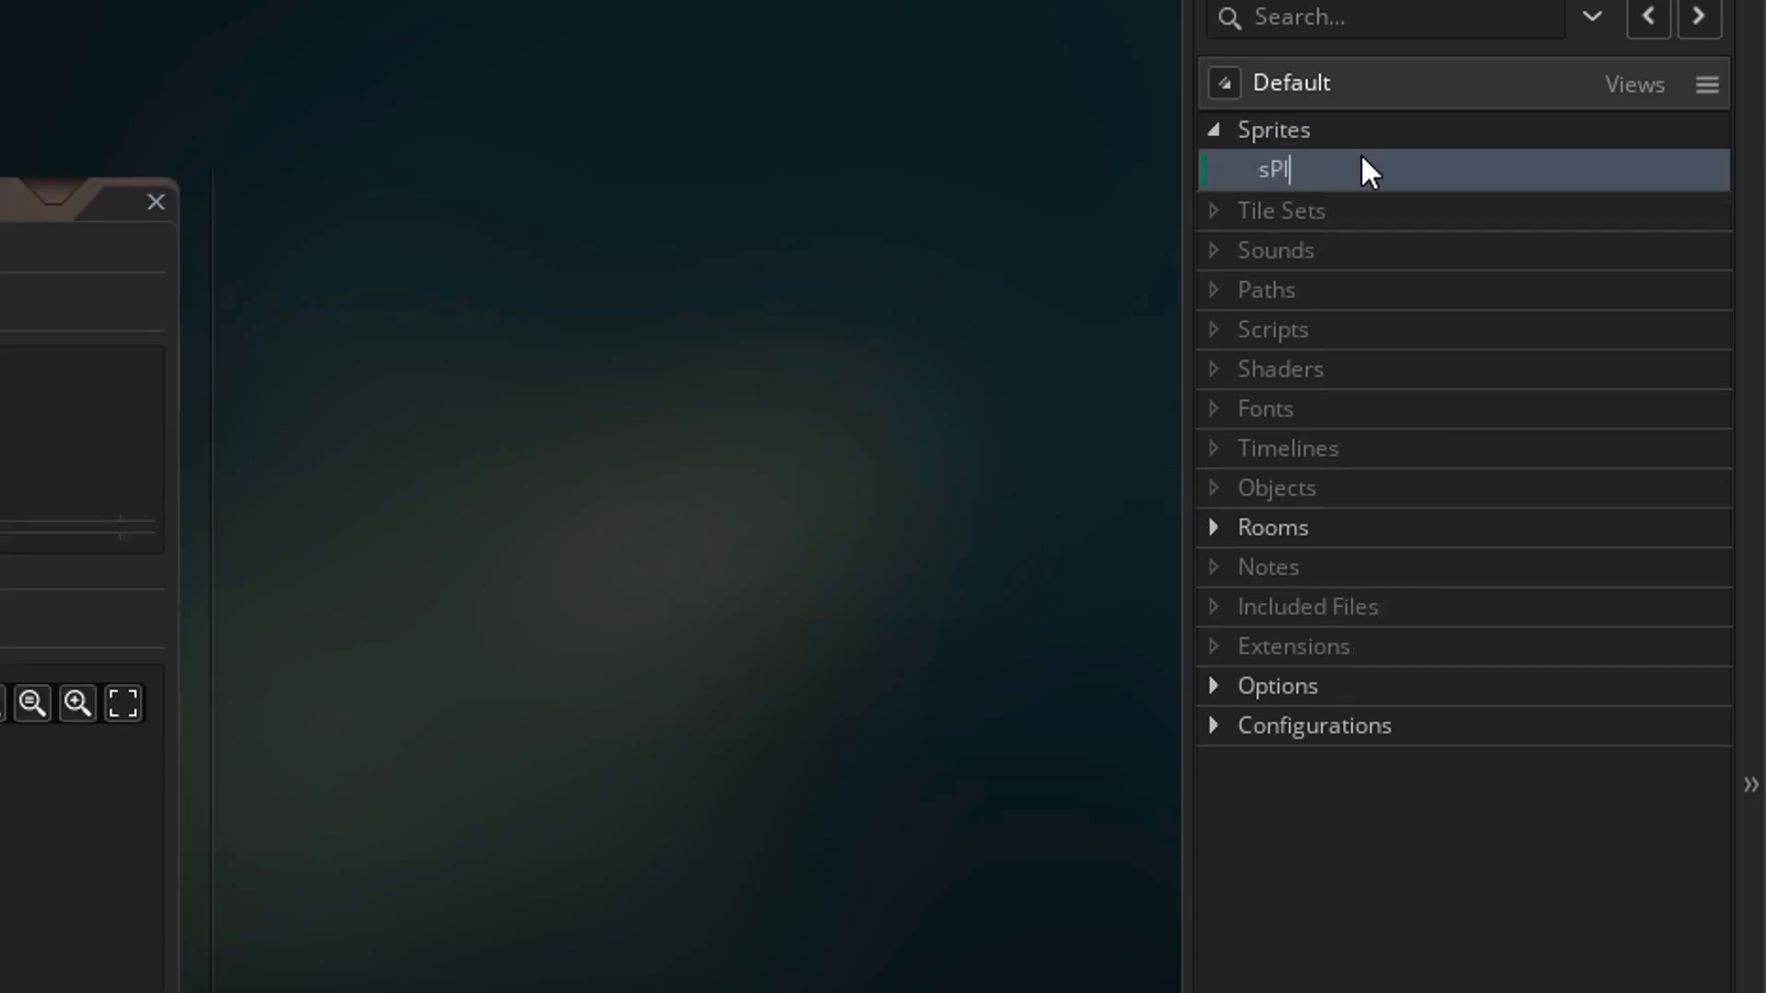
pyautogui.write('ayer')
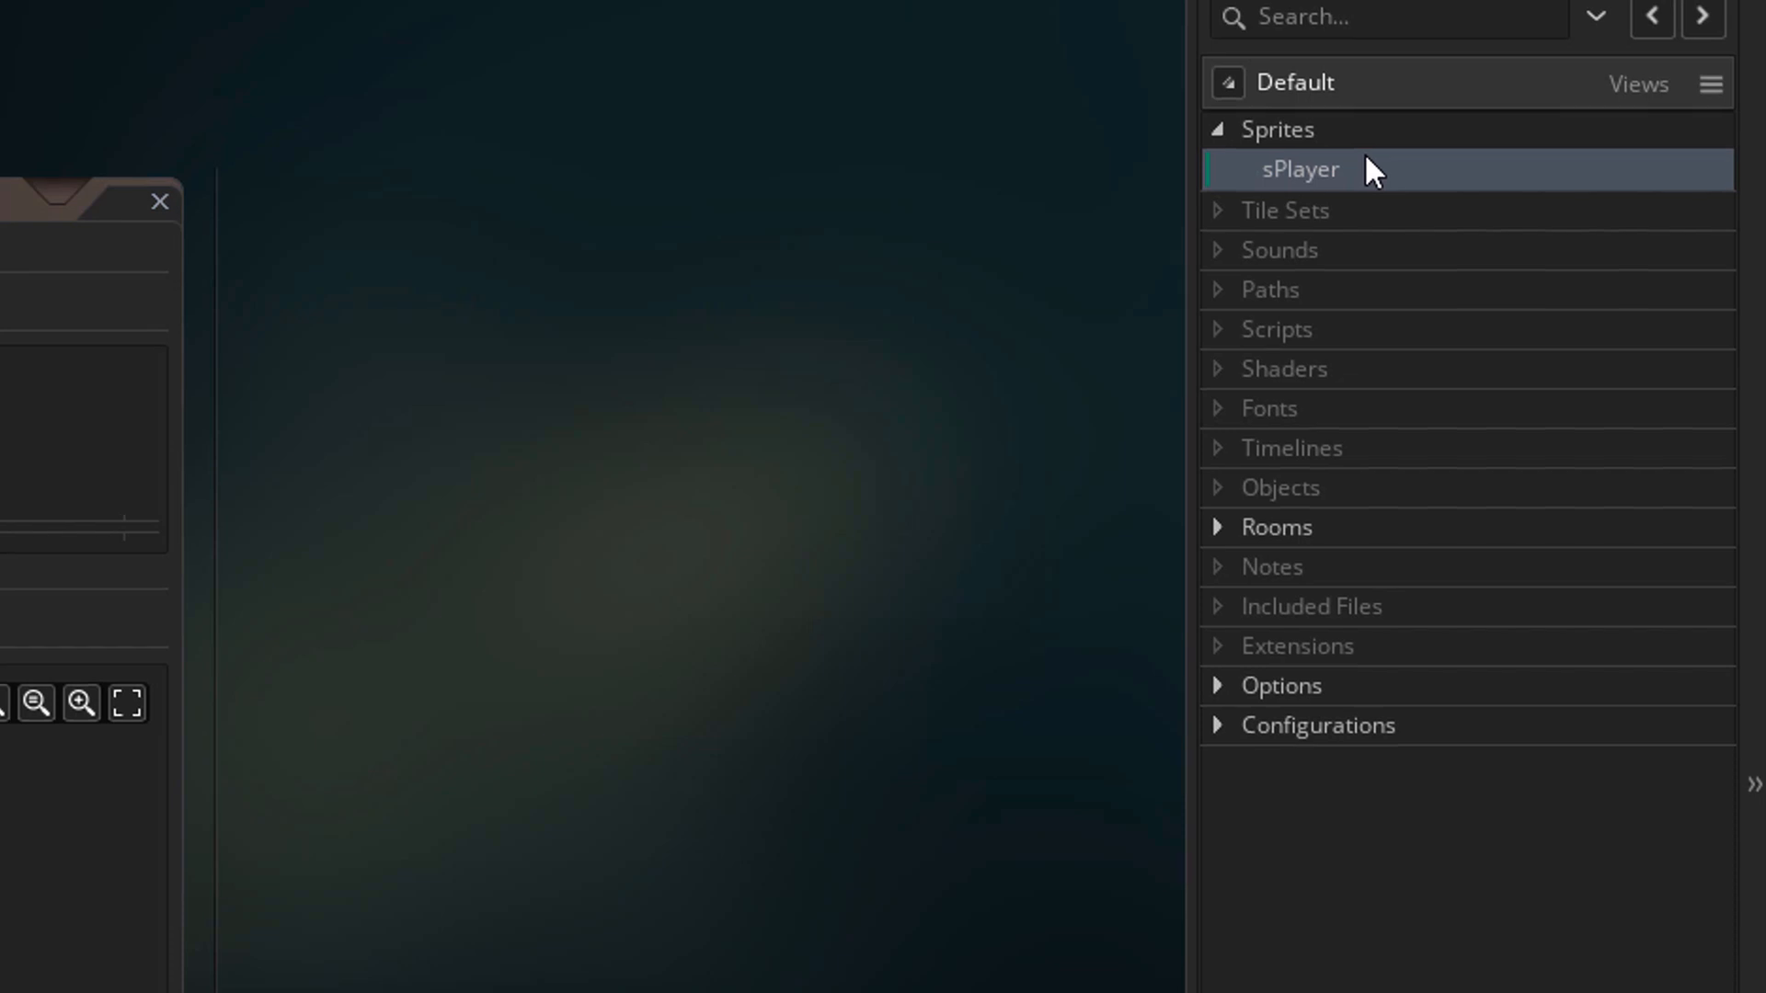
pyautogui.doubleClick(1300, 169)
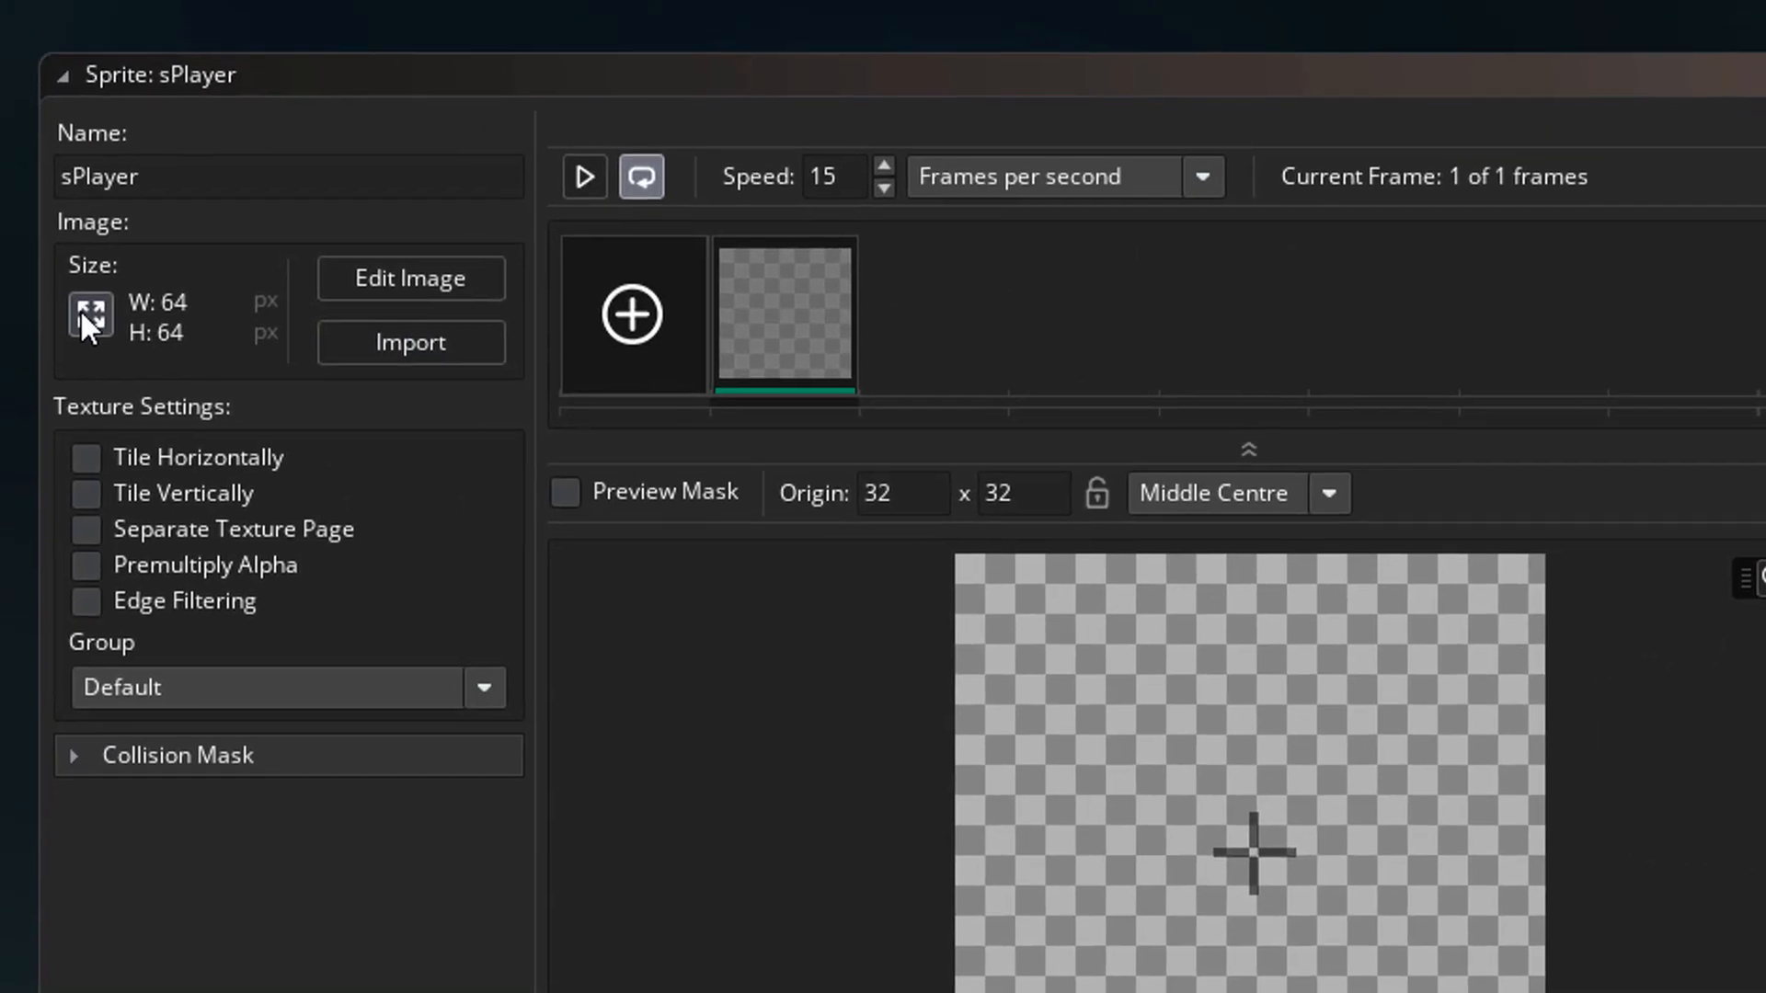
pyautogui.click(90, 313)
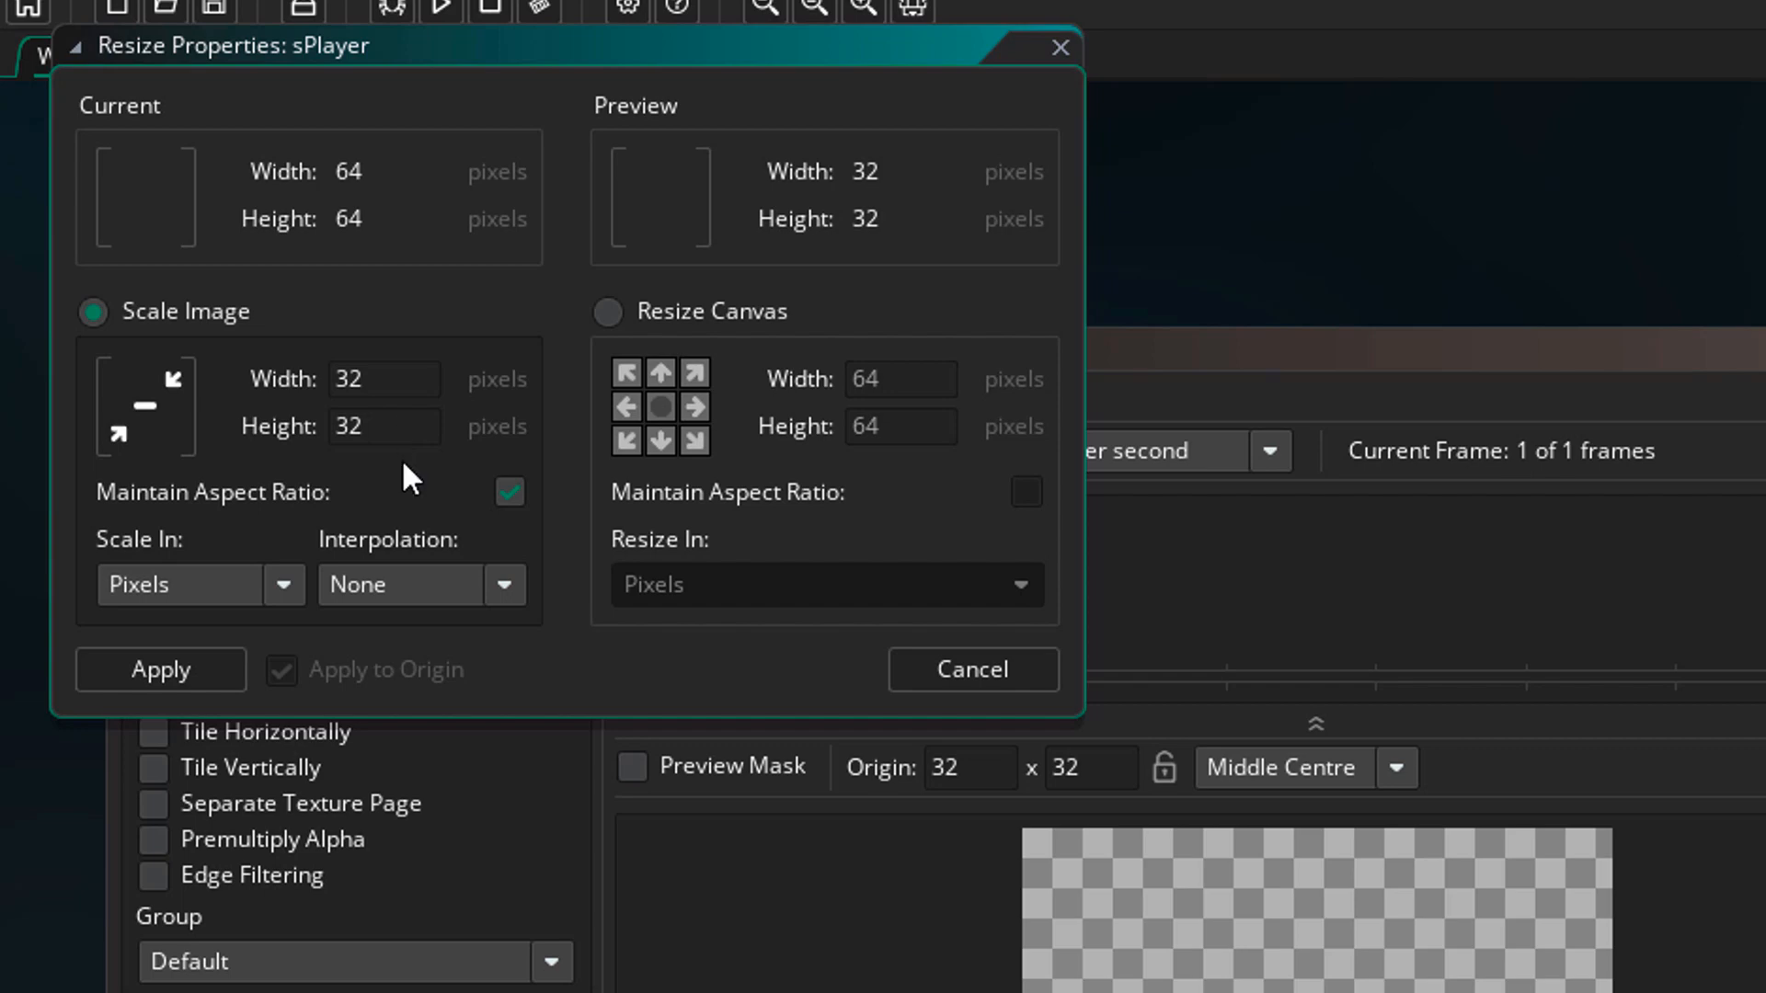
pyautogui.click(160, 669)
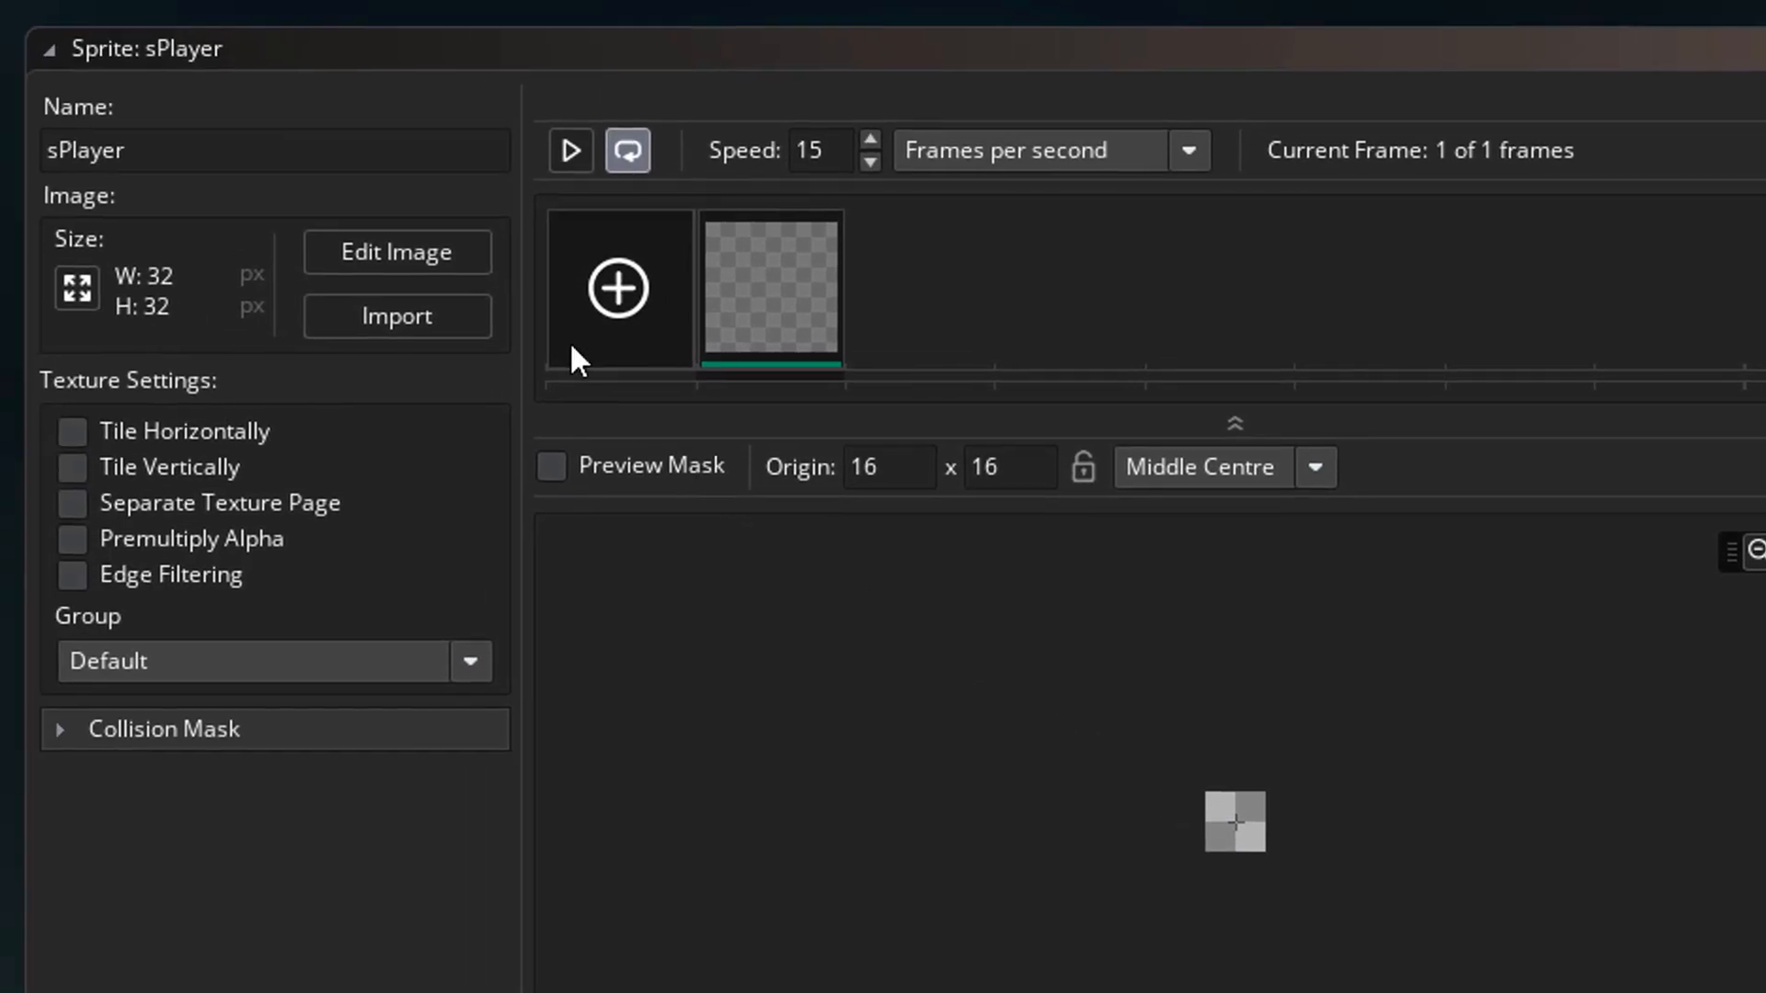
pyautogui.moveTo(397, 252)
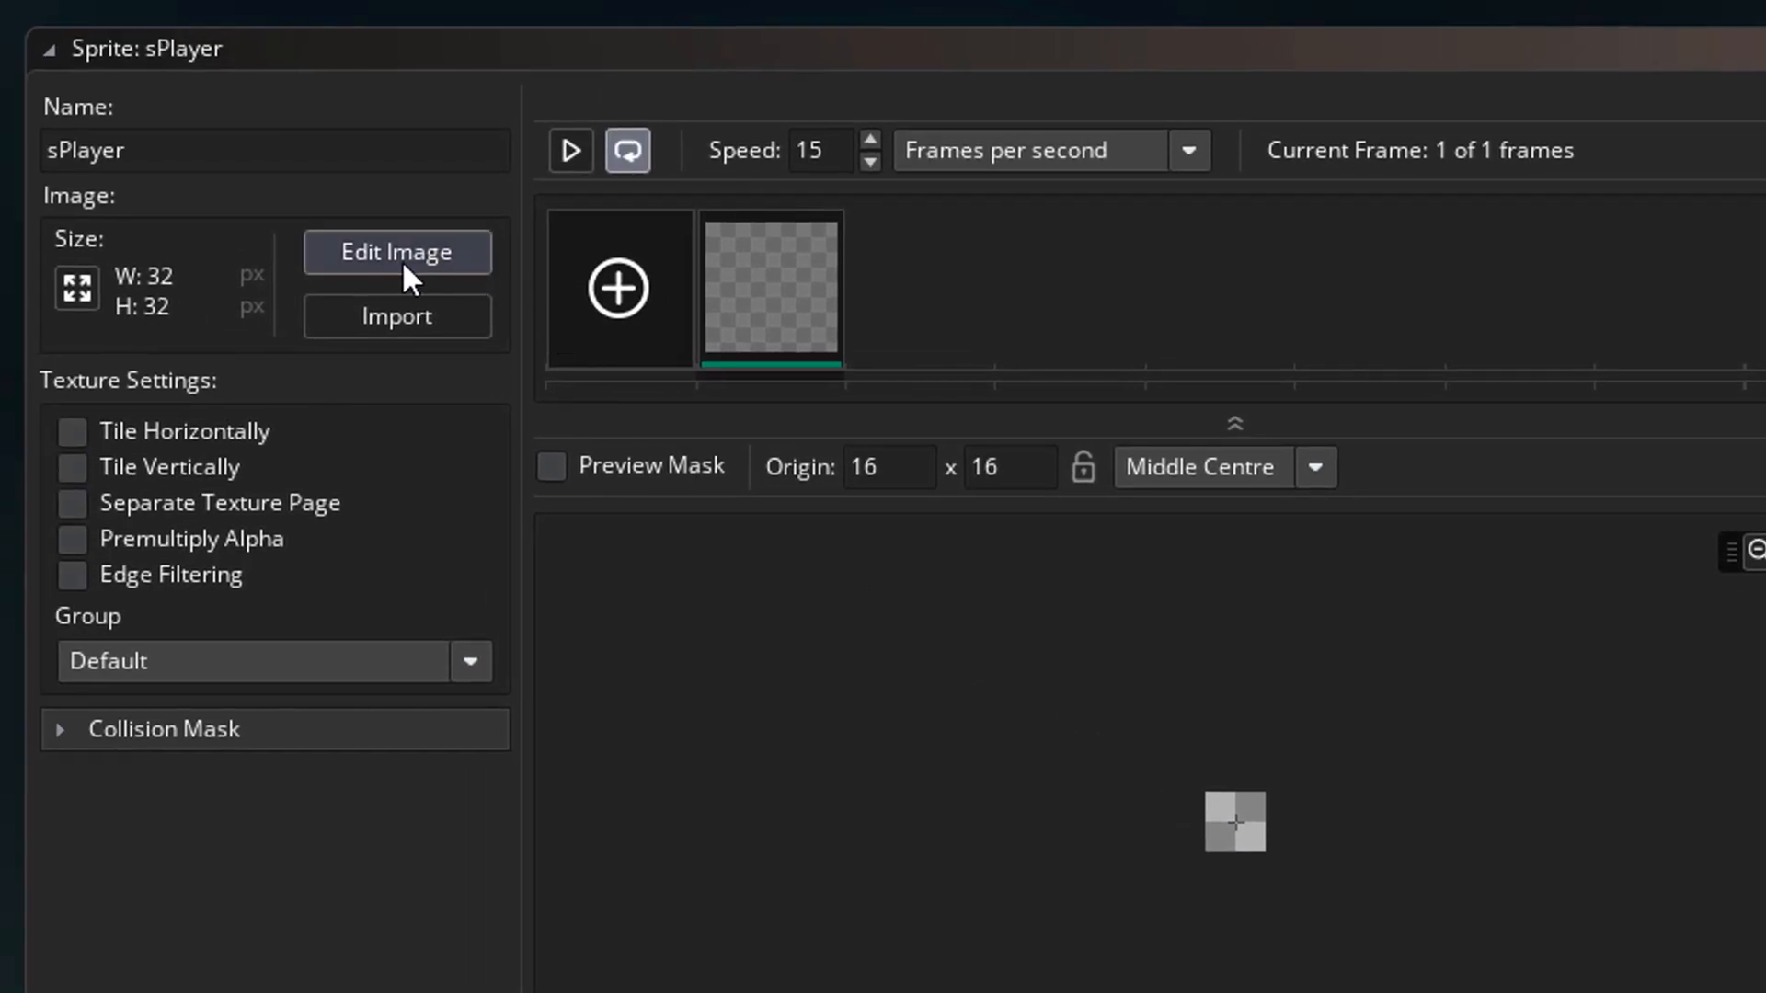
# Flood-fill the sprite image solid white and set its origin to Middle Centre
pyautogui.click(397, 252)
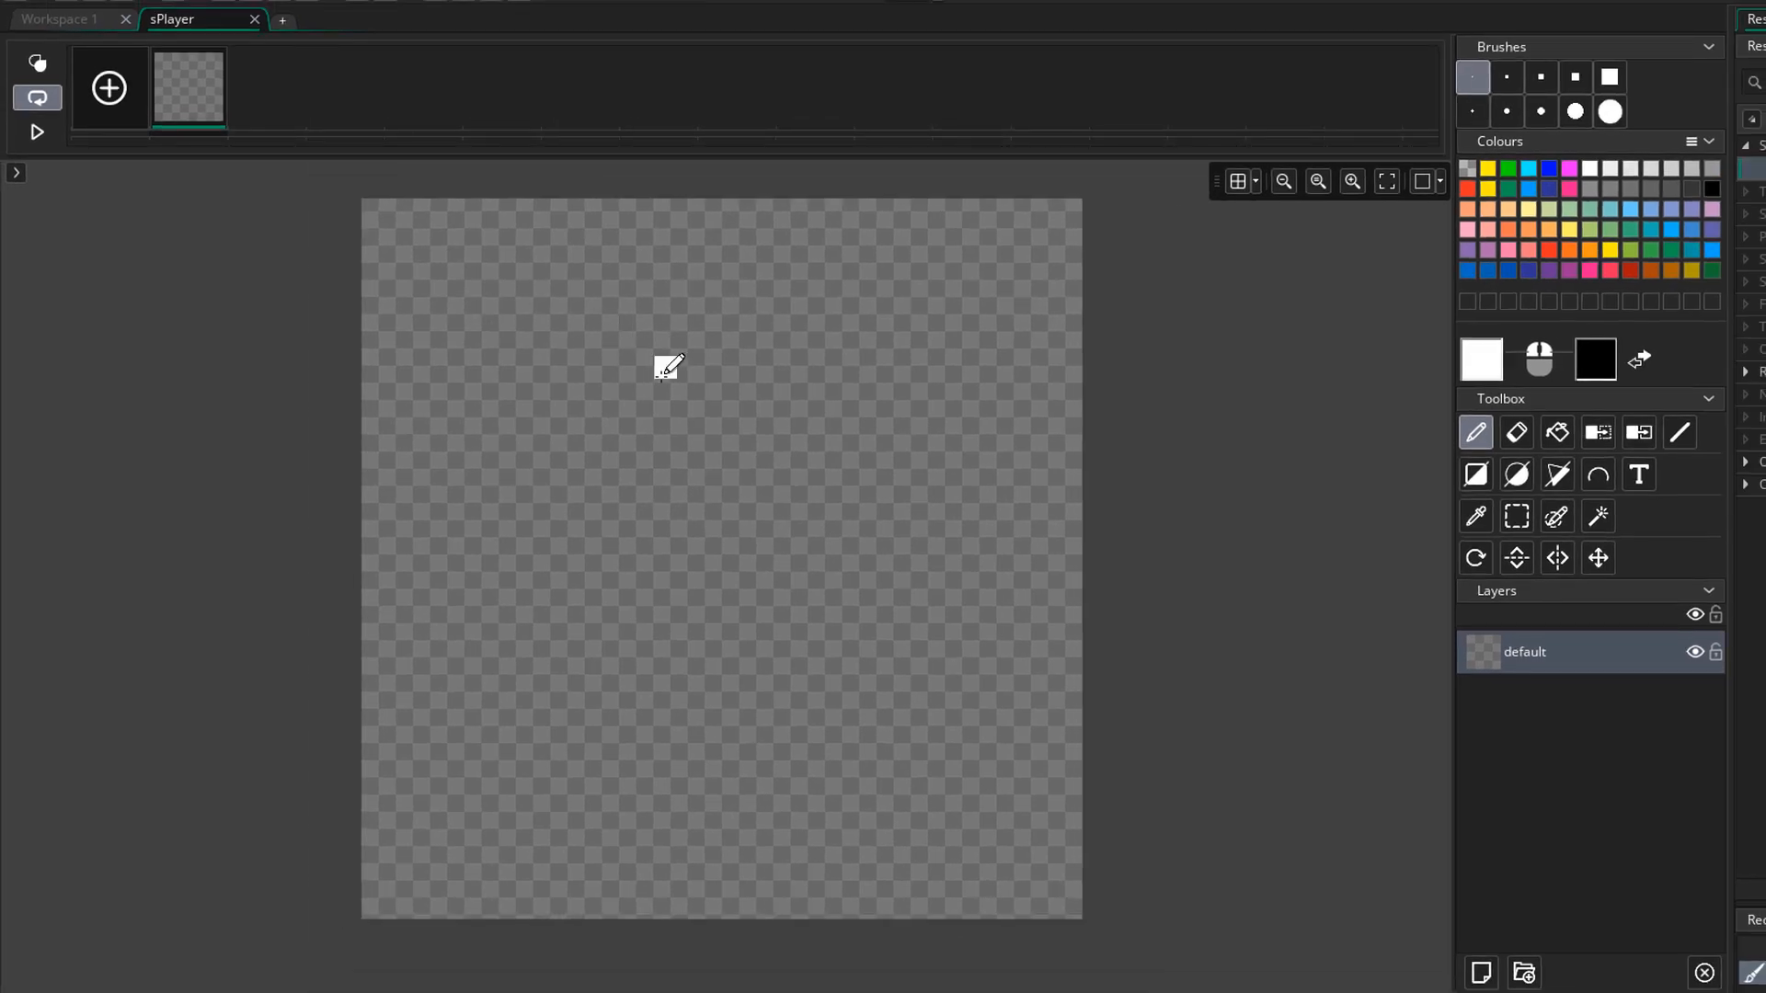
pyautogui.click(1556, 432)
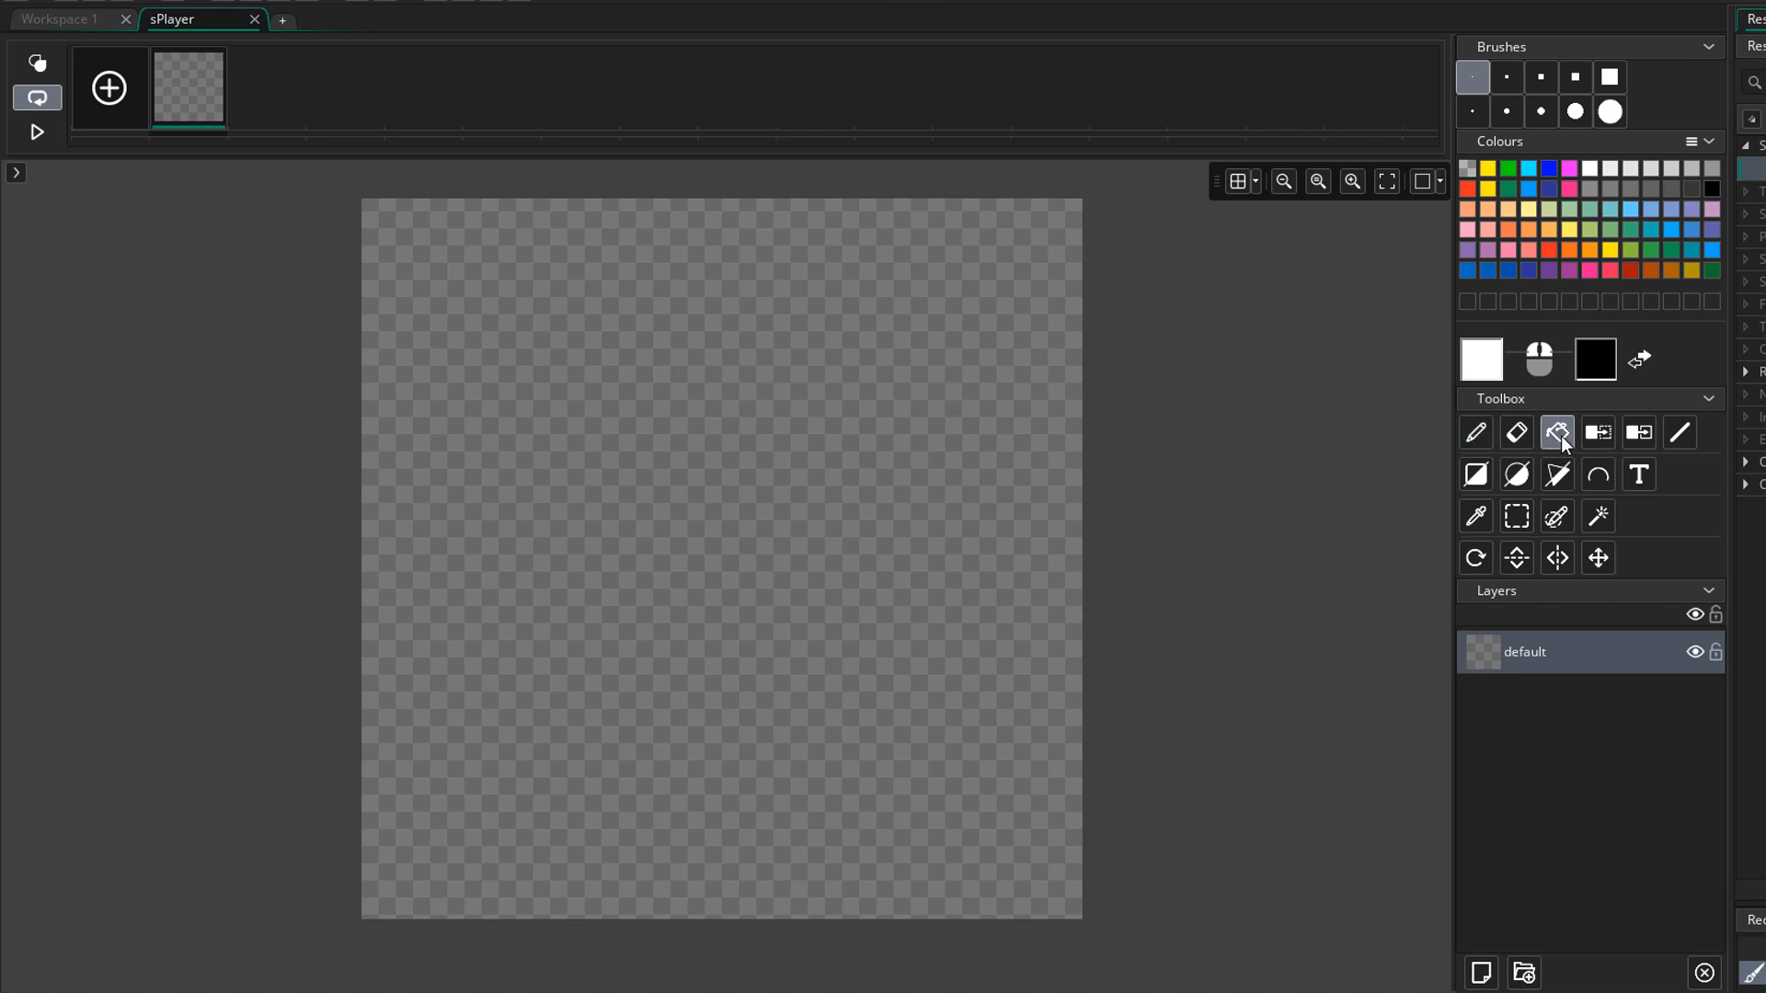
pyautogui.click(664, 493)
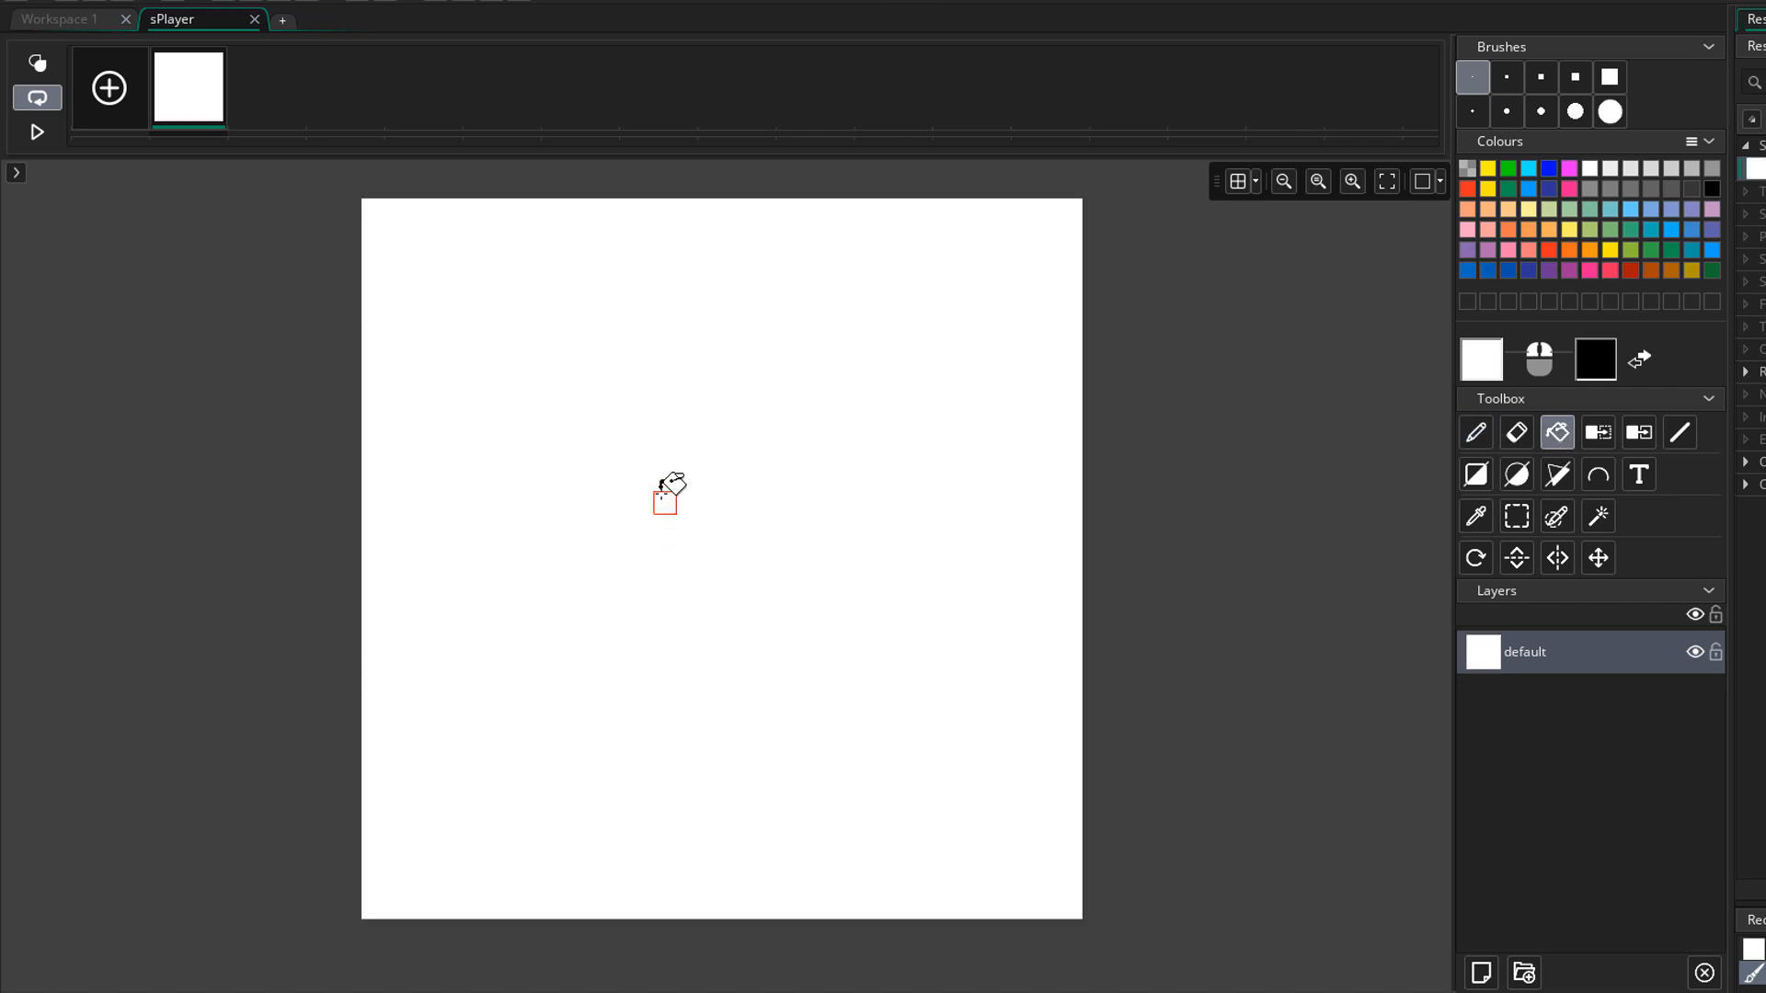
pyautogui.moveTo(238, 51)
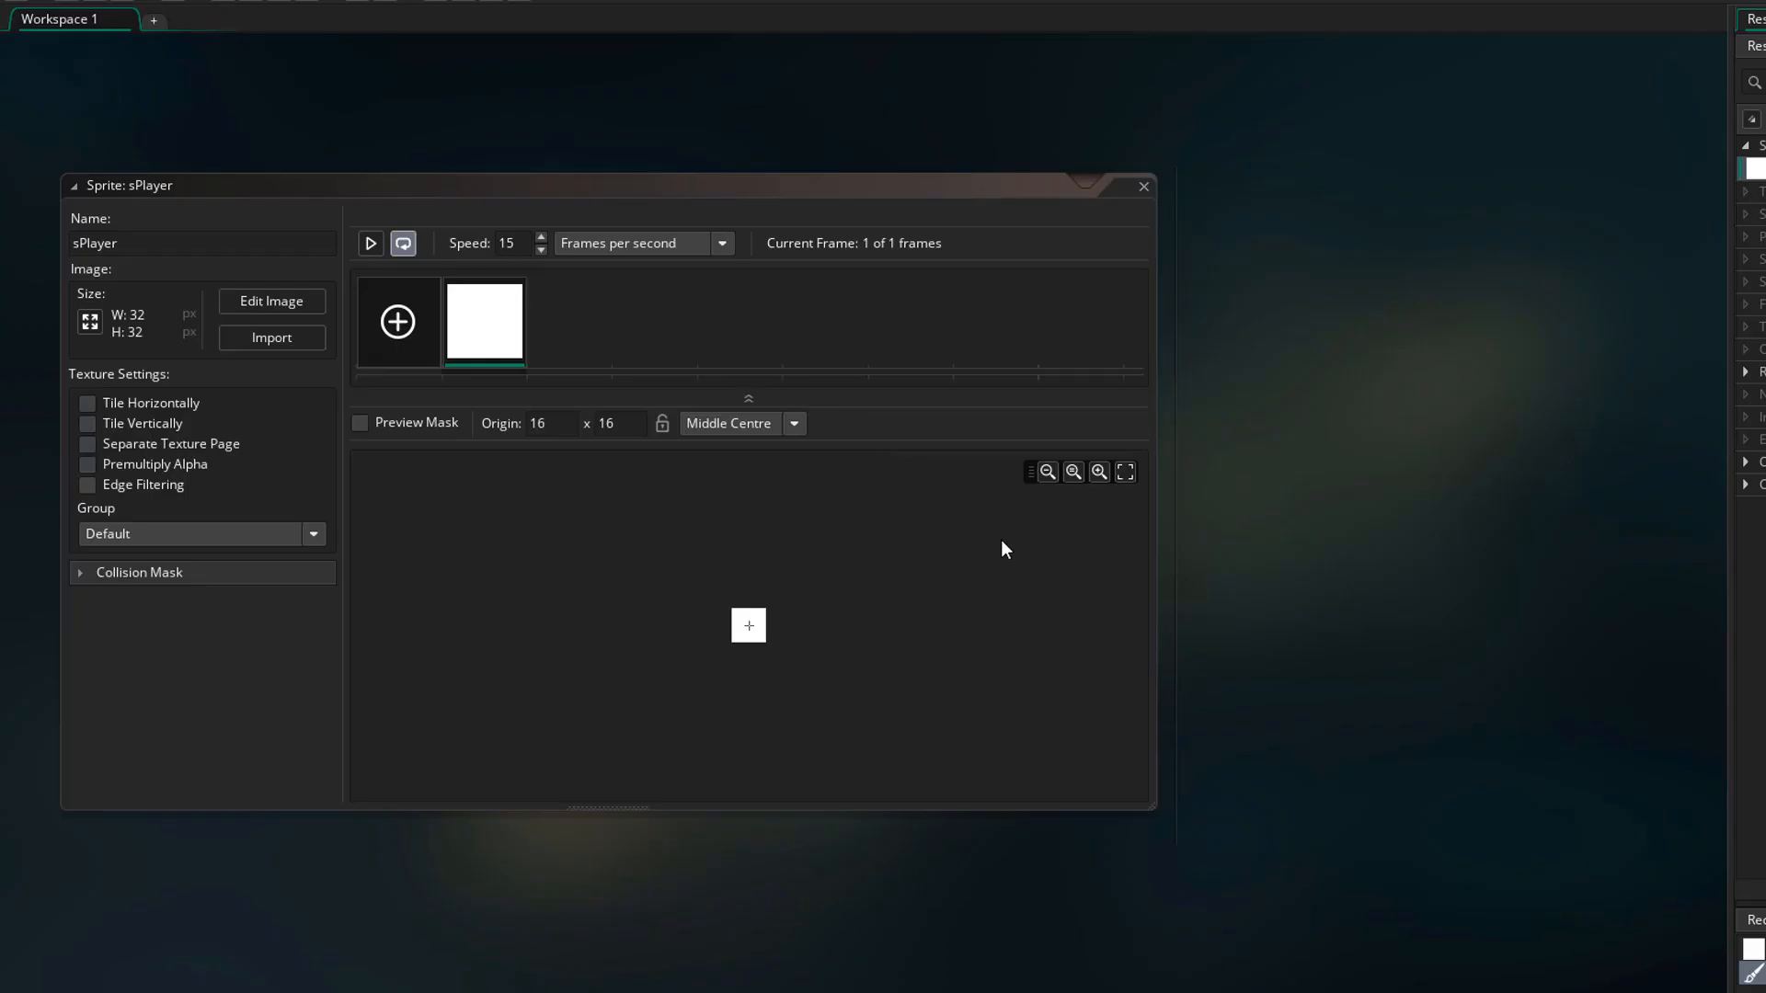
pyautogui.moveTo(997, 548)
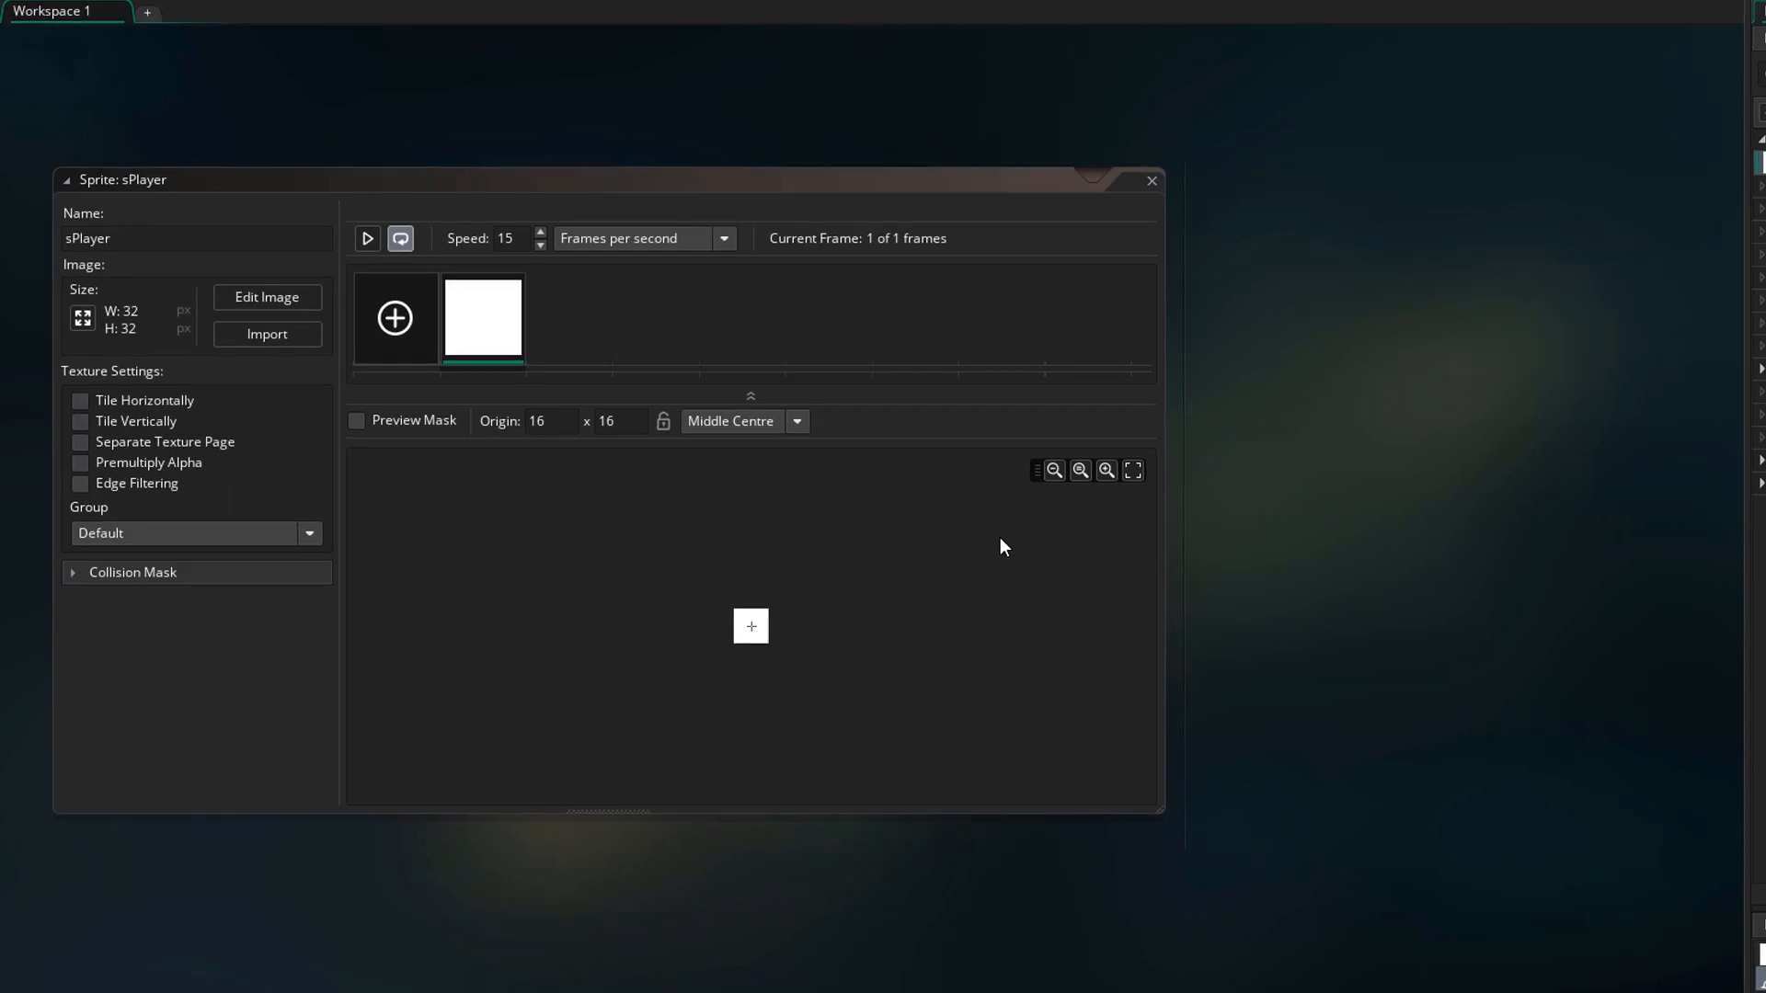
pyautogui.click(796, 421)
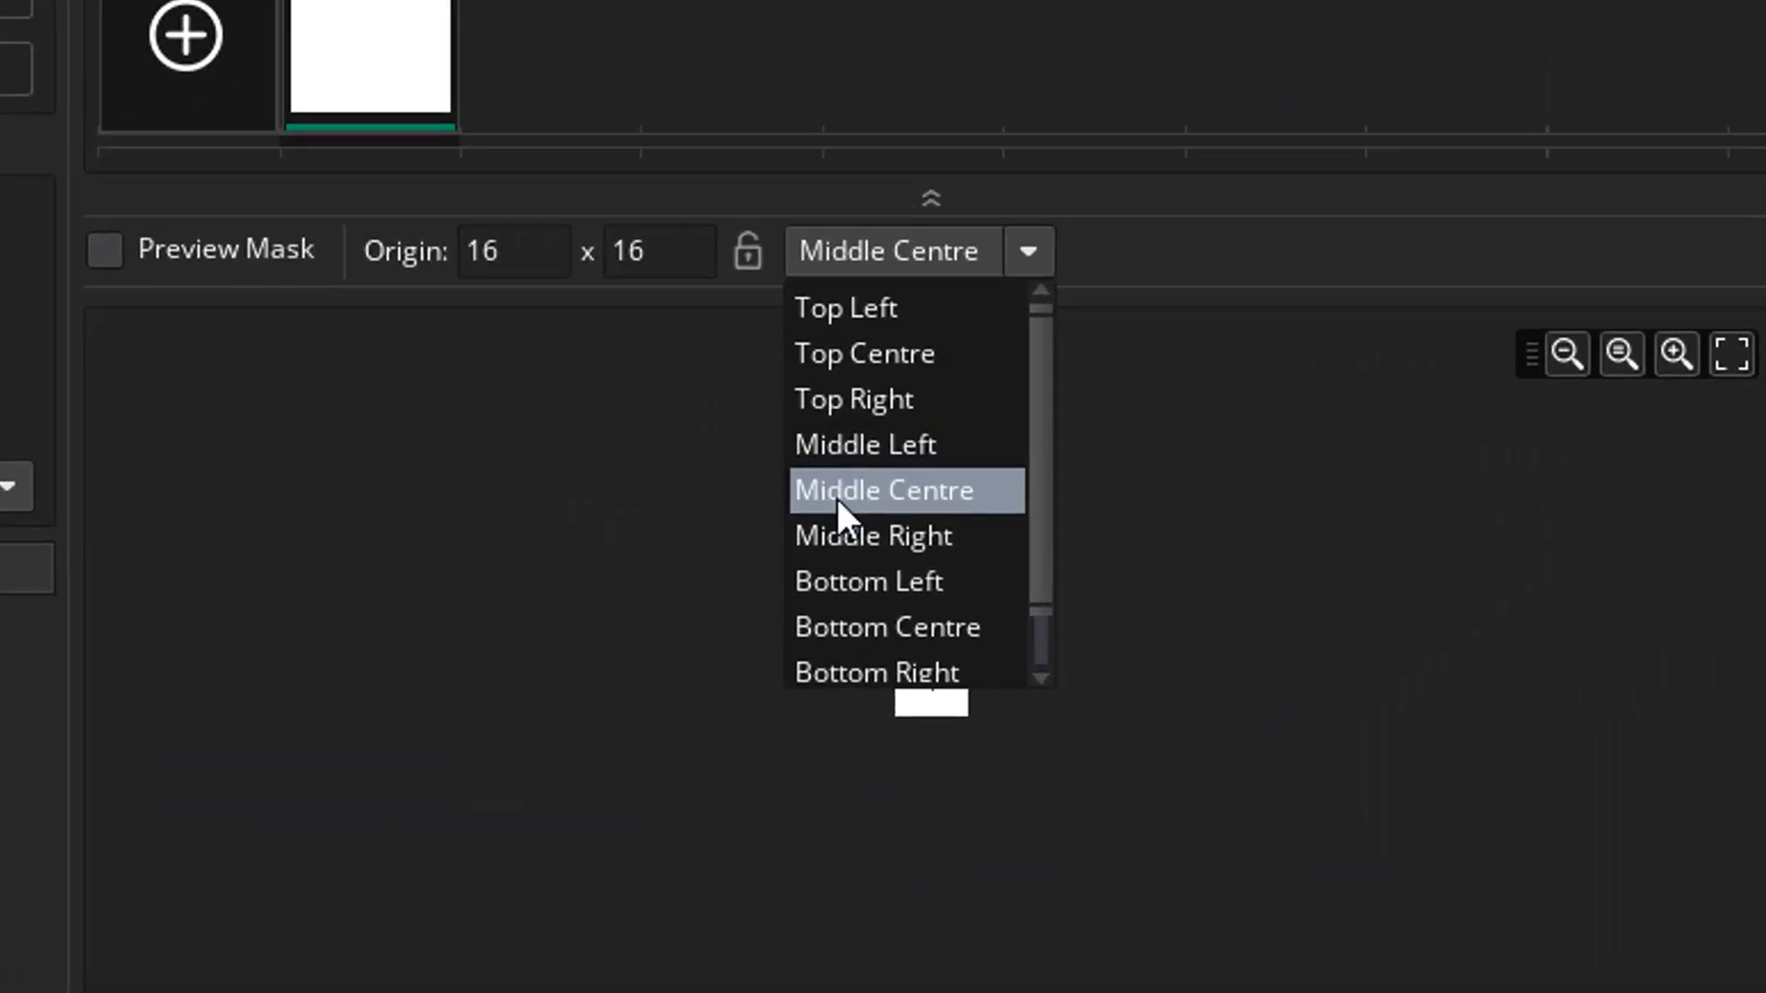
pyautogui.click(883, 490)
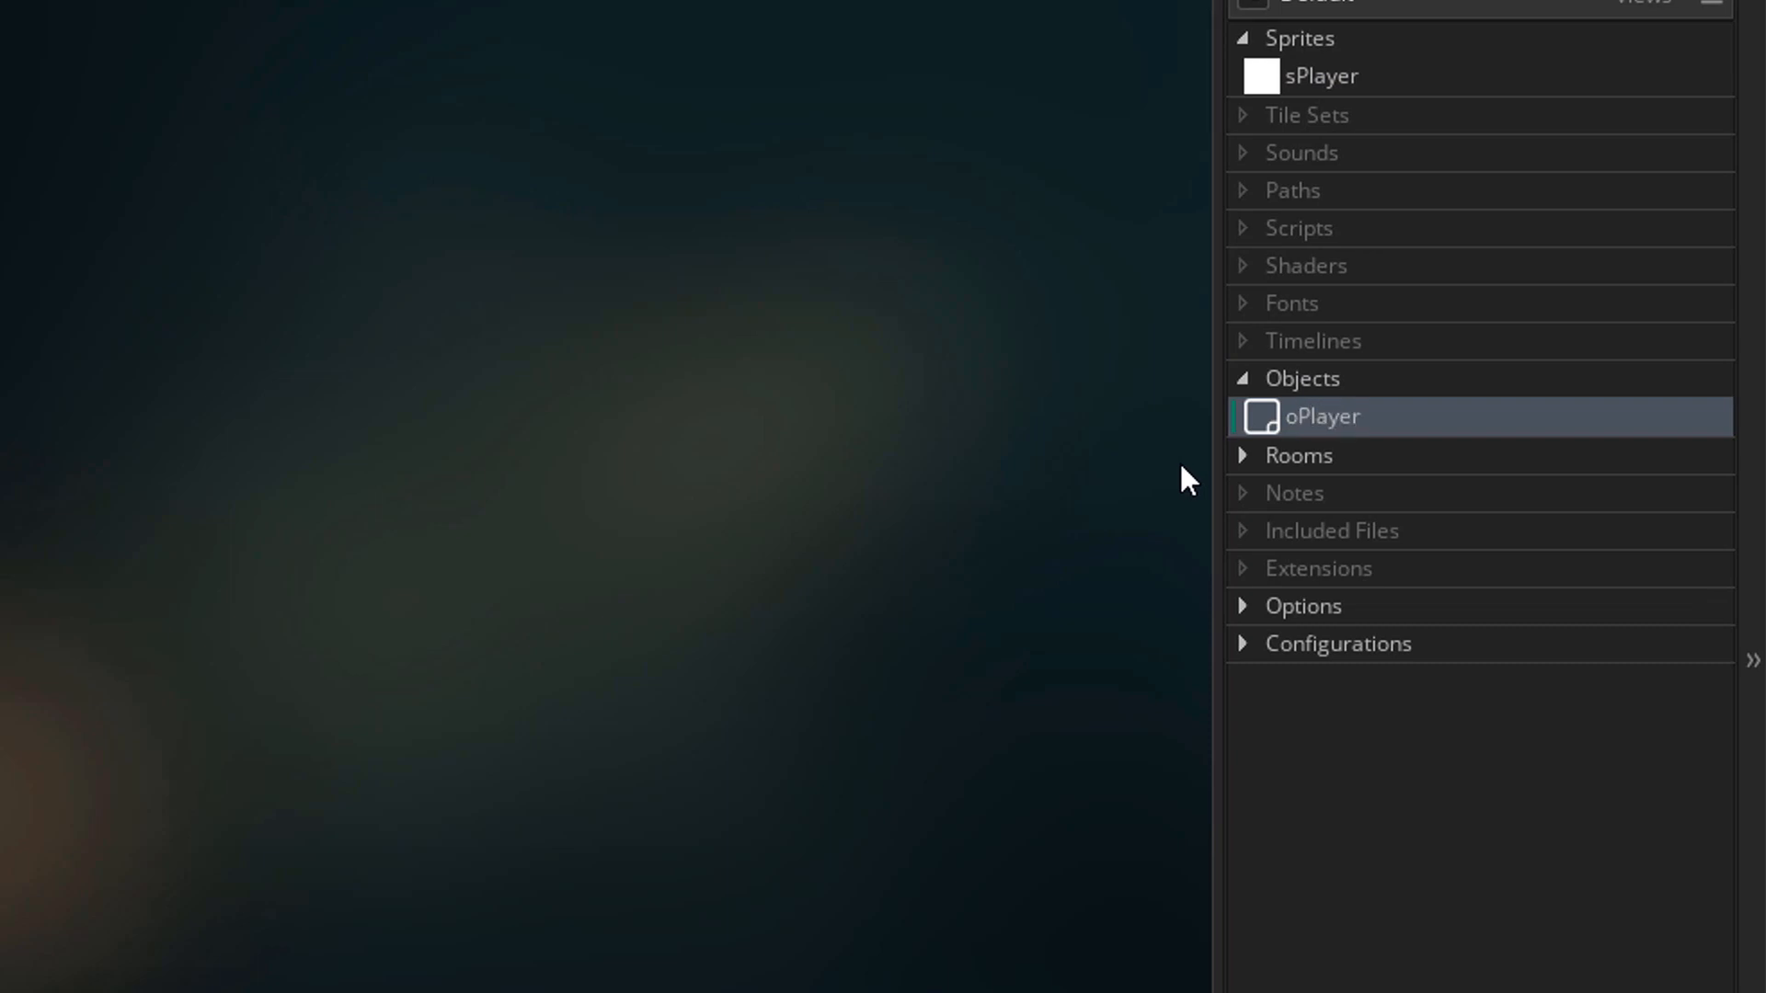
# Assign the sPlayer sprite to the oPlayer object
pyautogui.doubleClick(1322, 418)
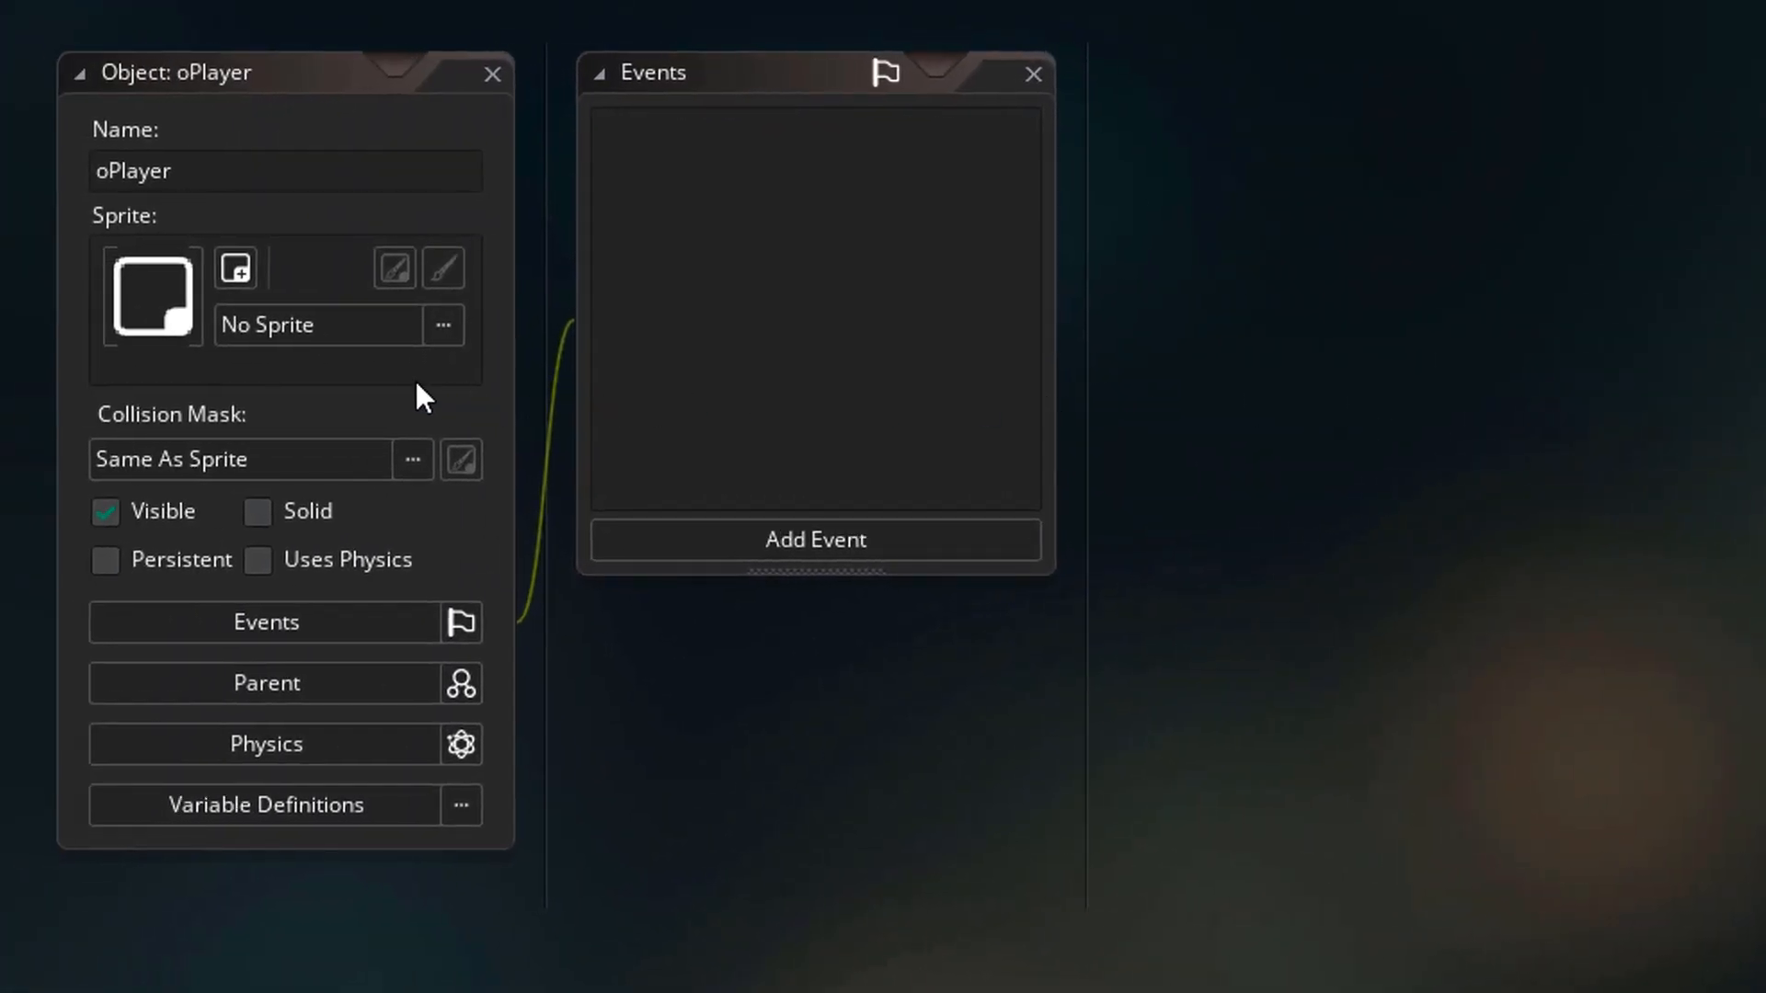
pyautogui.click(442, 324)
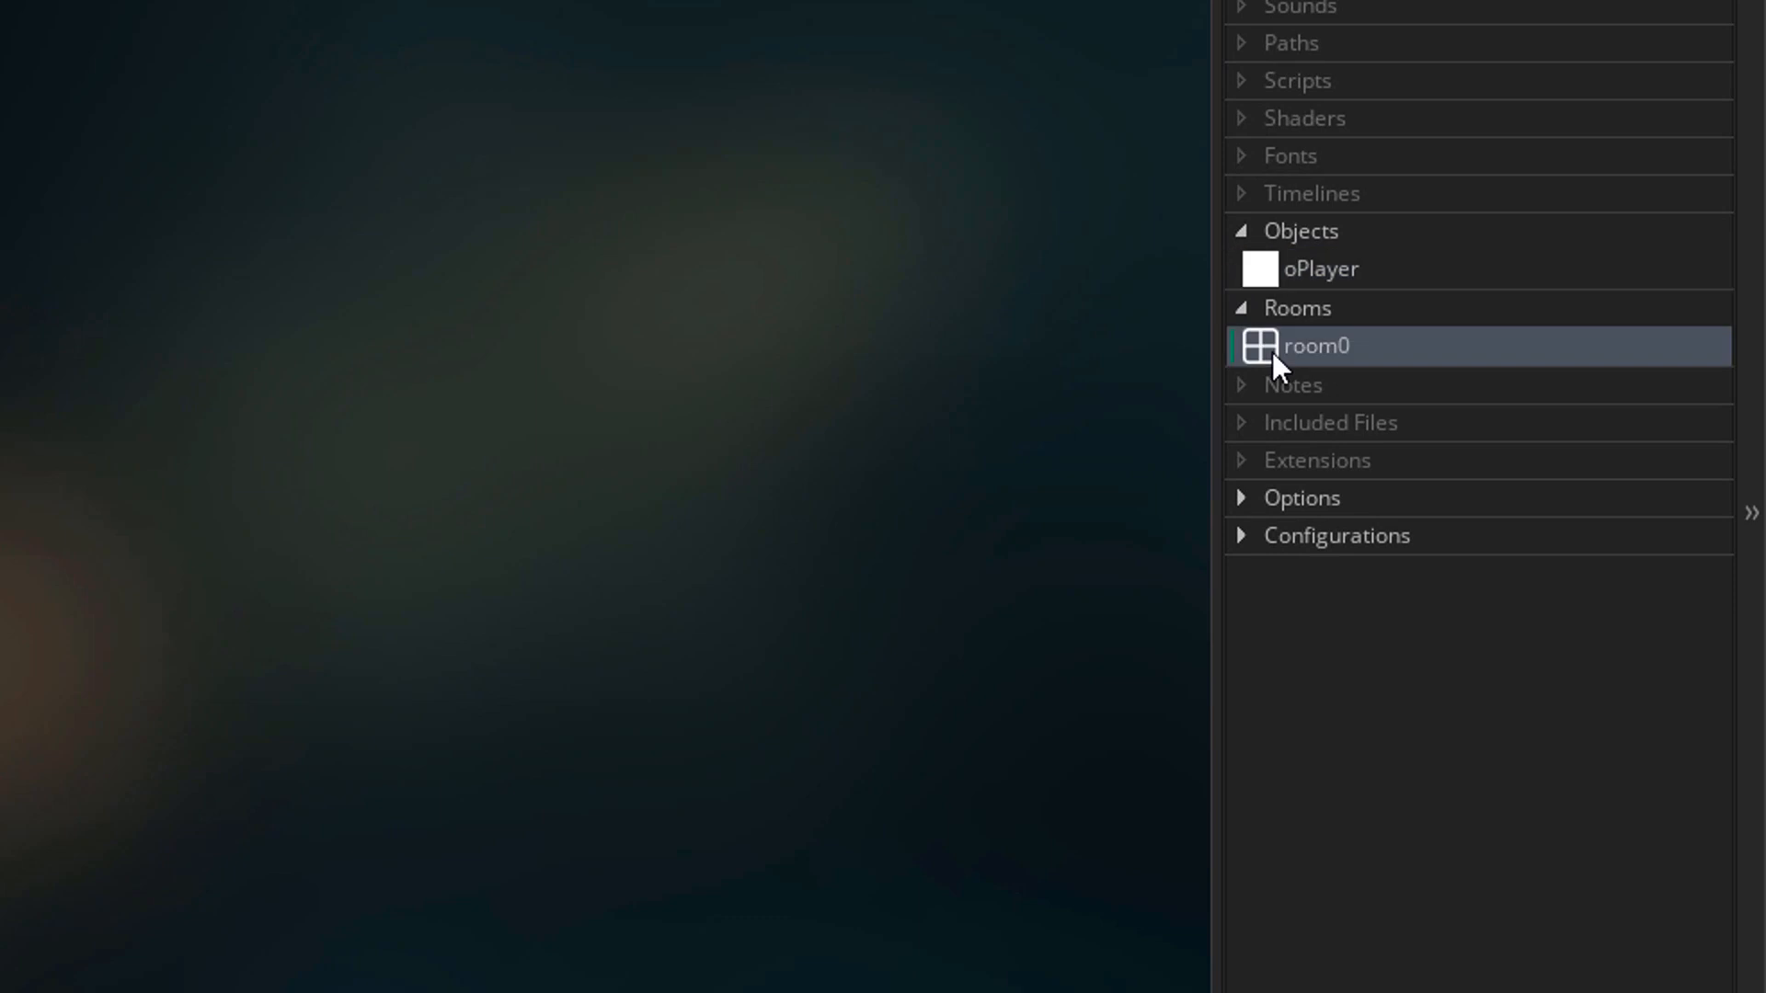
# Adjust room0's width and give its background layer a dark green colour
pyautogui.doubleClick(1313, 346)
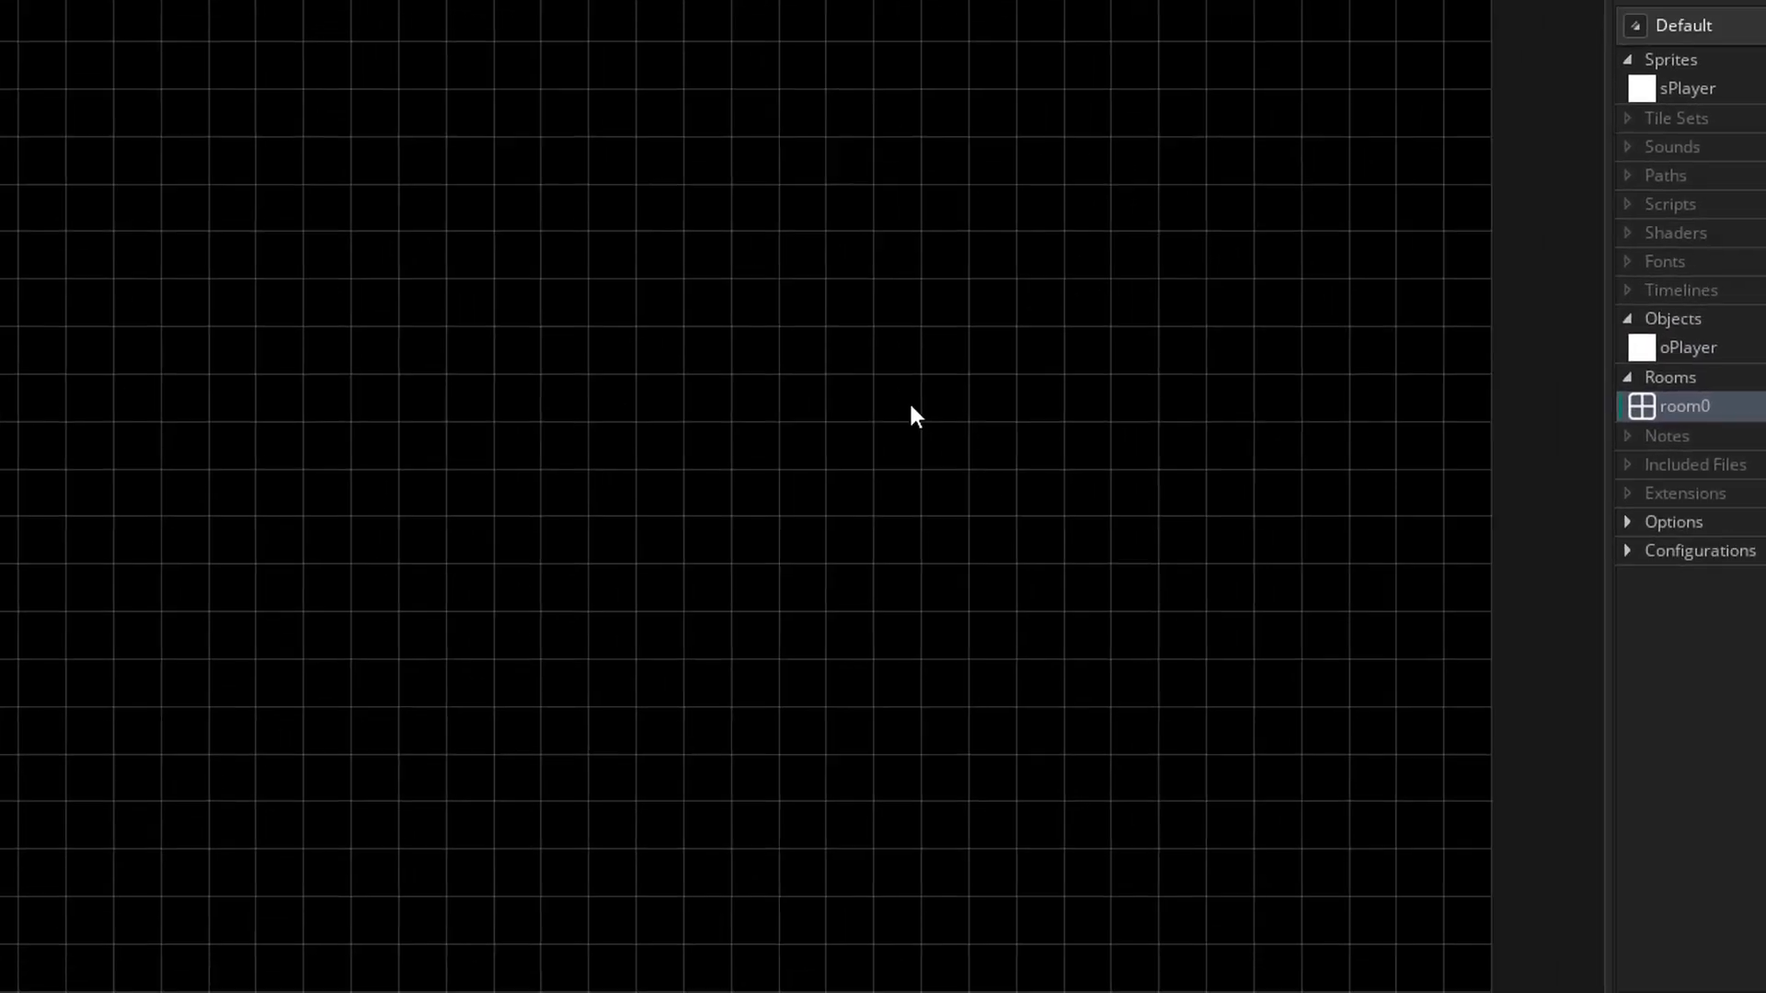
pyautogui.doubleClick(1681, 404)
pyautogui.write('5')
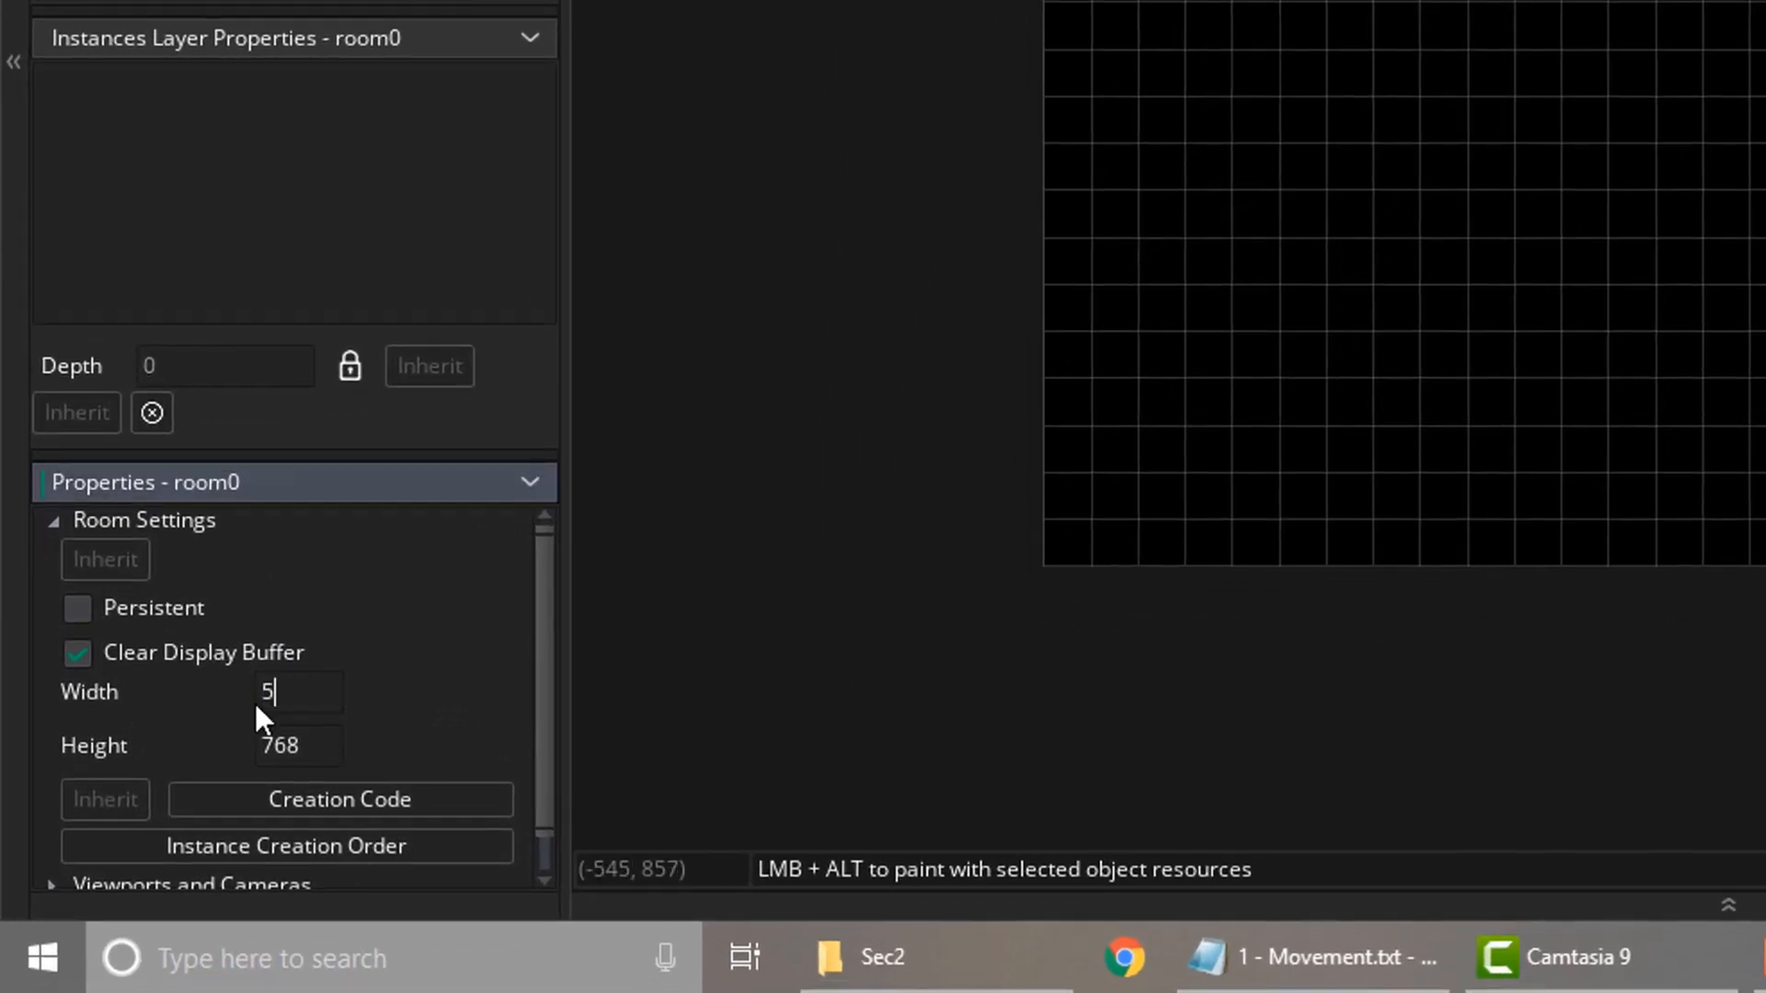
pyautogui.write('12')
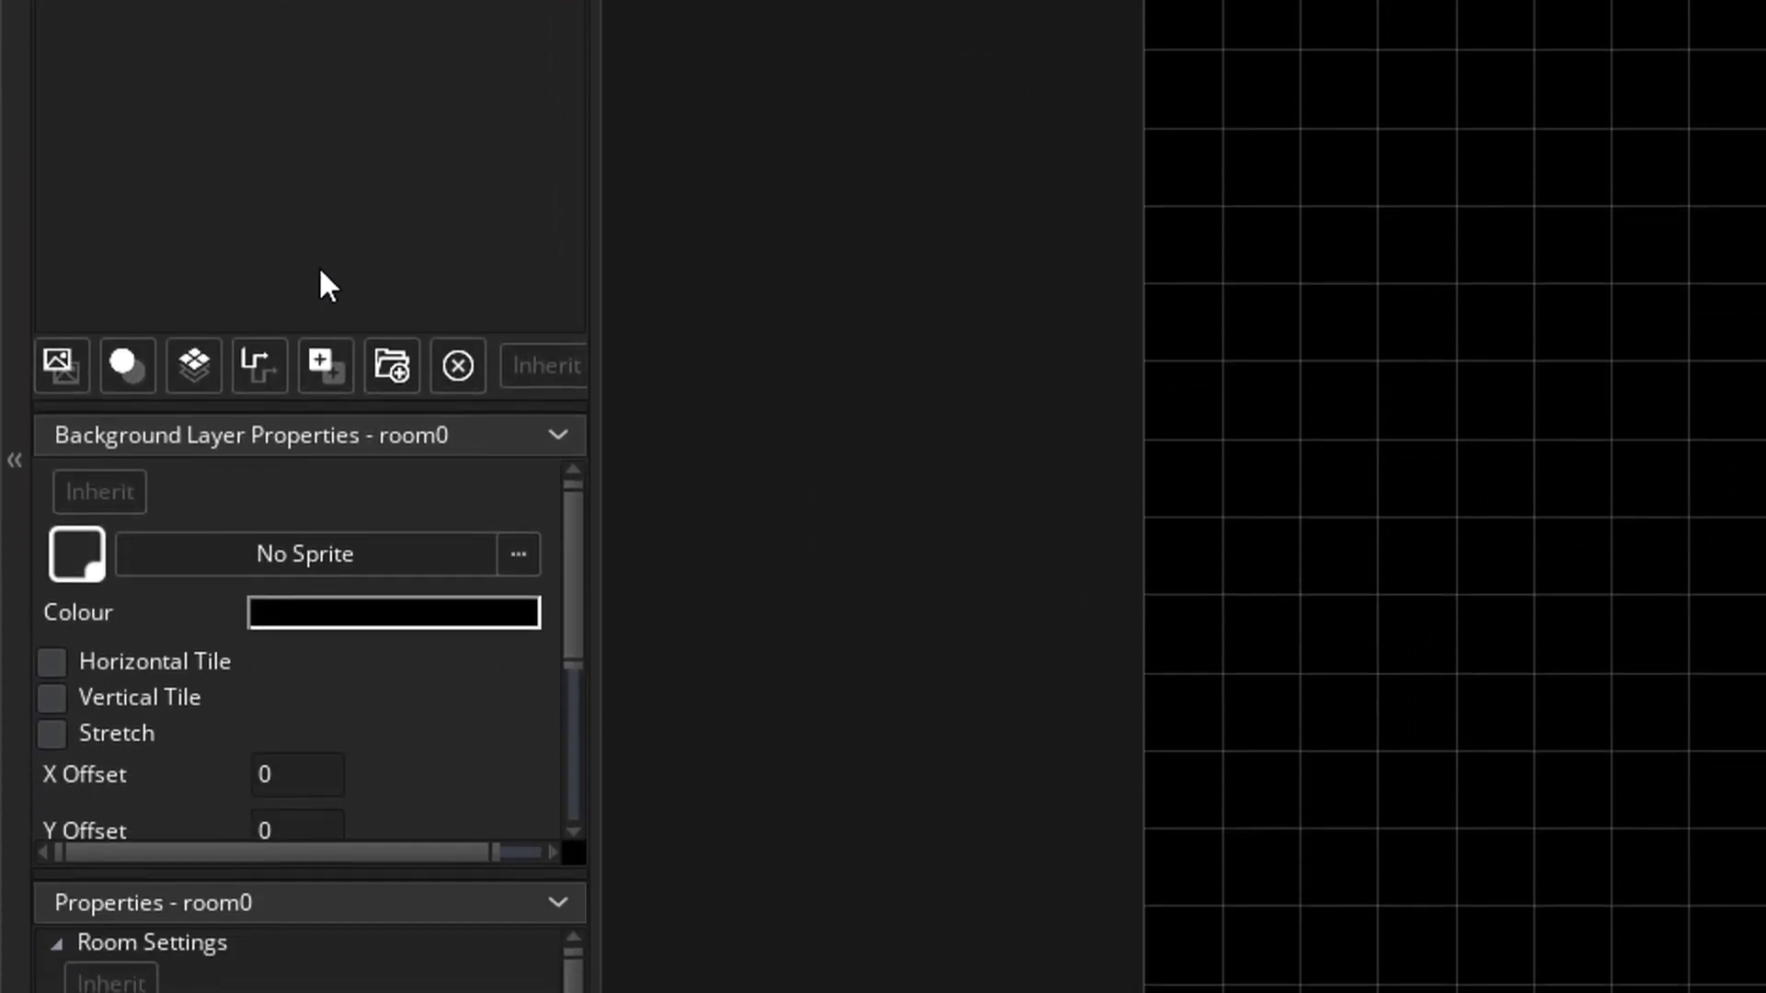
pyautogui.click(391, 611)
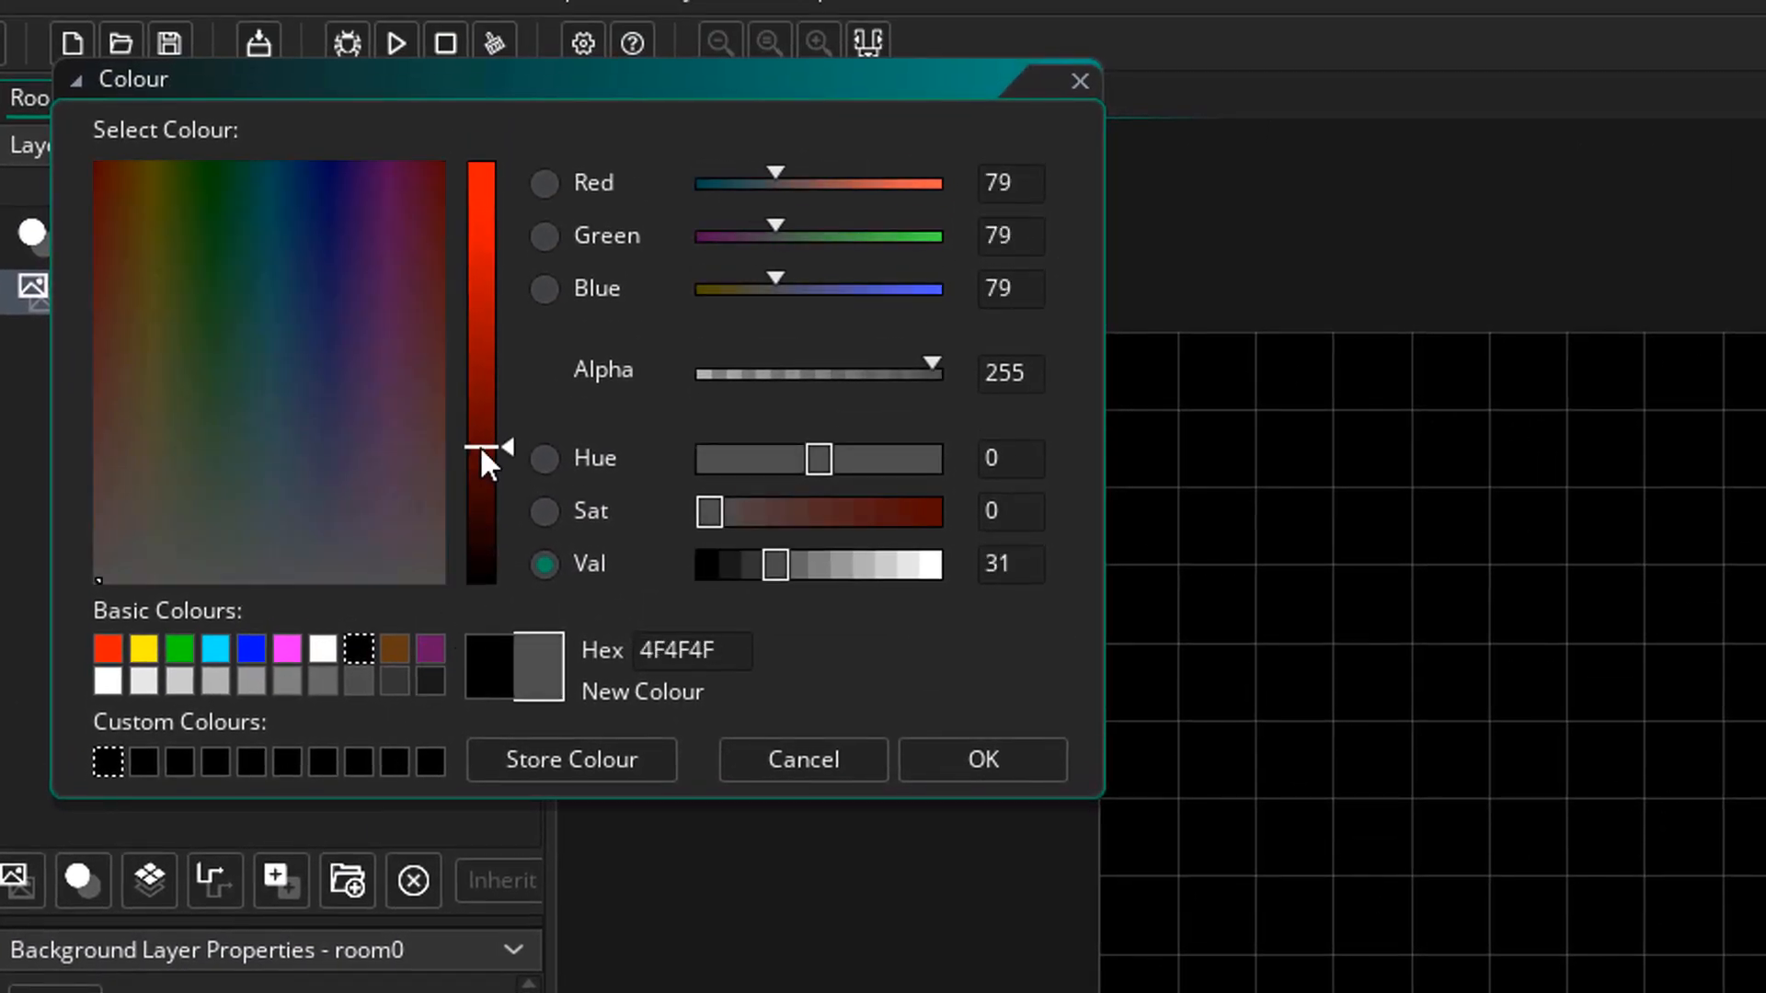
pyautogui.click(250, 283)
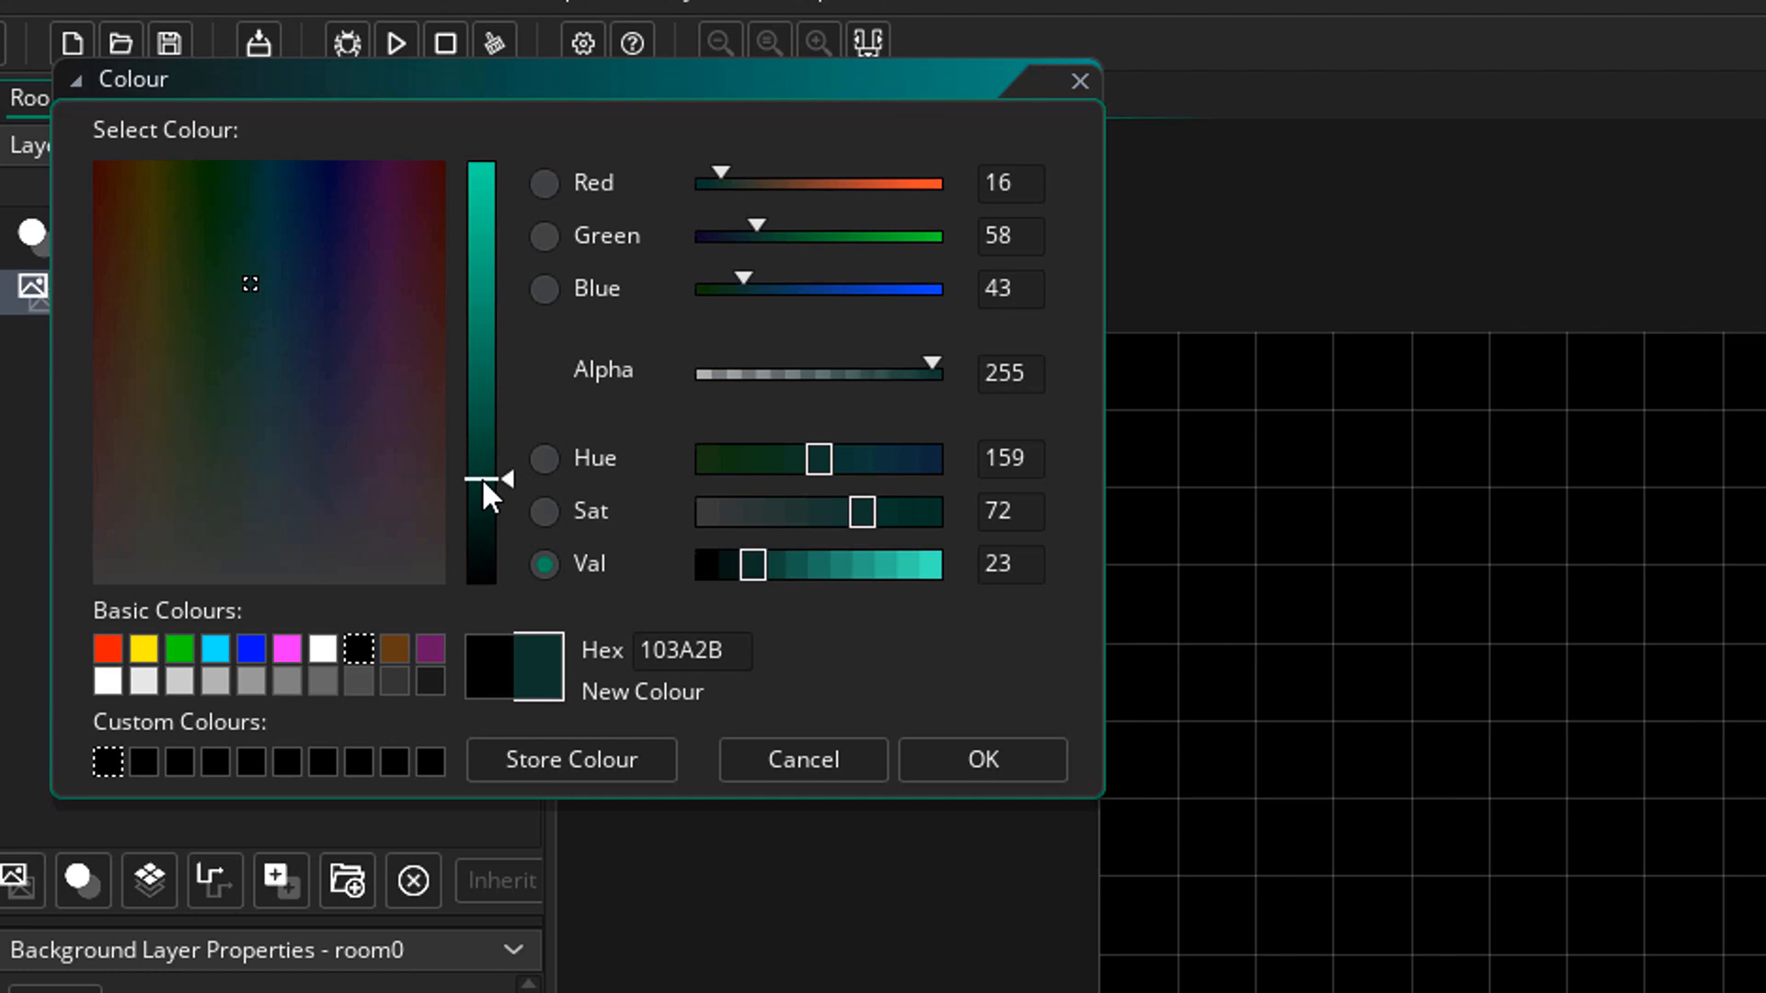
pyautogui.click(978, 760)
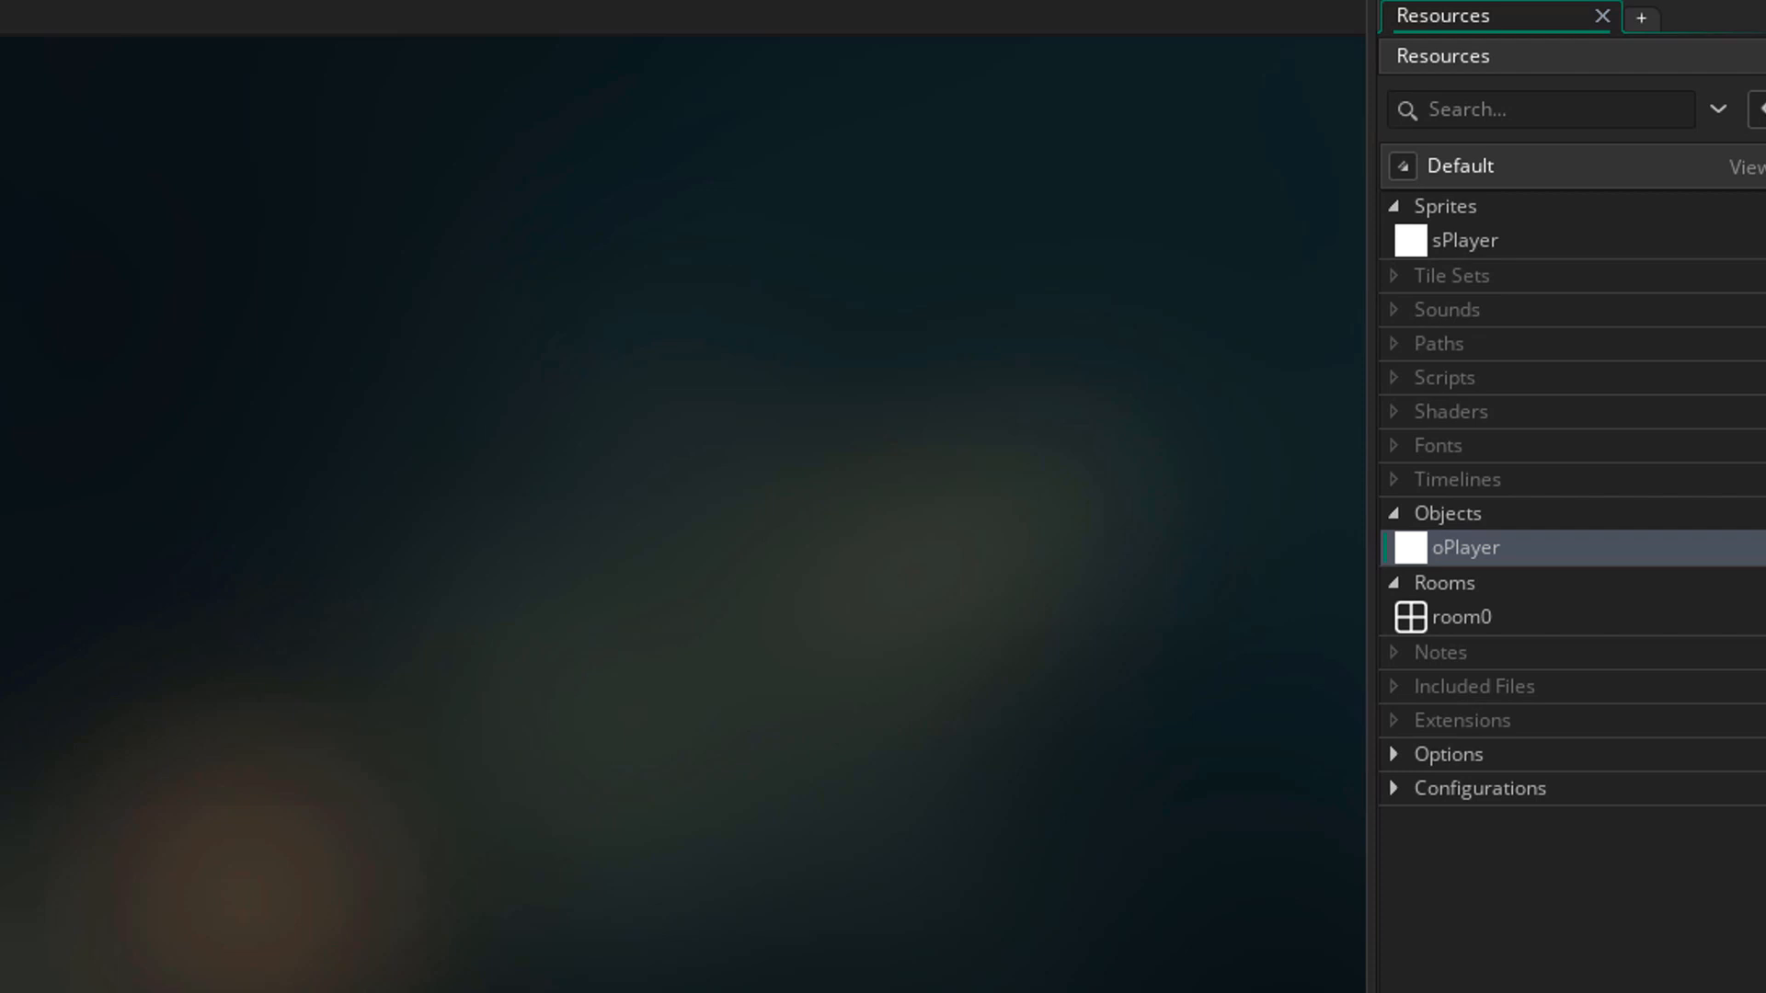
# Add a Create event to oPlayer setting moveSpeed to 1 and moveX, moveY to 0
pyautogui.doubleClick(1465, 547)
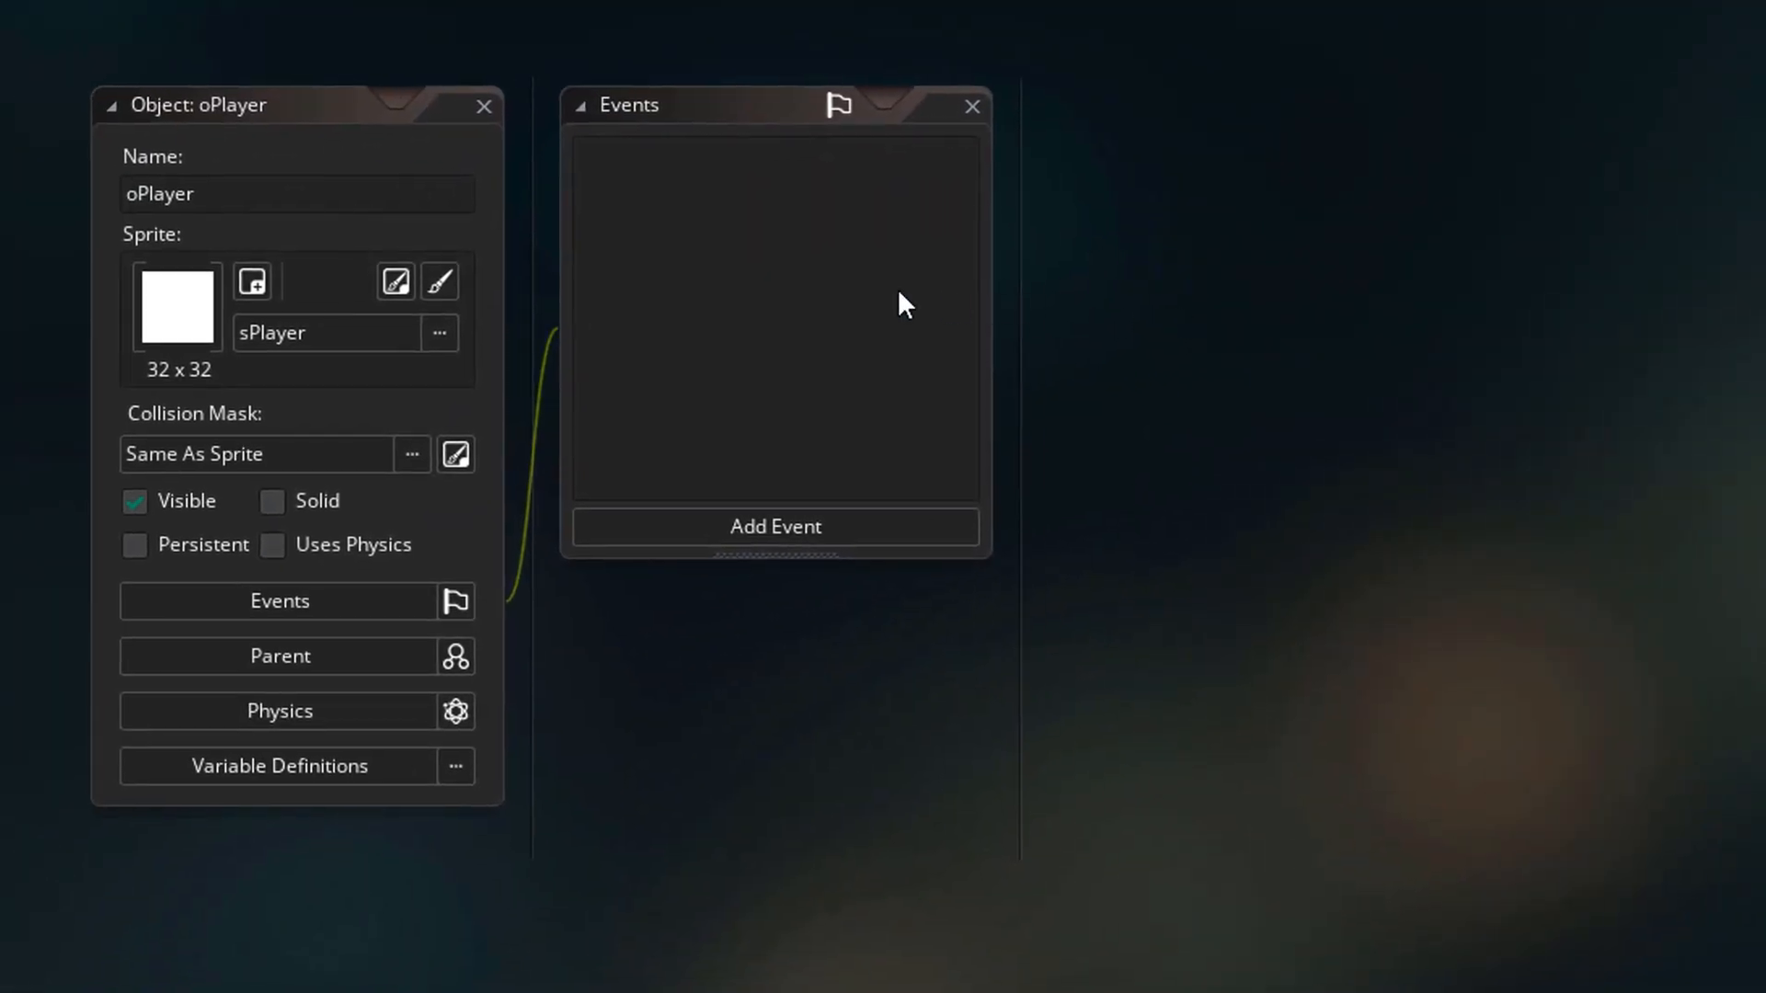
pyautogui.click(774, 526)
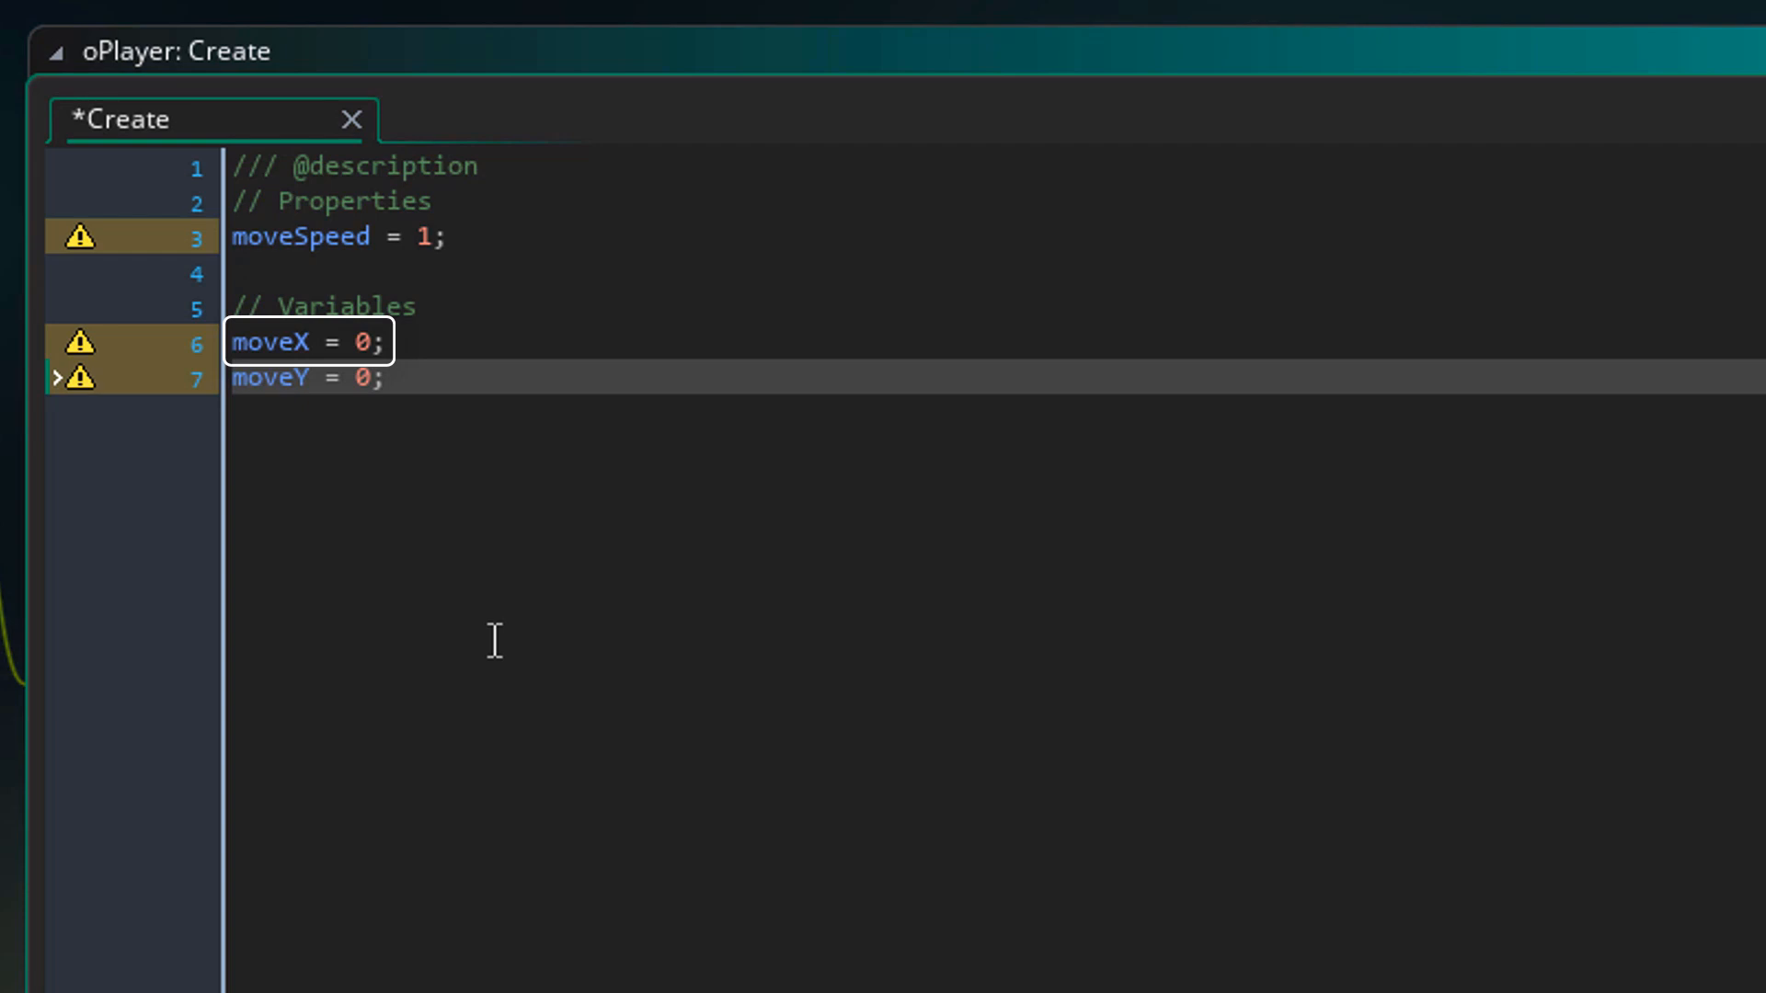
pyautogui.click(304, 377)
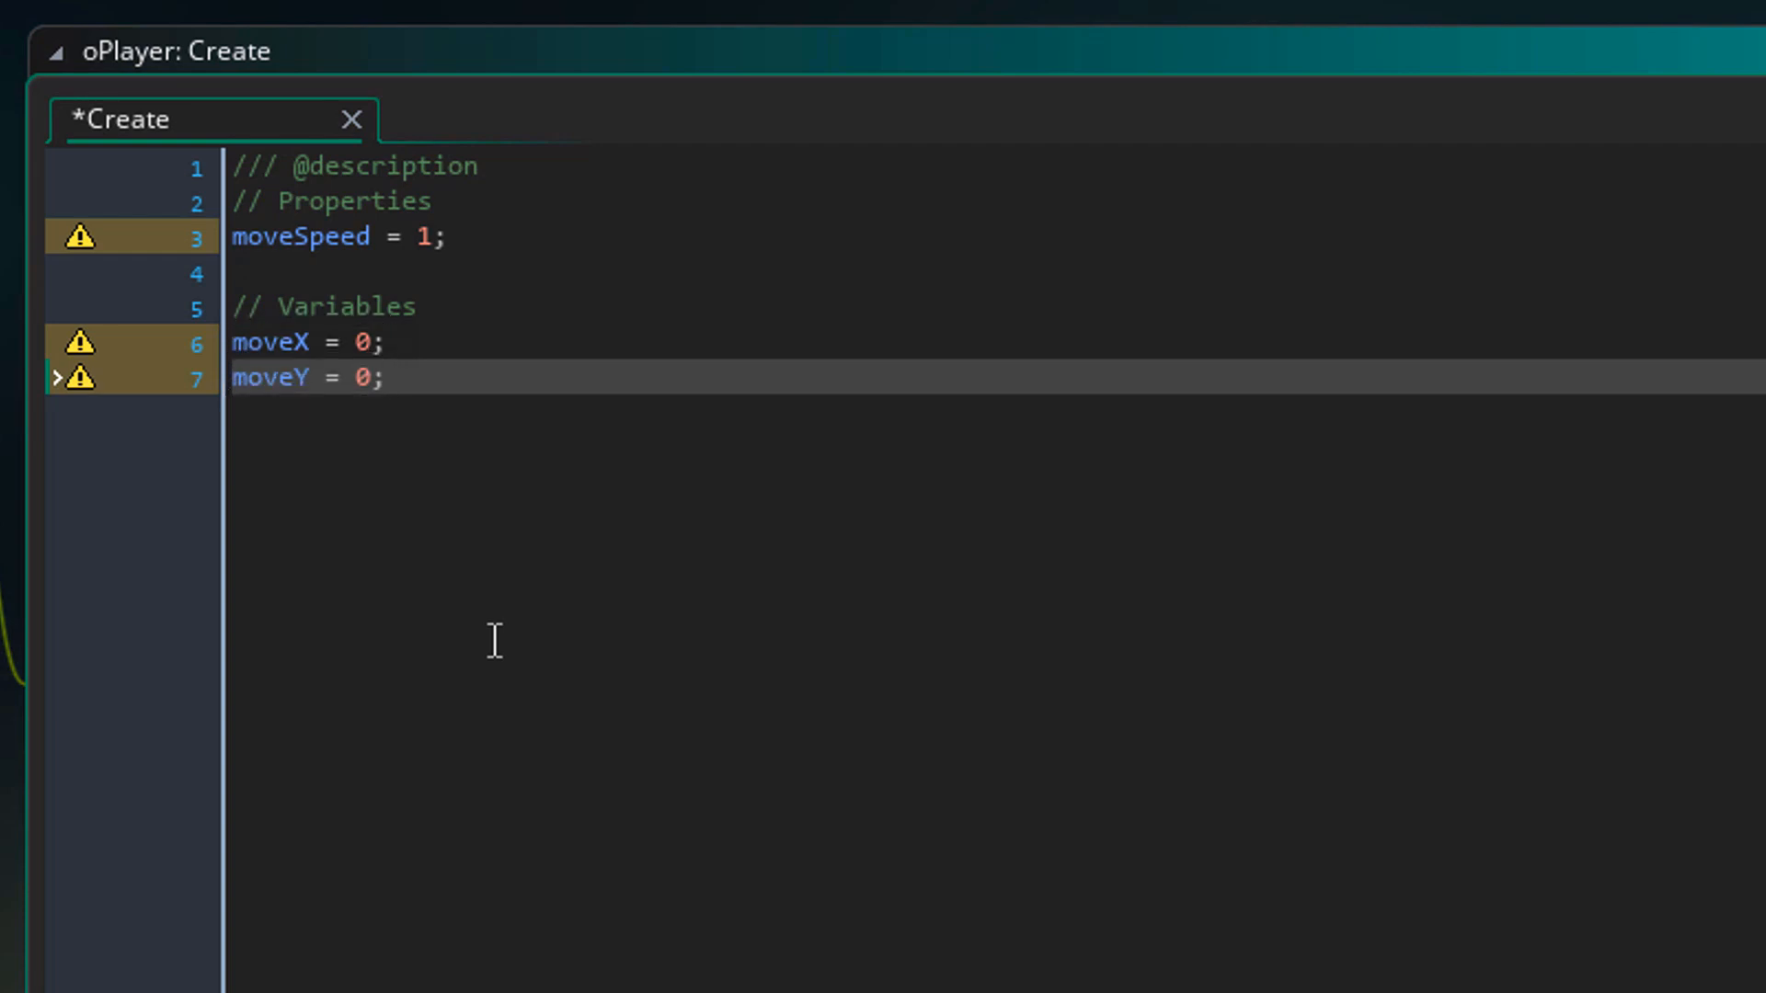
# Add a Step event reading arrow keys into axes, scaling by moveSpeed and updating x and y
pyautogui.click(311, 622)
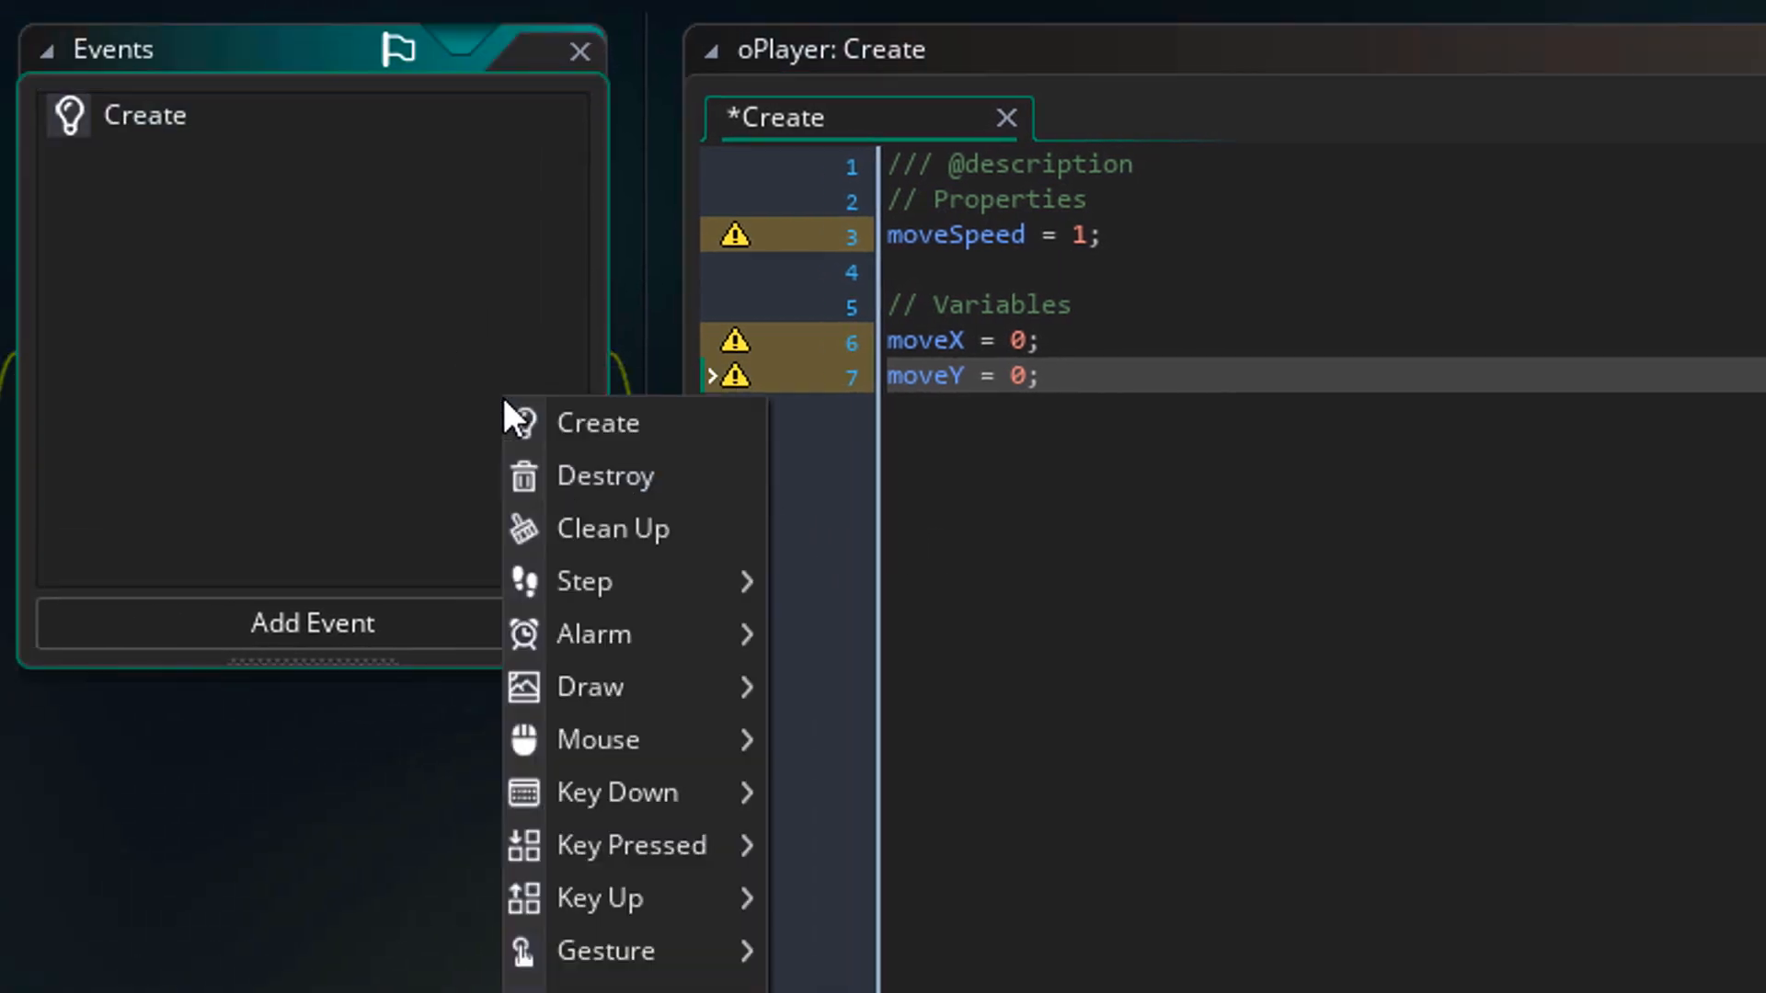
pyautogui.click(584, 580)
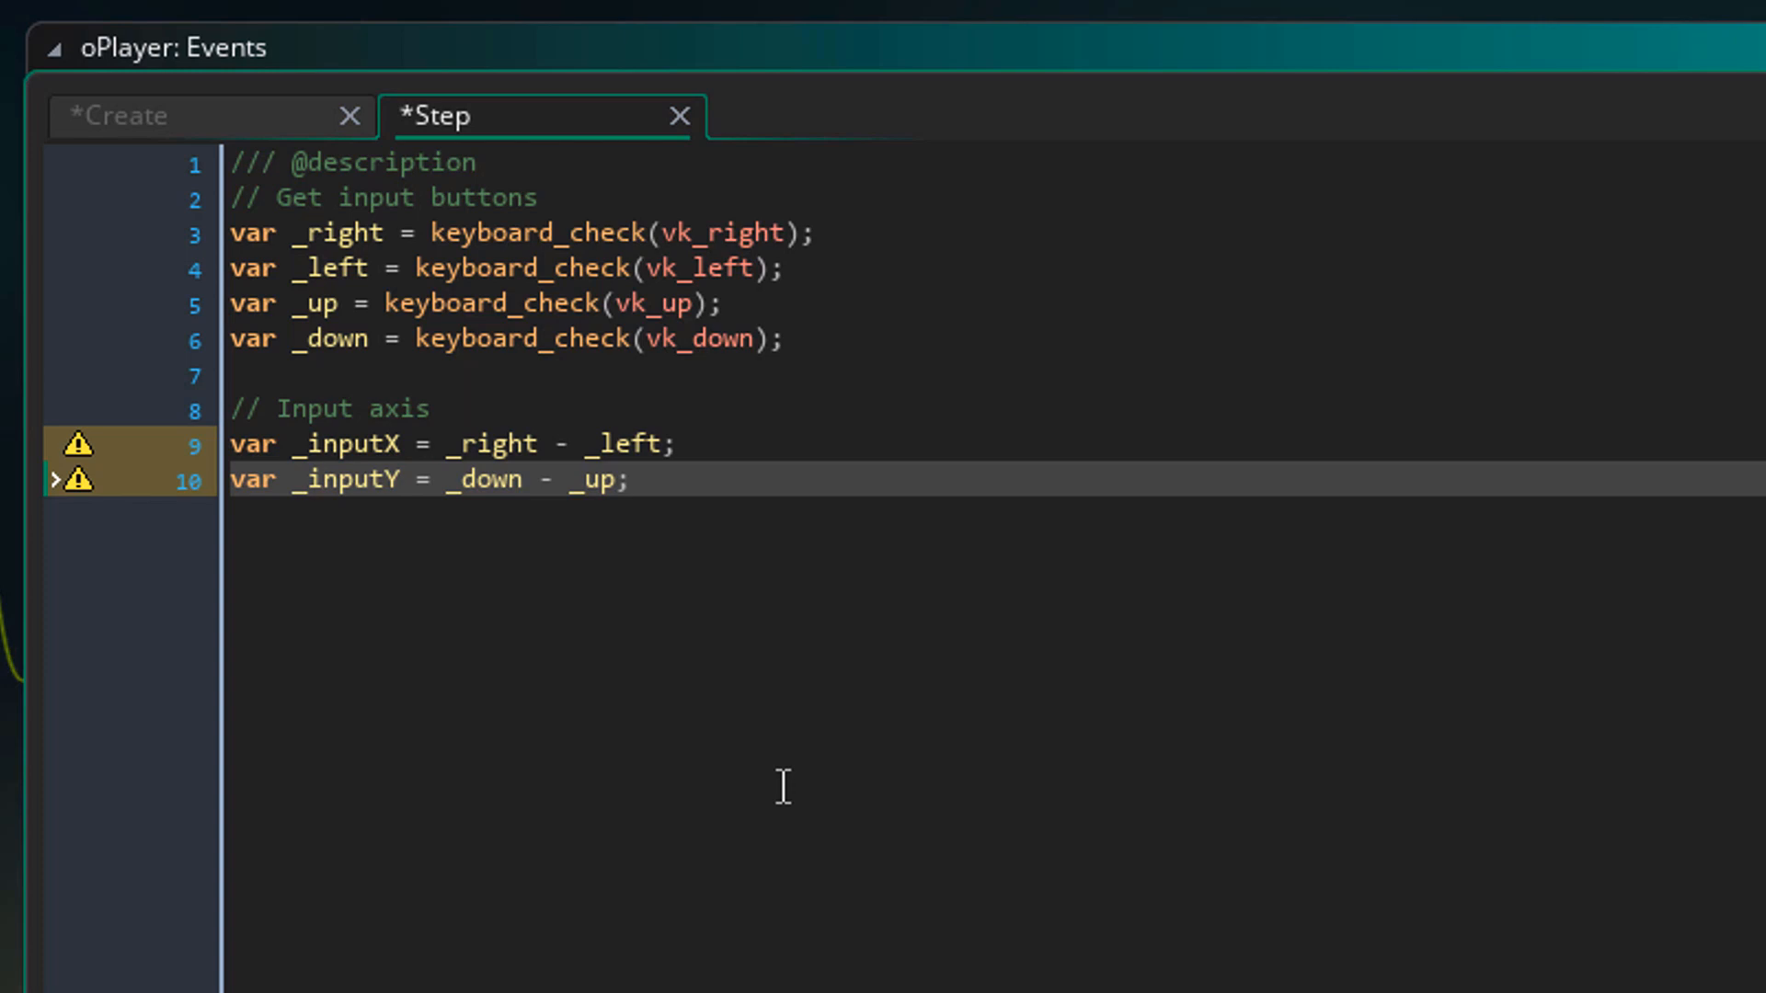
pyautogui.press('Return')
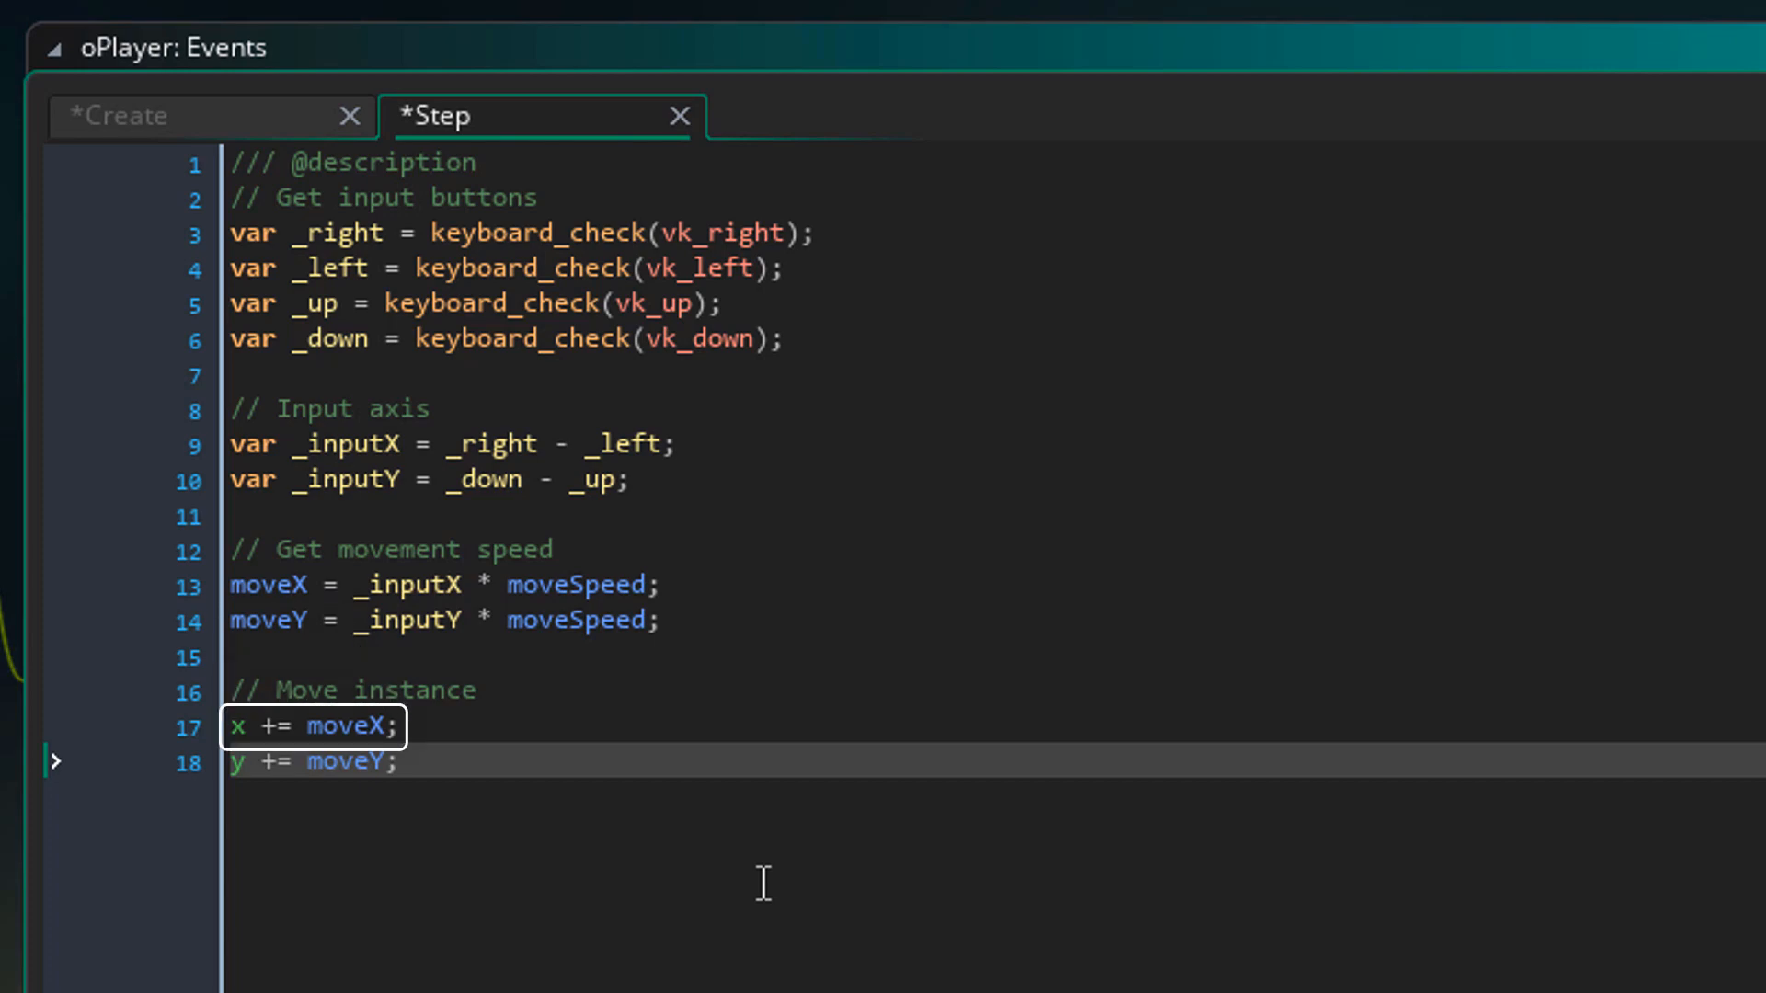
pyautogui.click(313, 762)
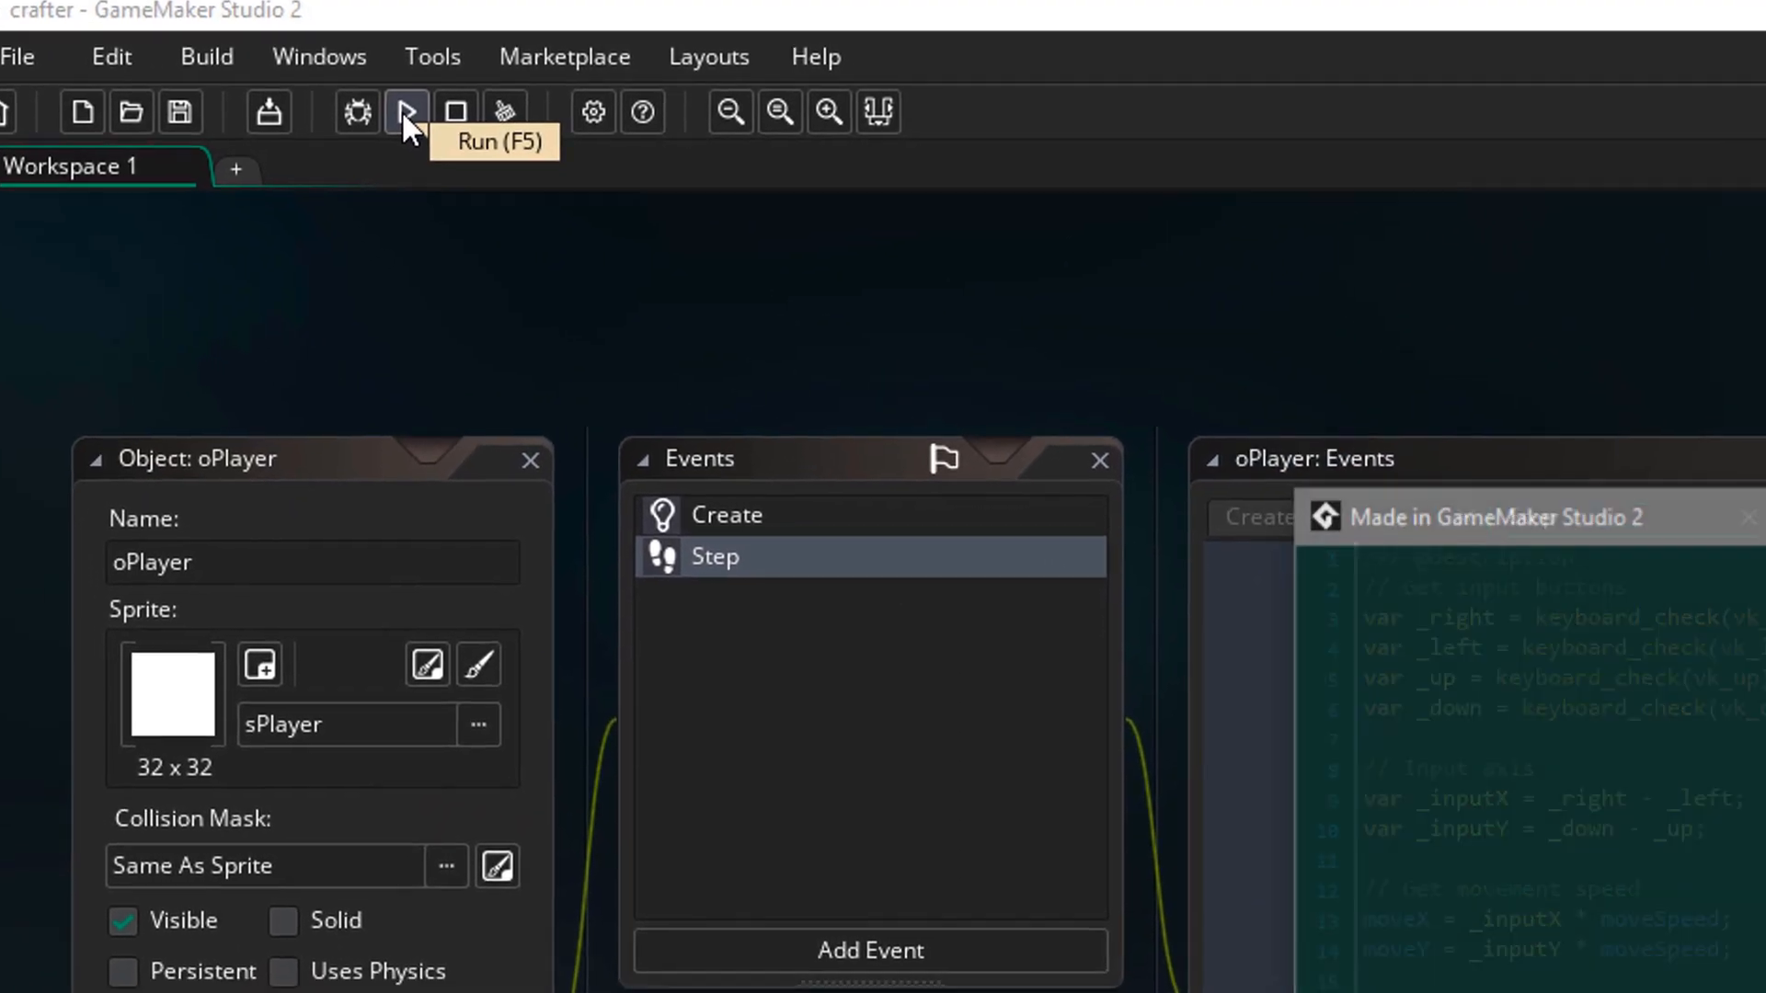
# Run the game, move the square with the keys, then close the game window
pyautogui.click(405, 112)
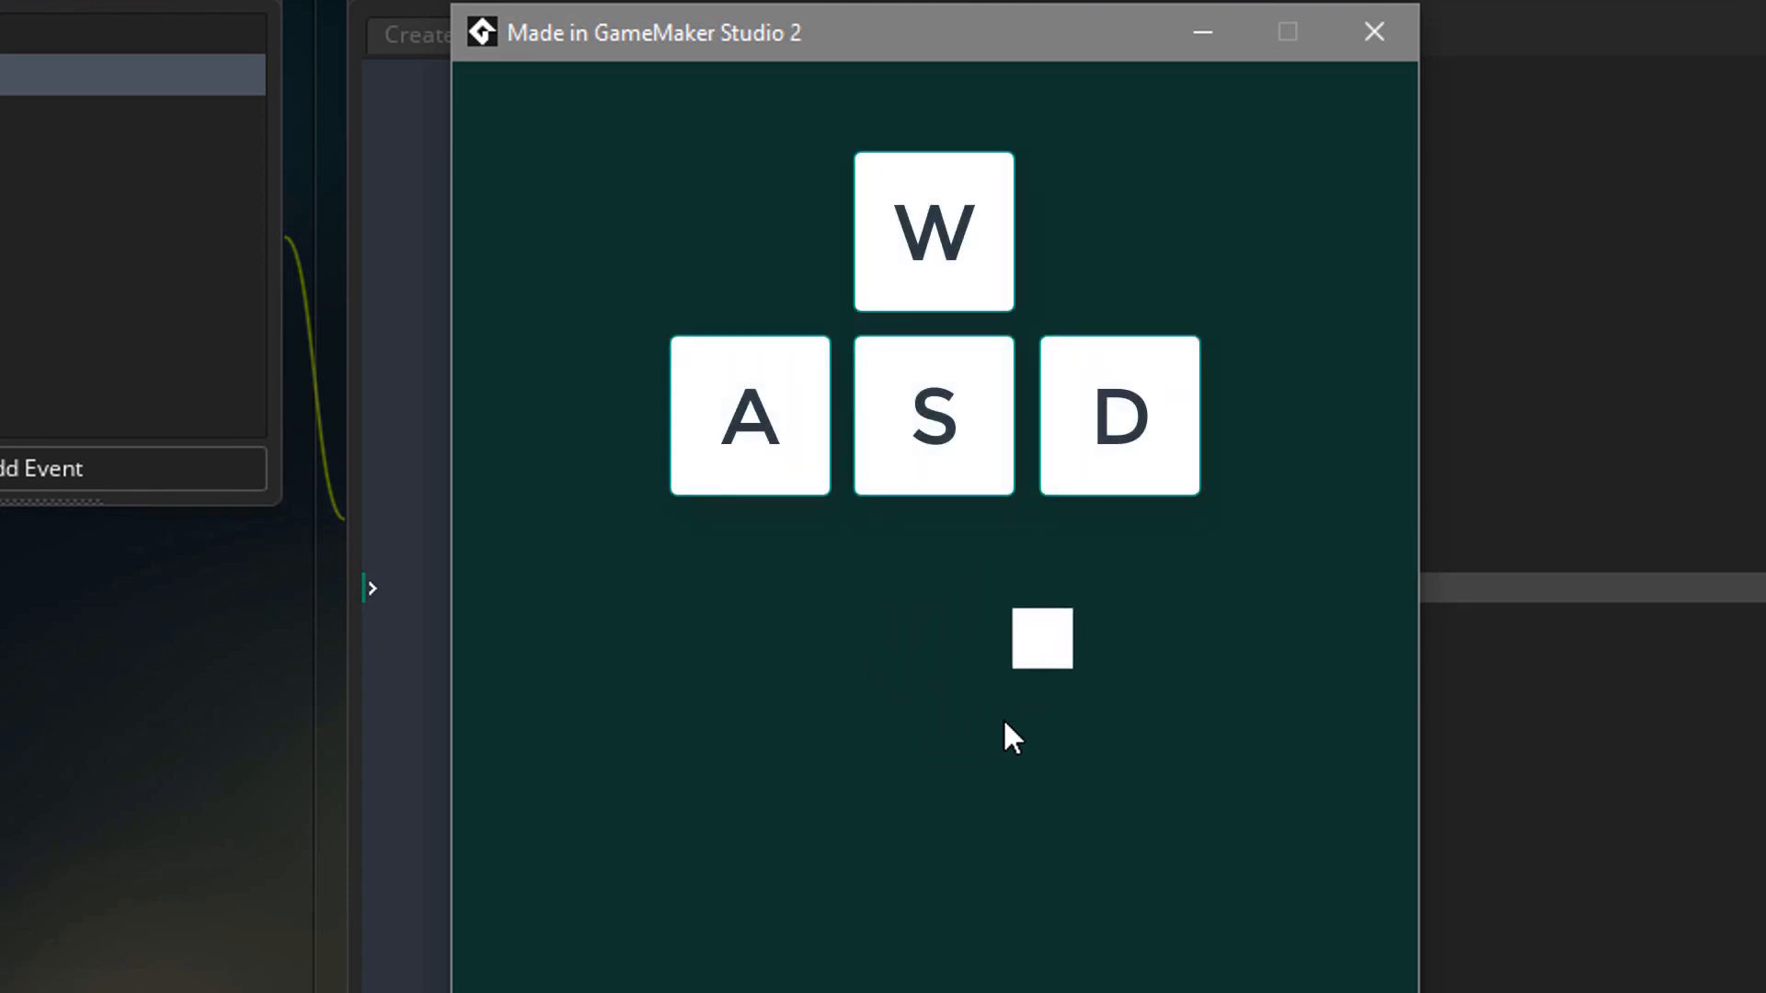
pyautogui.press('w')
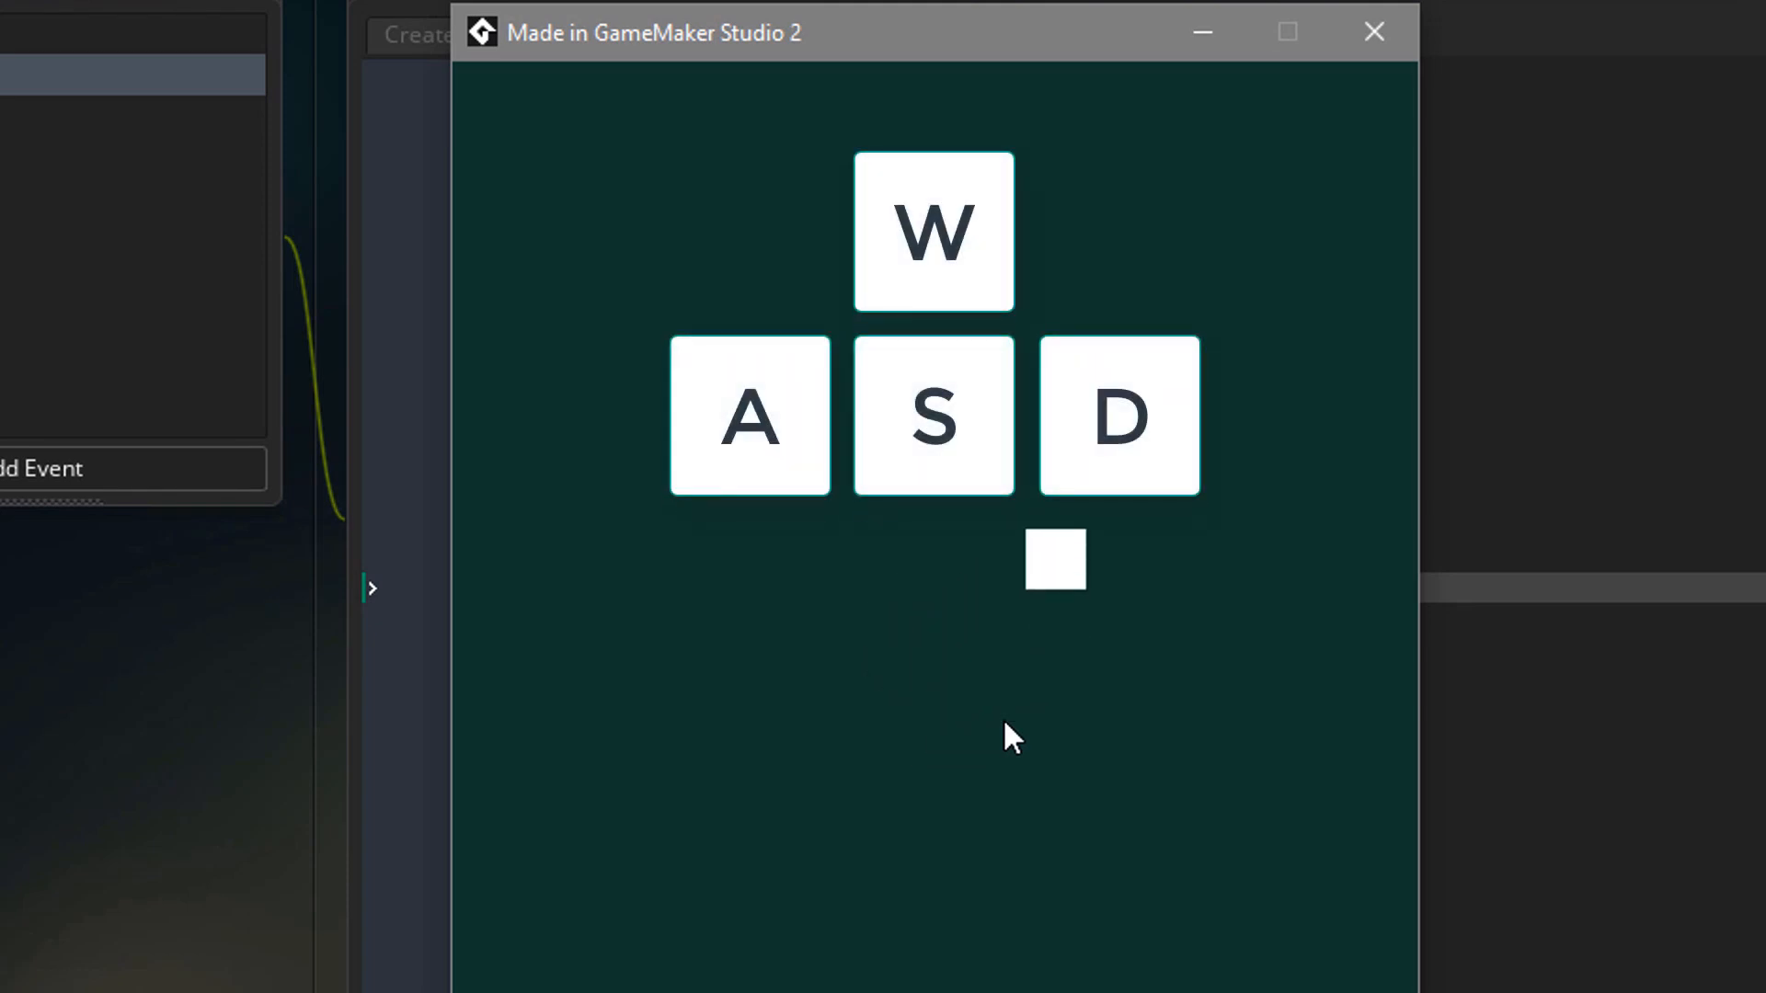
pyautogui.click(1372, 31)
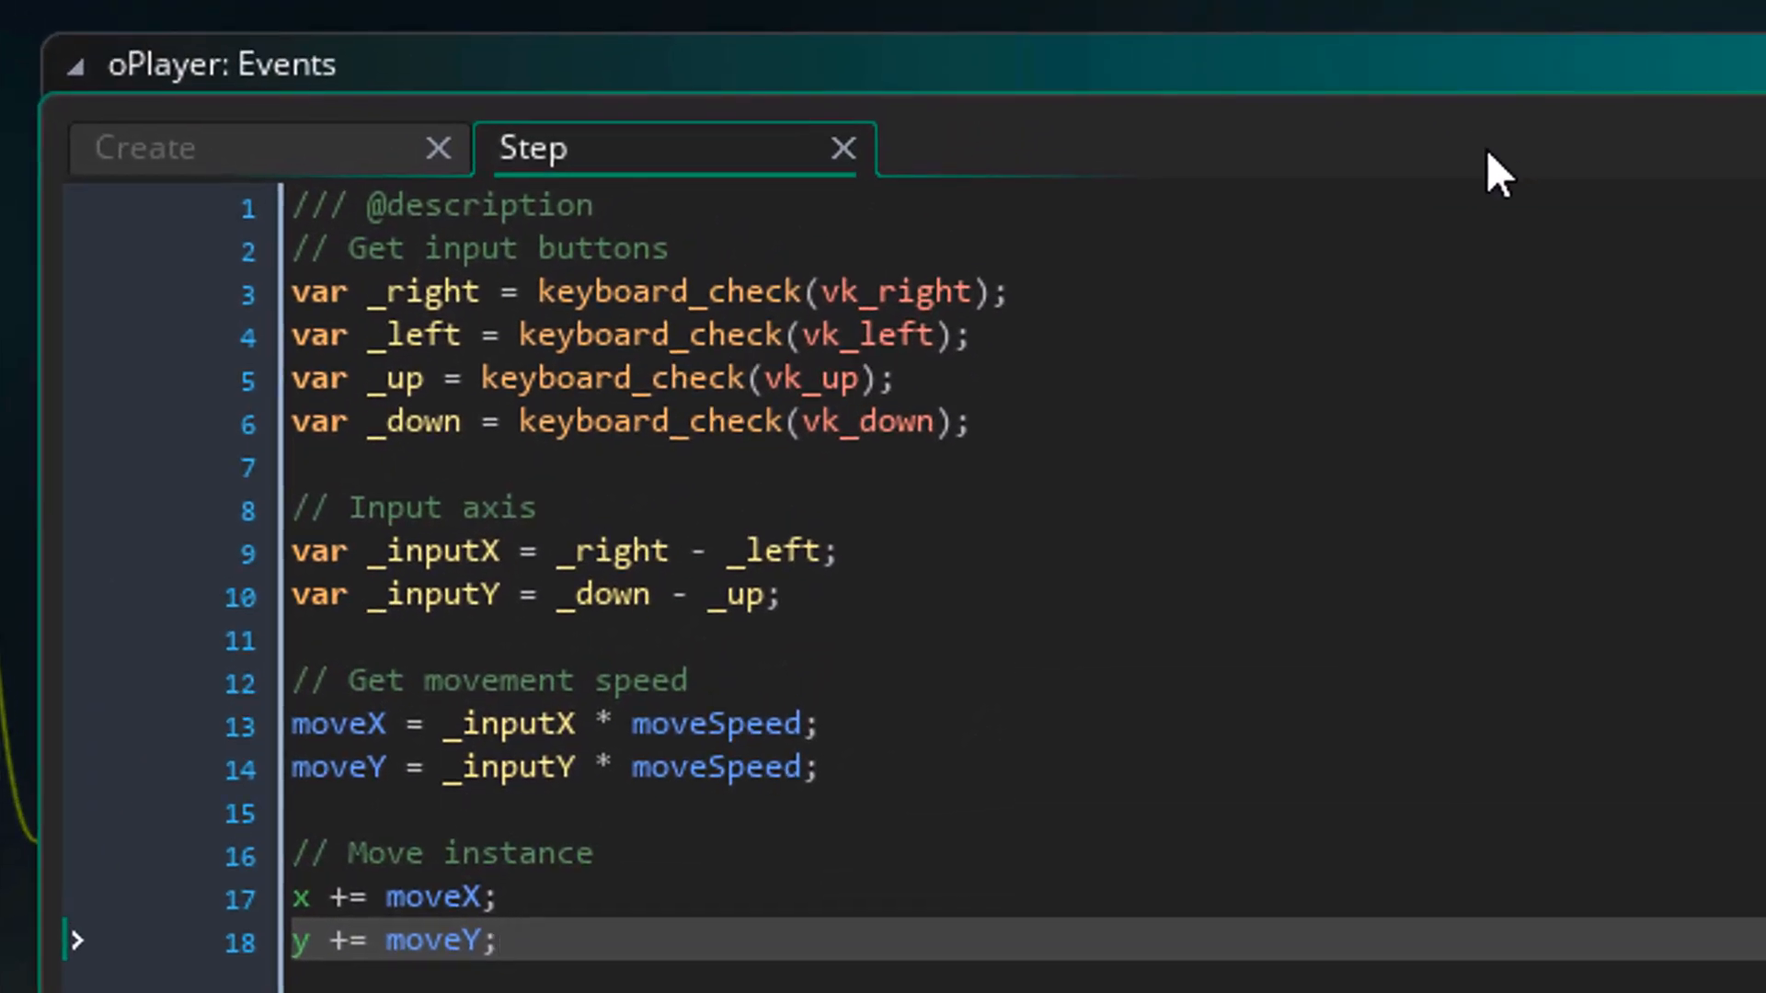
# Append keyboard_check(ord("D")), ("A"), ("W") and ("S") checks to the four direction lines
pyautogui.click(1003, 293)
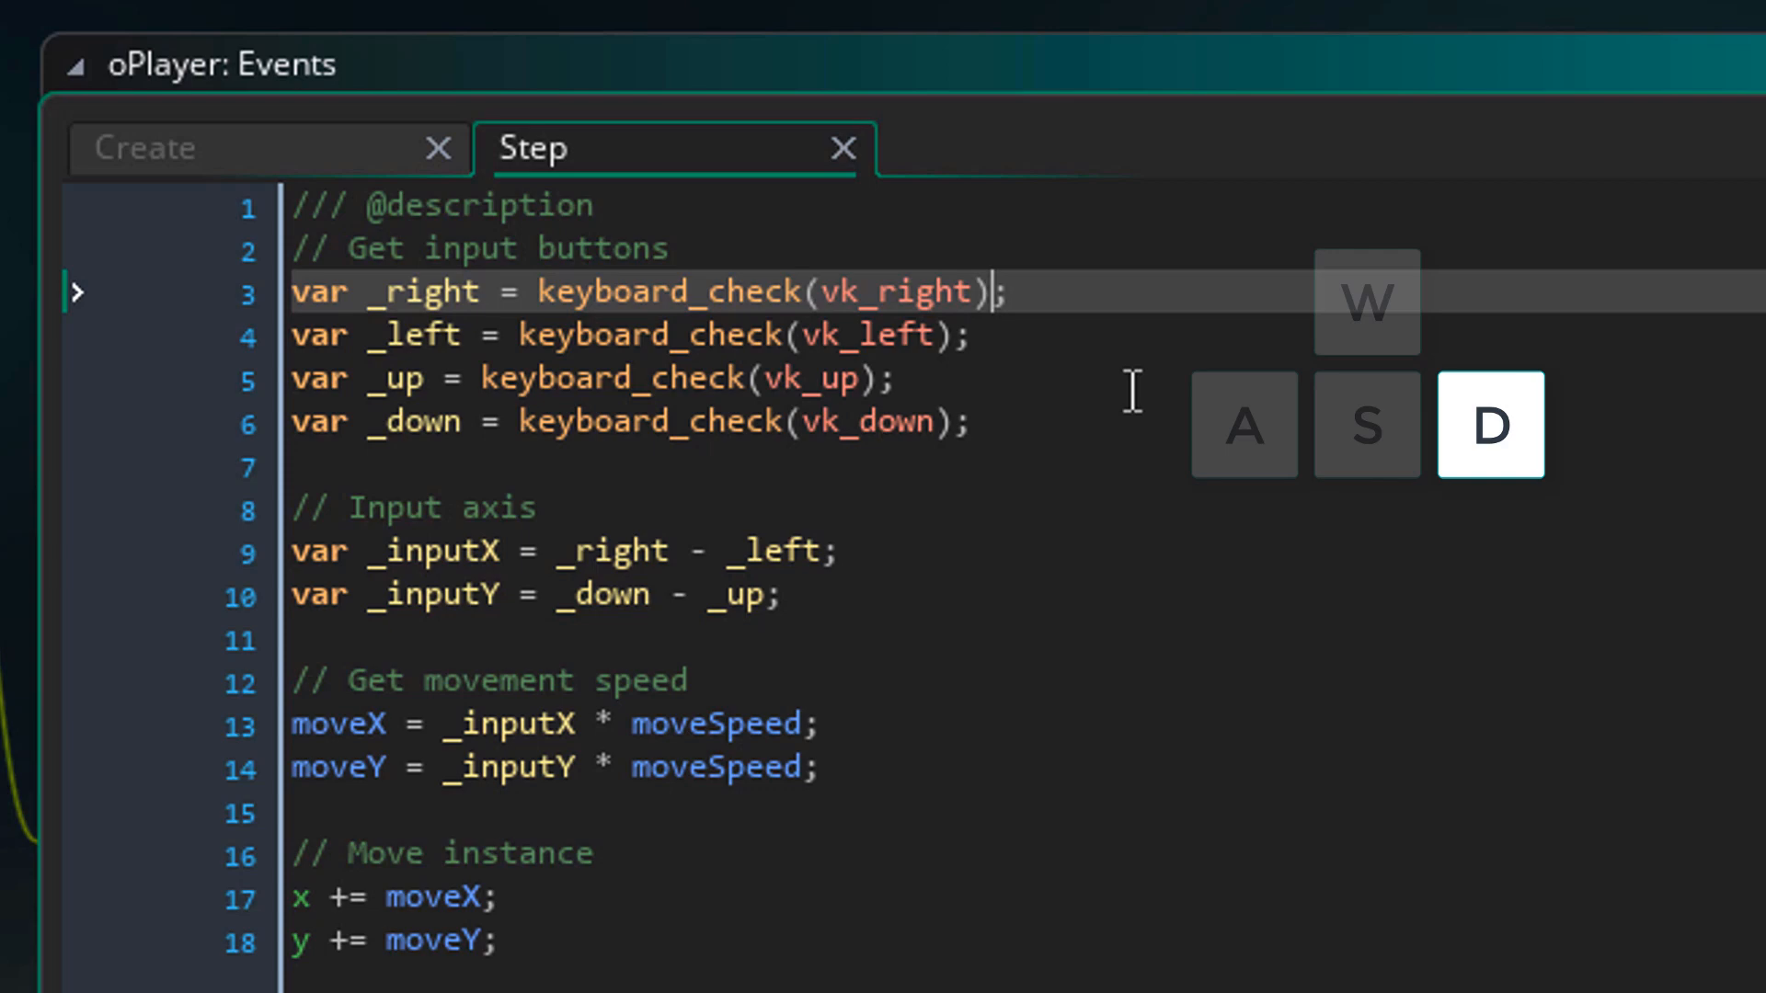
pyautogui.write('or')
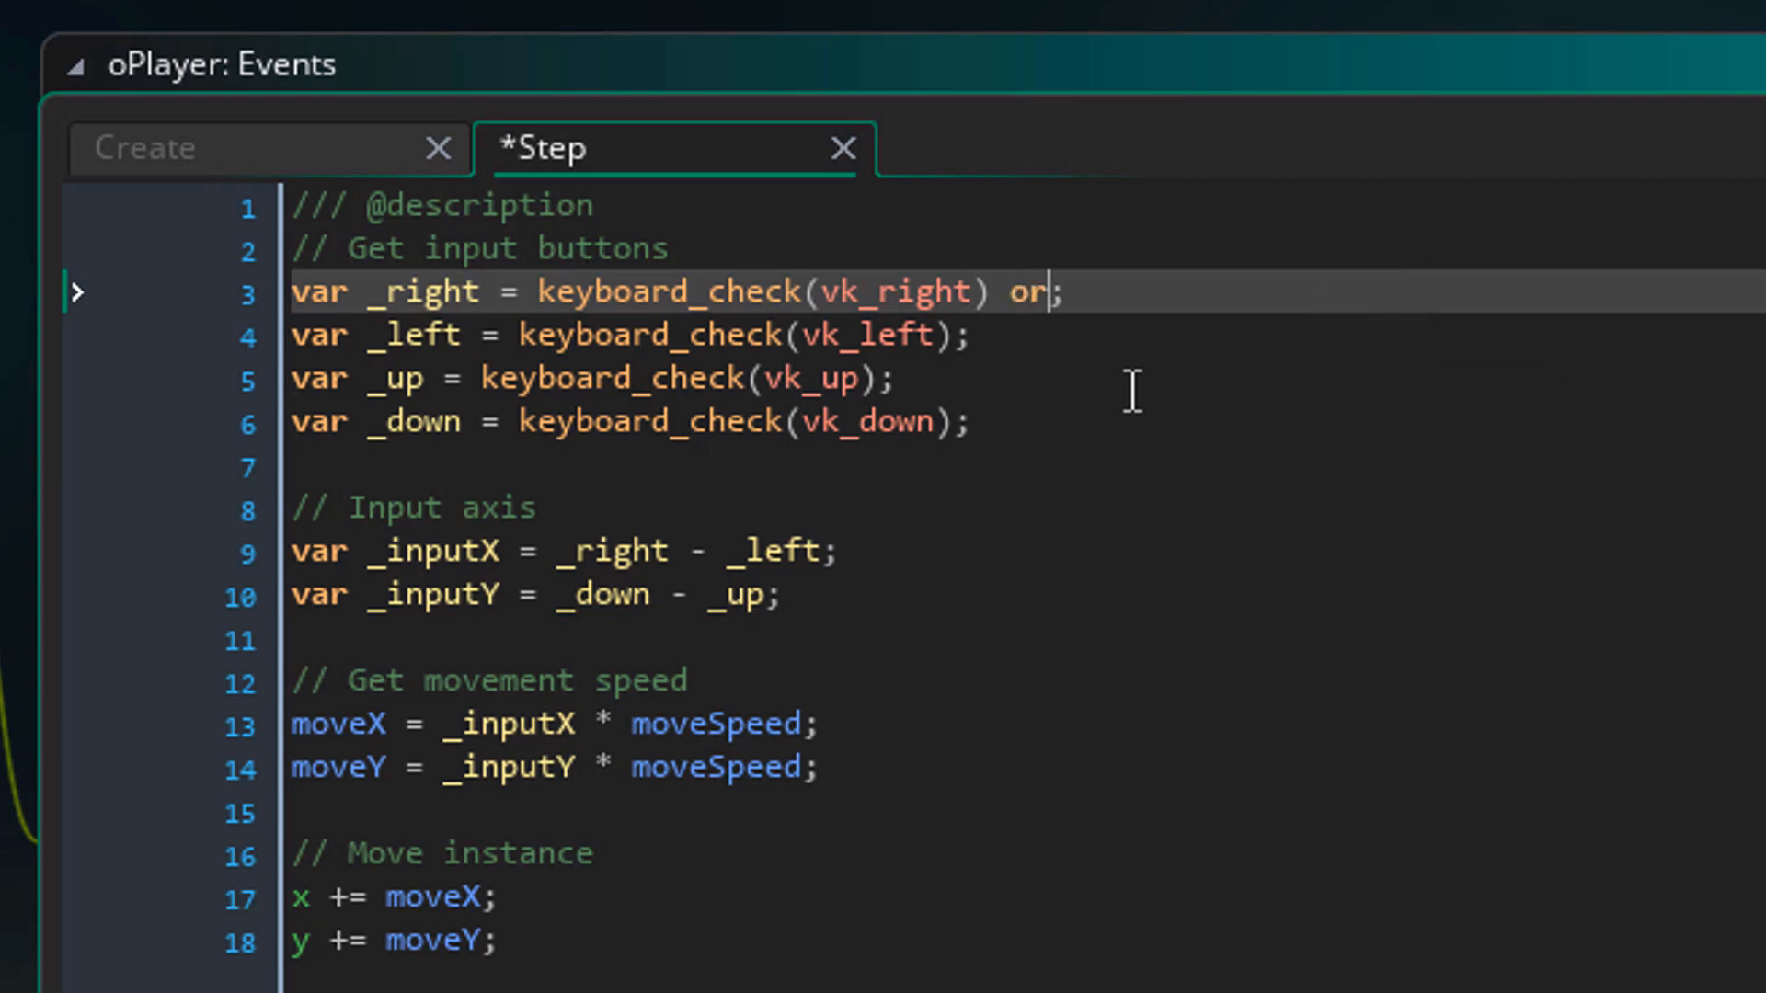
pyautogui.write('keyboard_check')
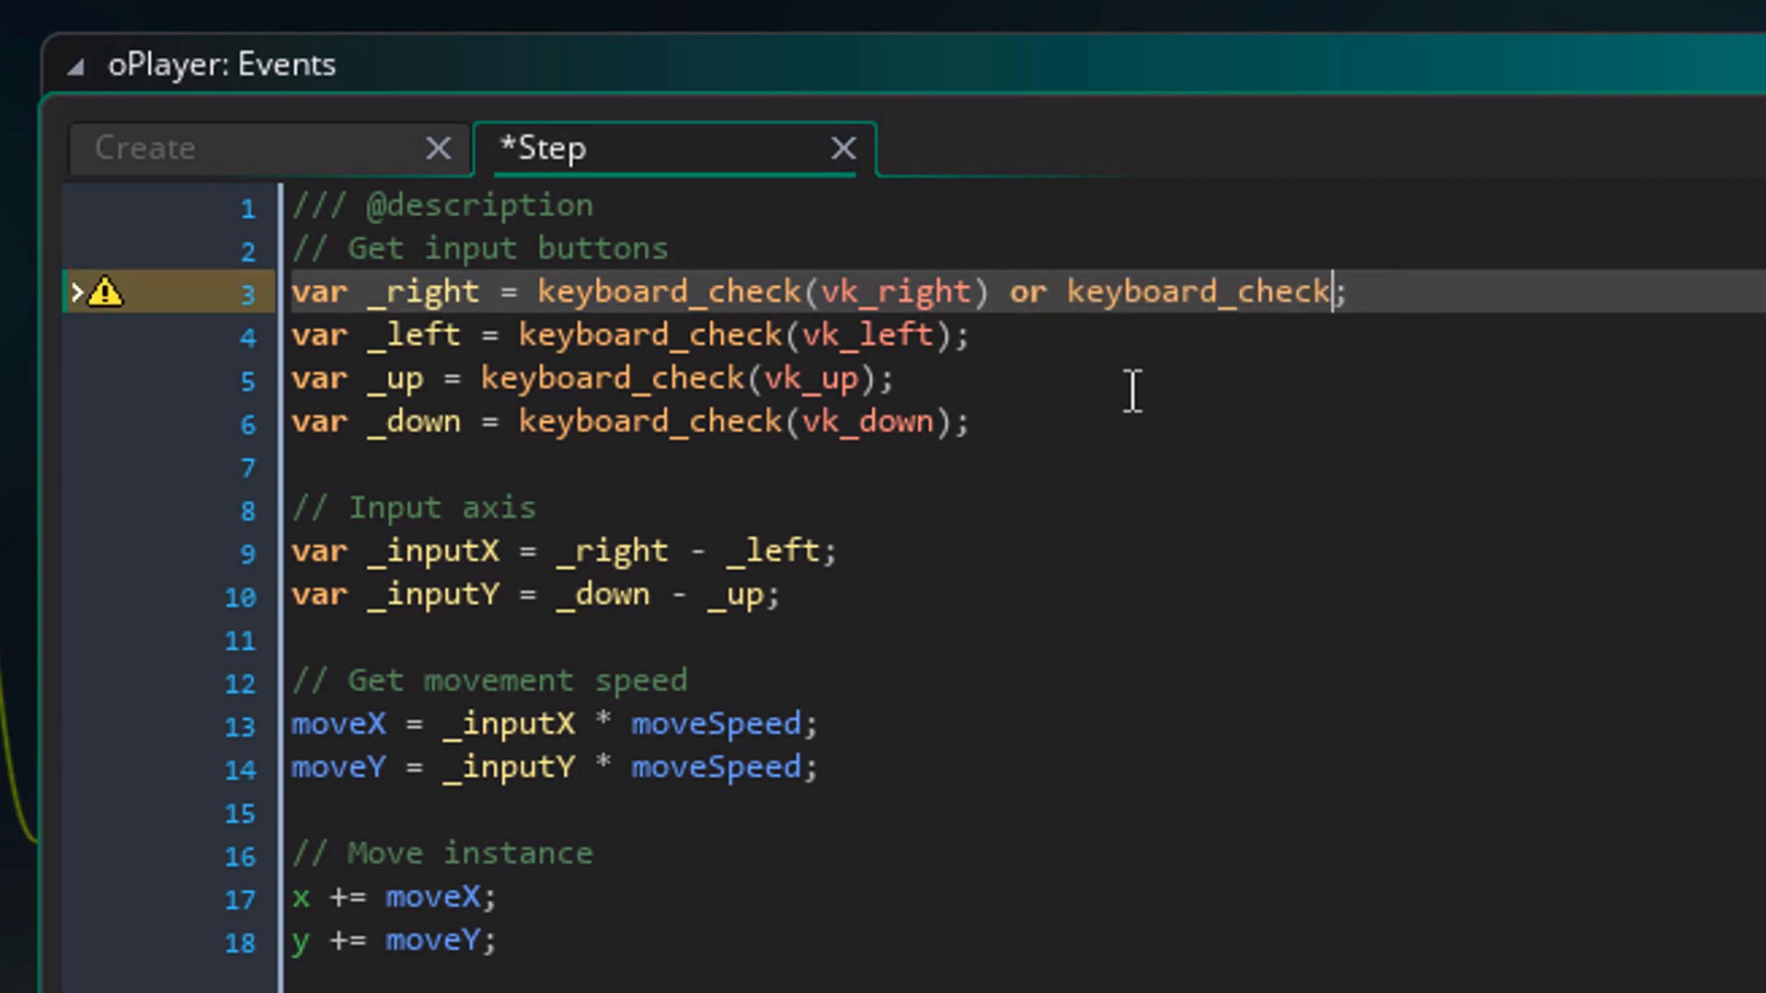
pyautogui.write('(ord(')
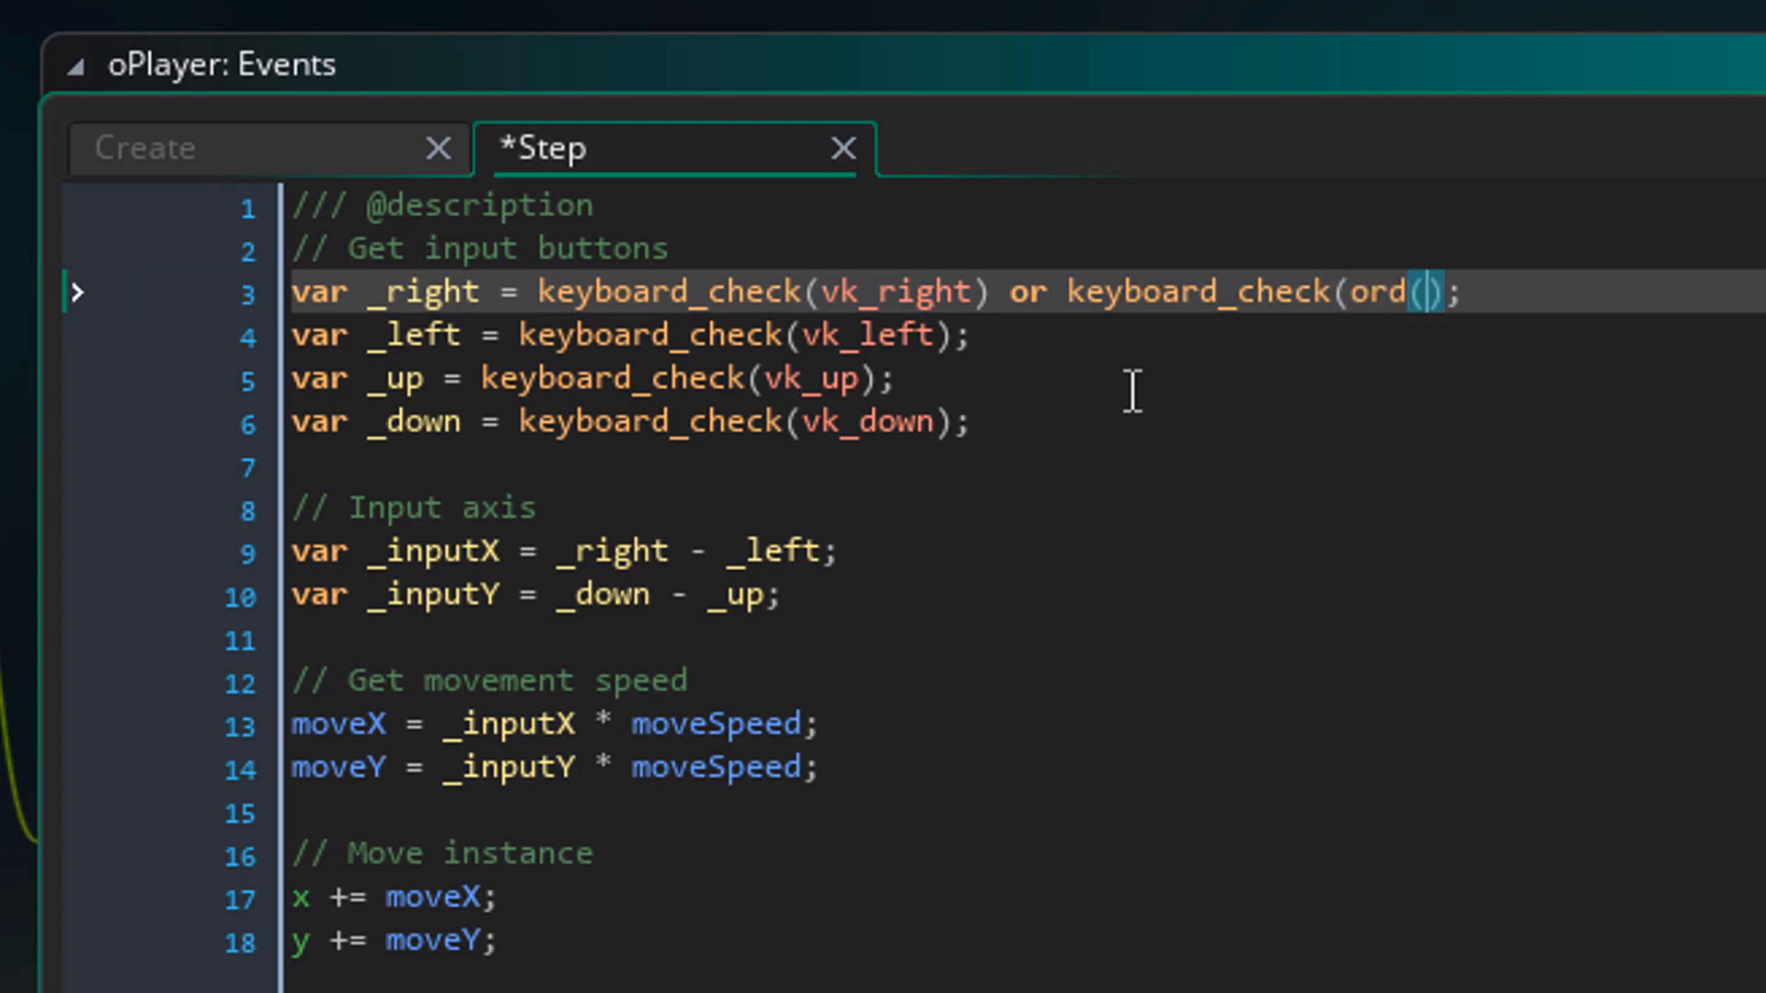
pyautogui.write('"D"')
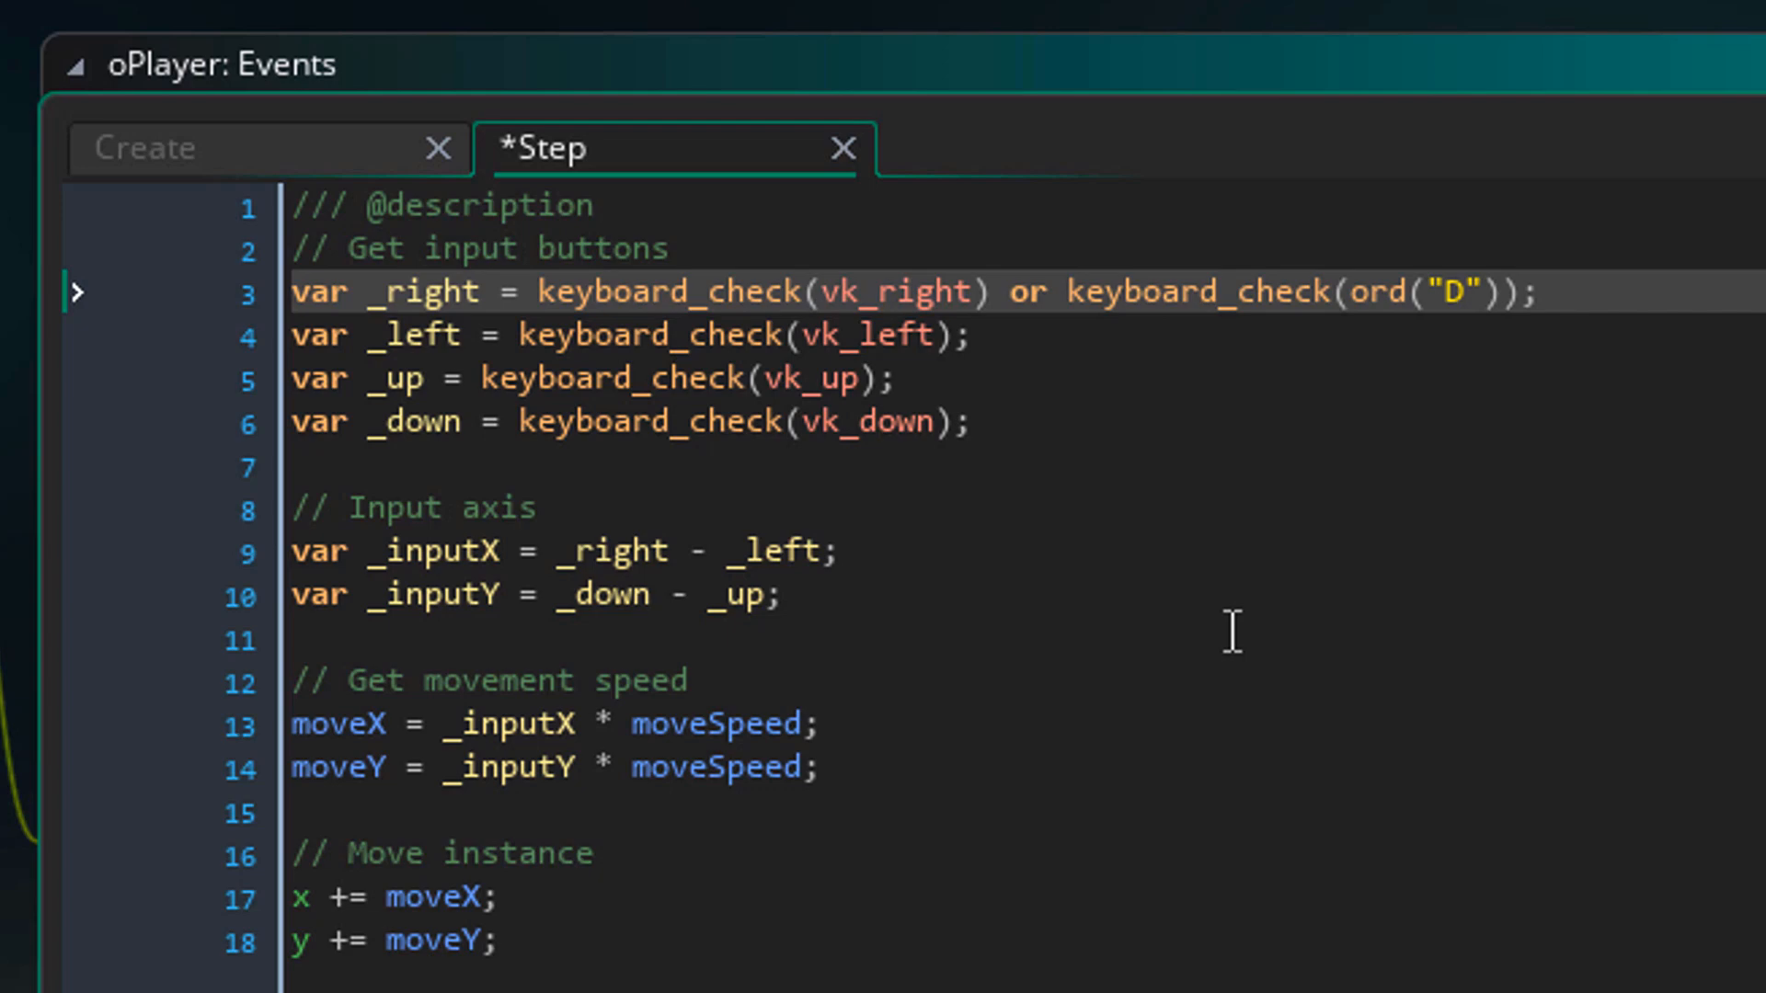
pyautogui.write('or keyboard_check(ord("A"))')
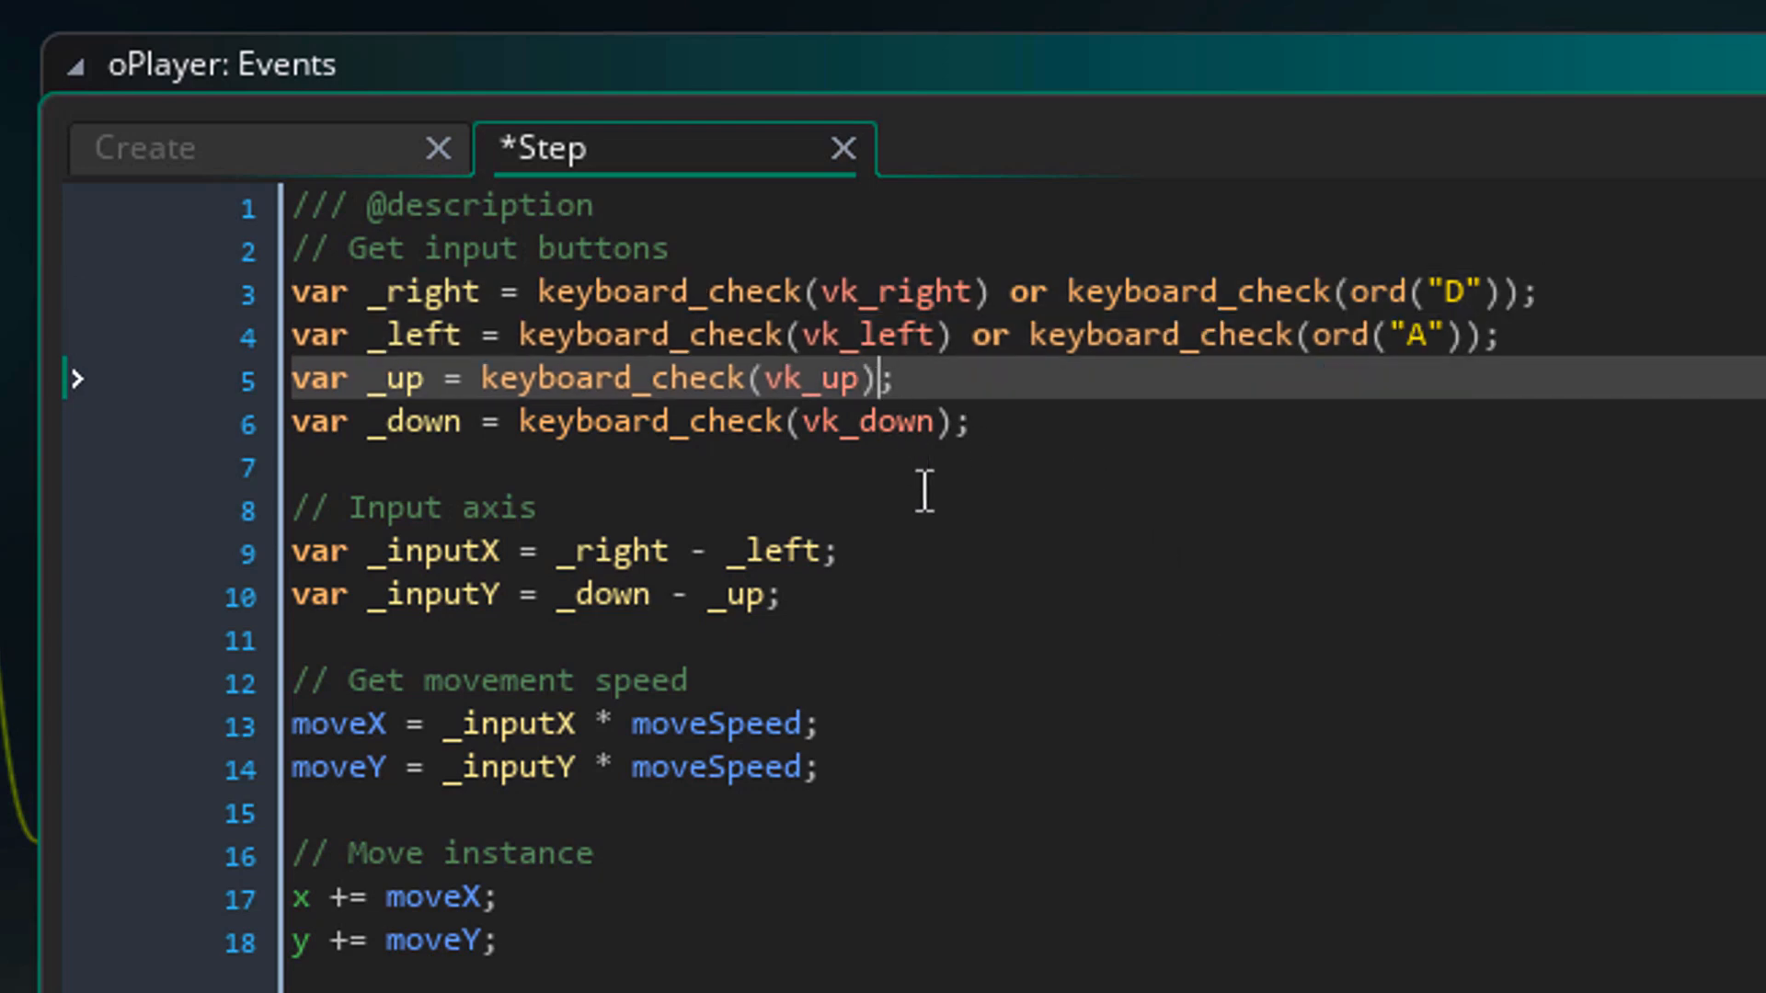
pyautogui.write('or keyboard_check(ord("S"));')
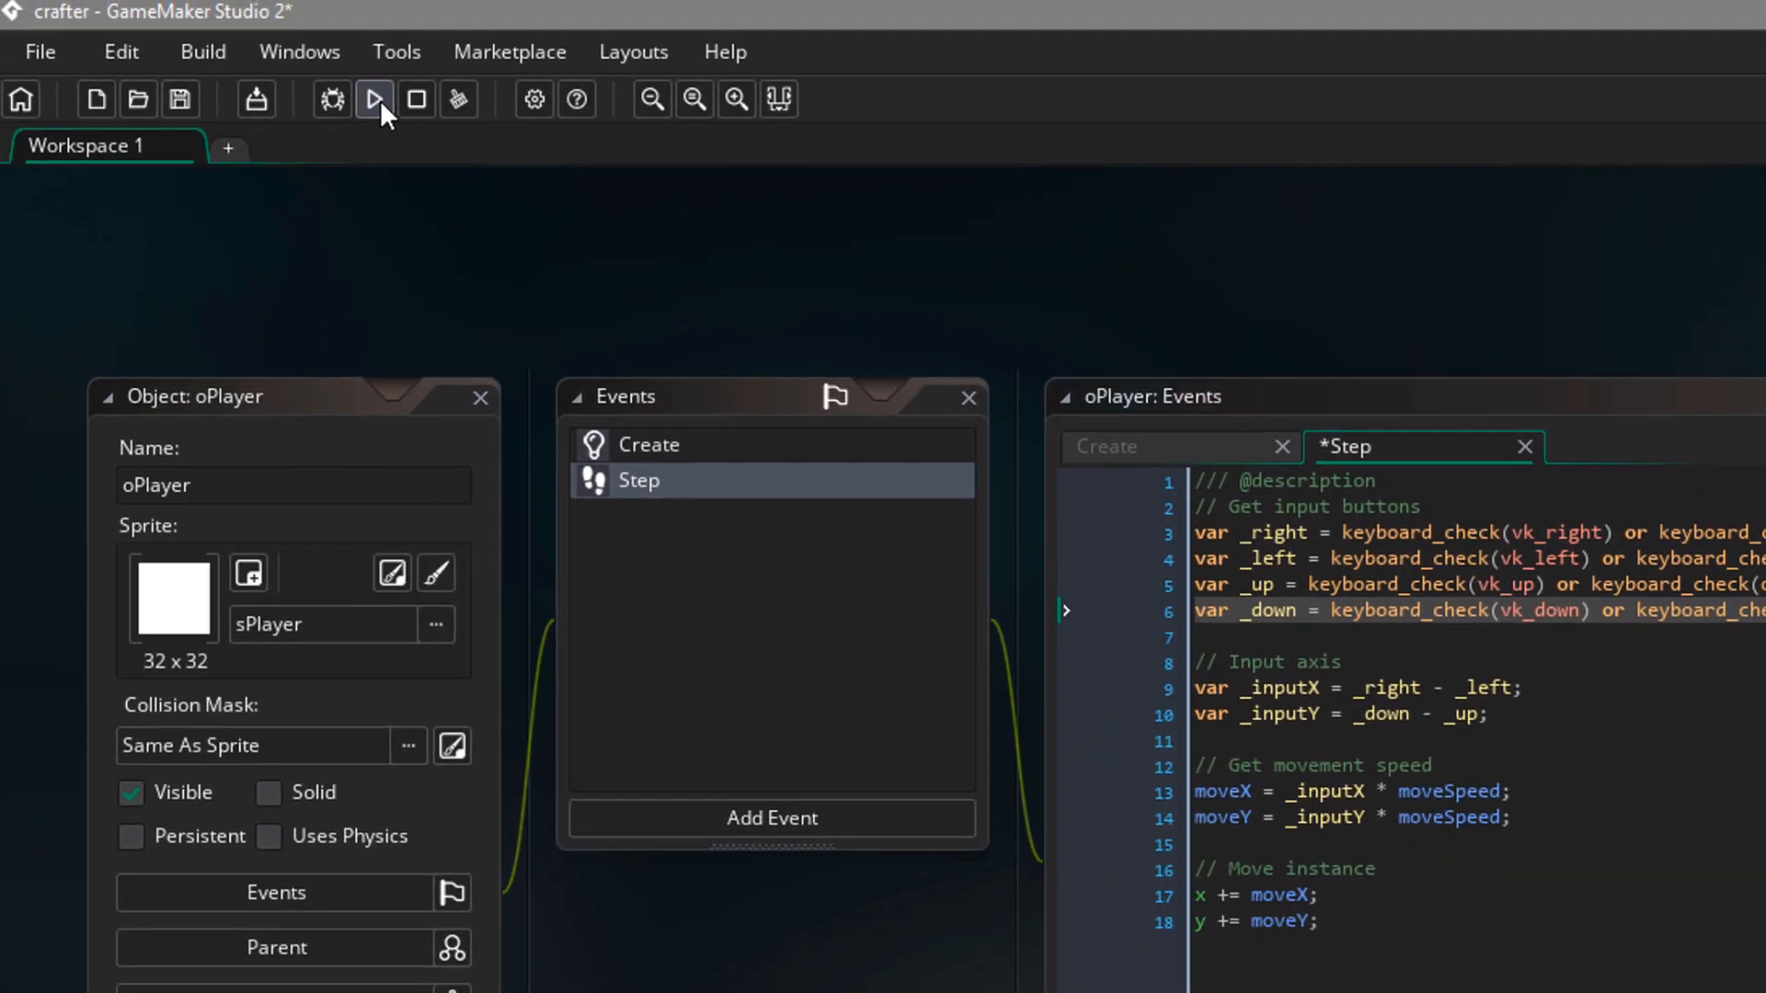
# Run the game again so the white square plays in the dark green room with WASD
pyautogui.click(376, 100)
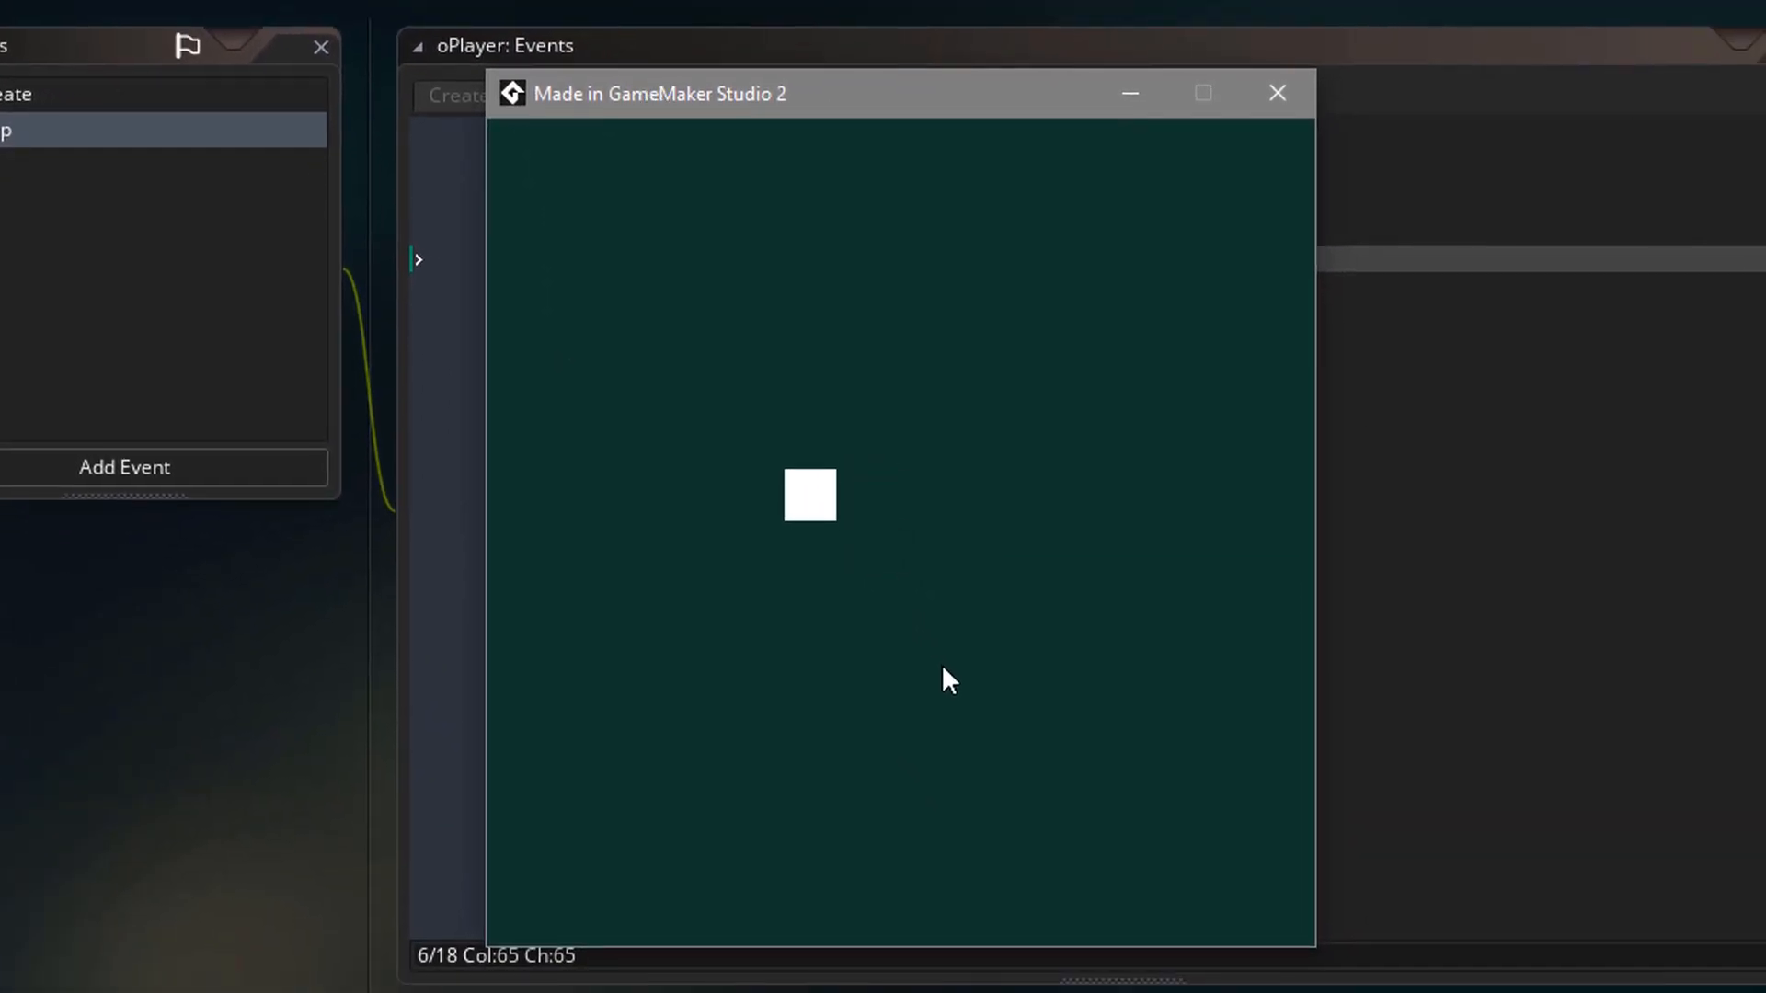
pyautogui.click(1277, 92)
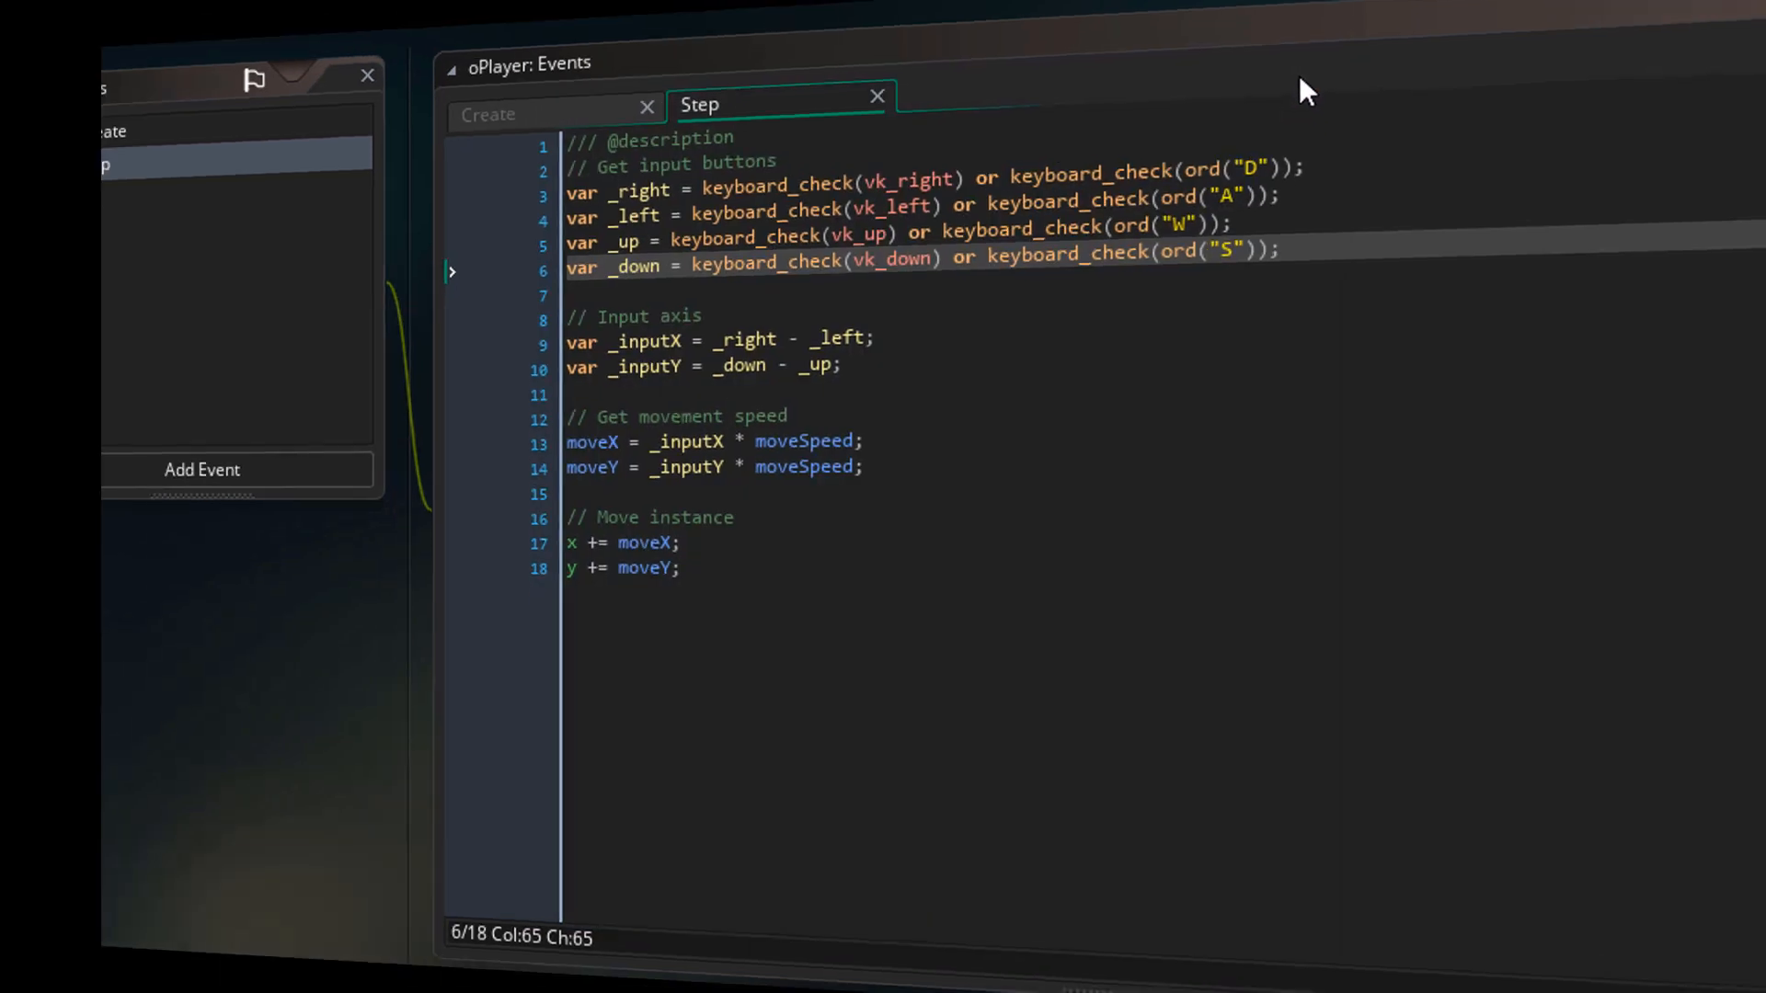
pyautogui.click(215, 61)
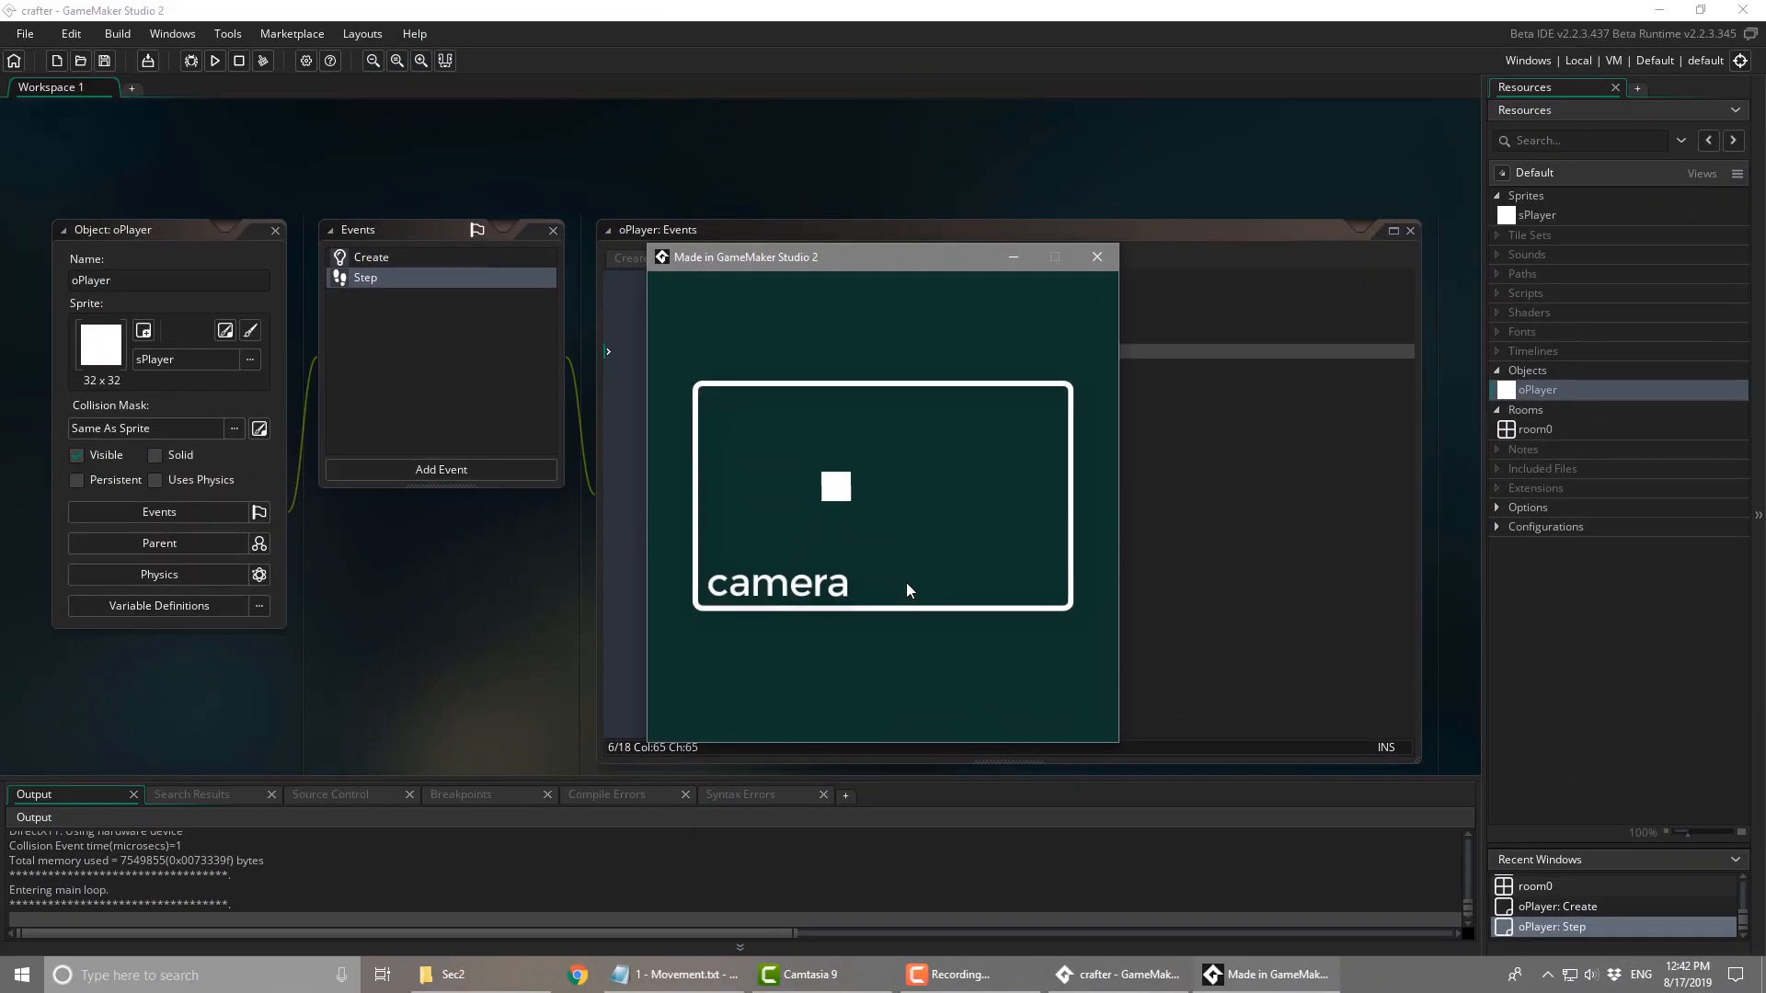